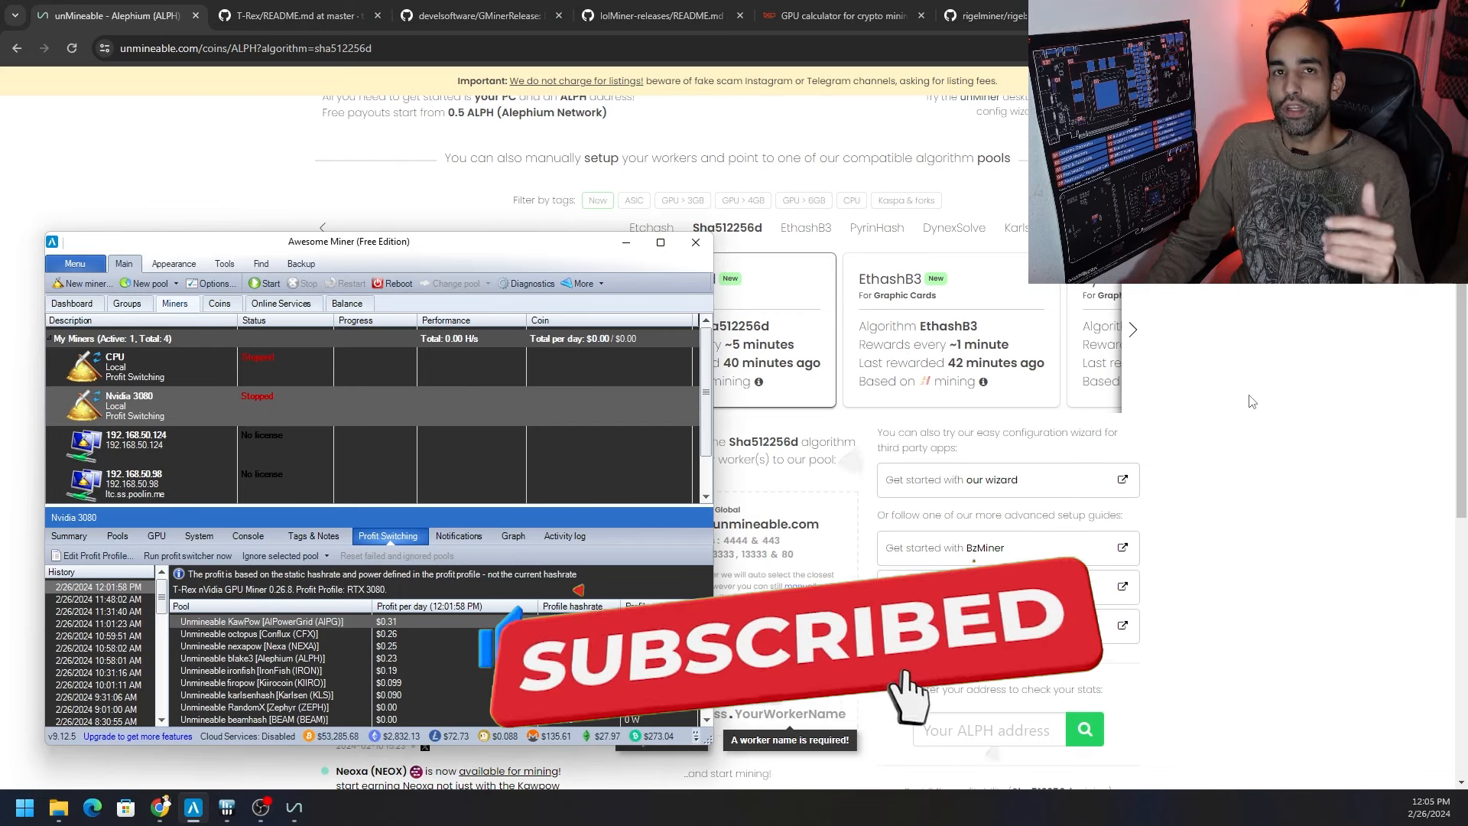
Dismiss the Options dialog and show the Backup ribbon with import and export tools
click(211, 283)
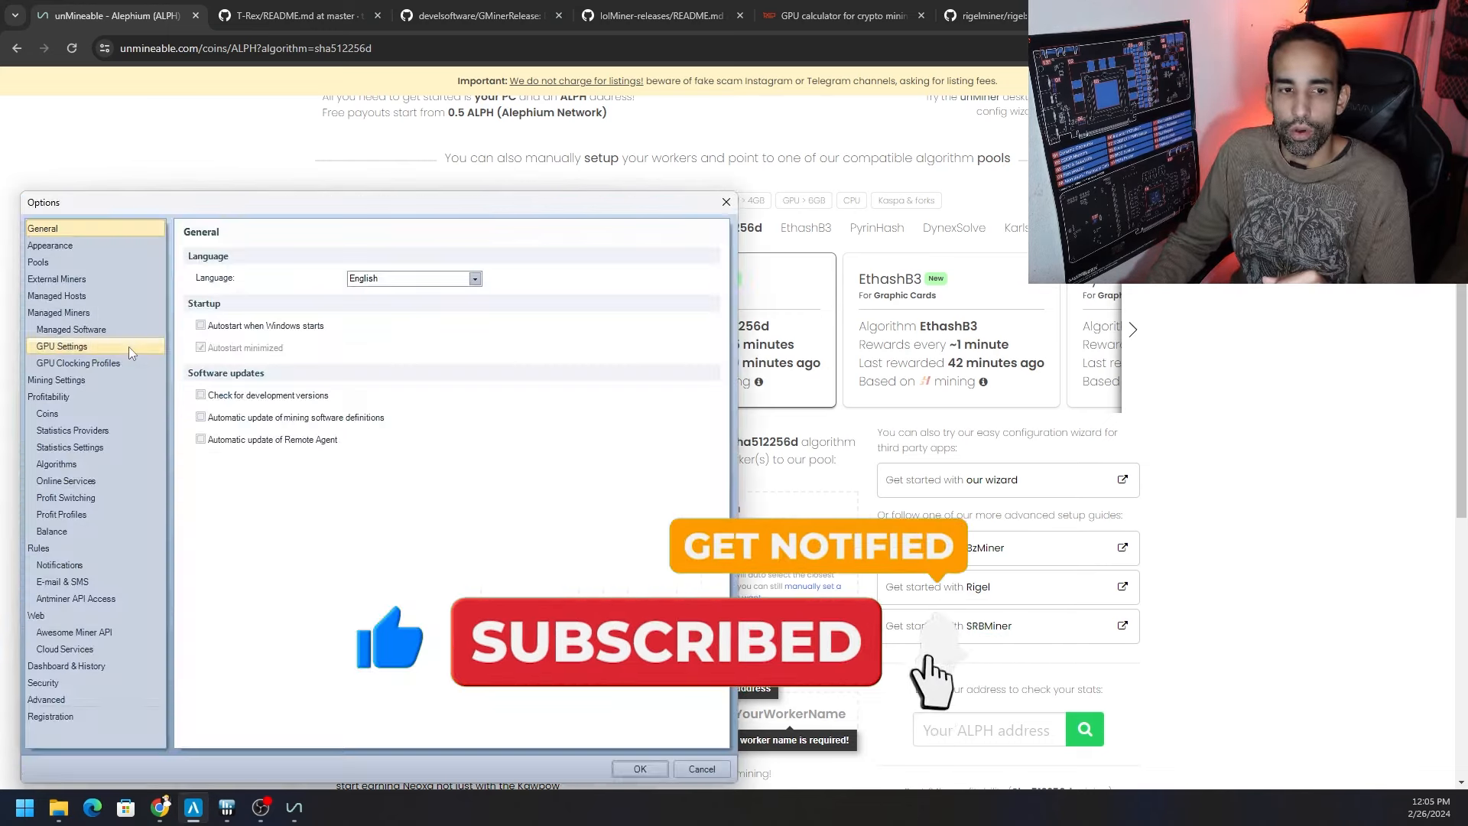
click(37, 262)
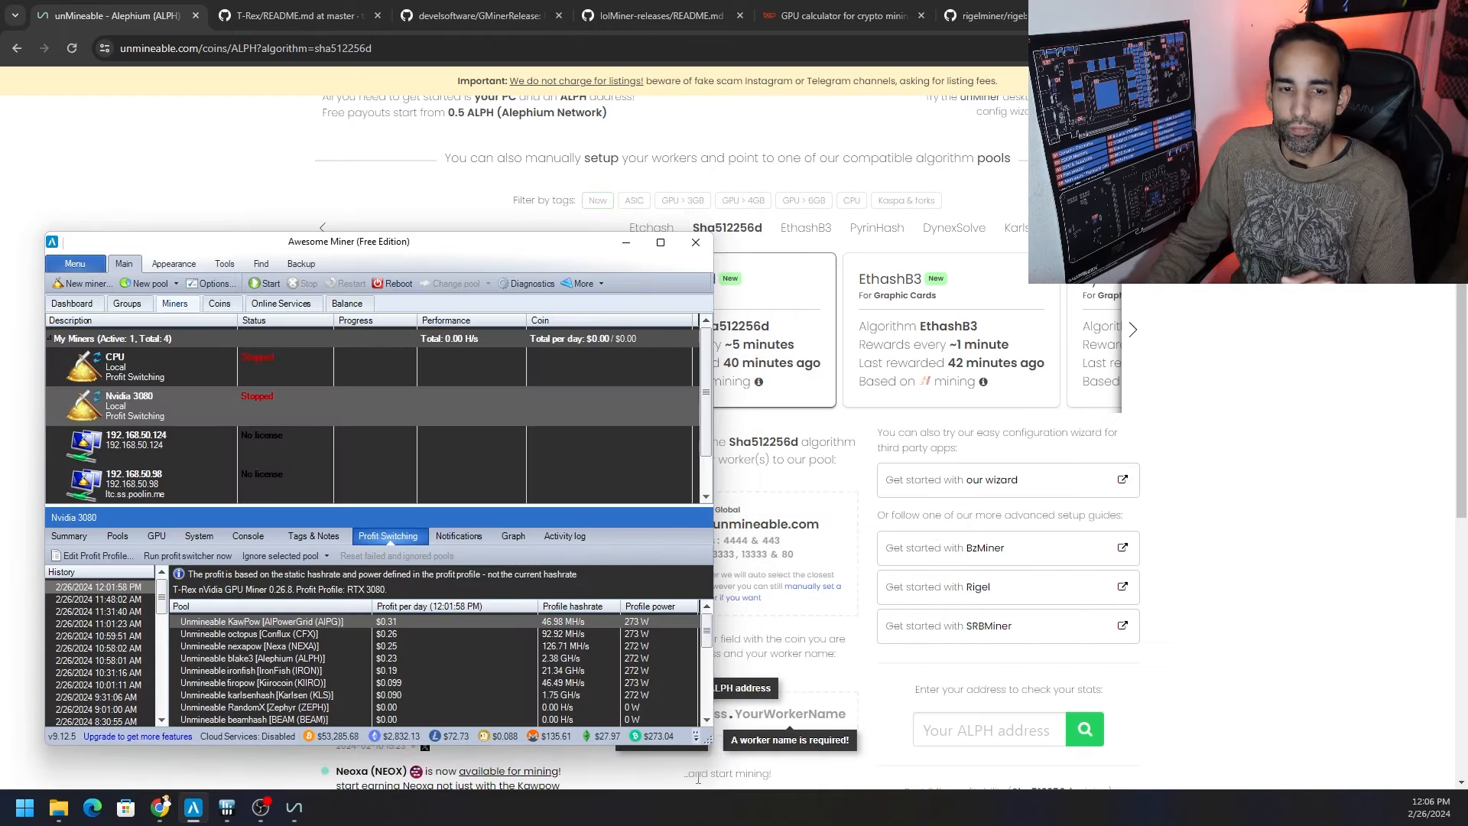
click(301, 263)
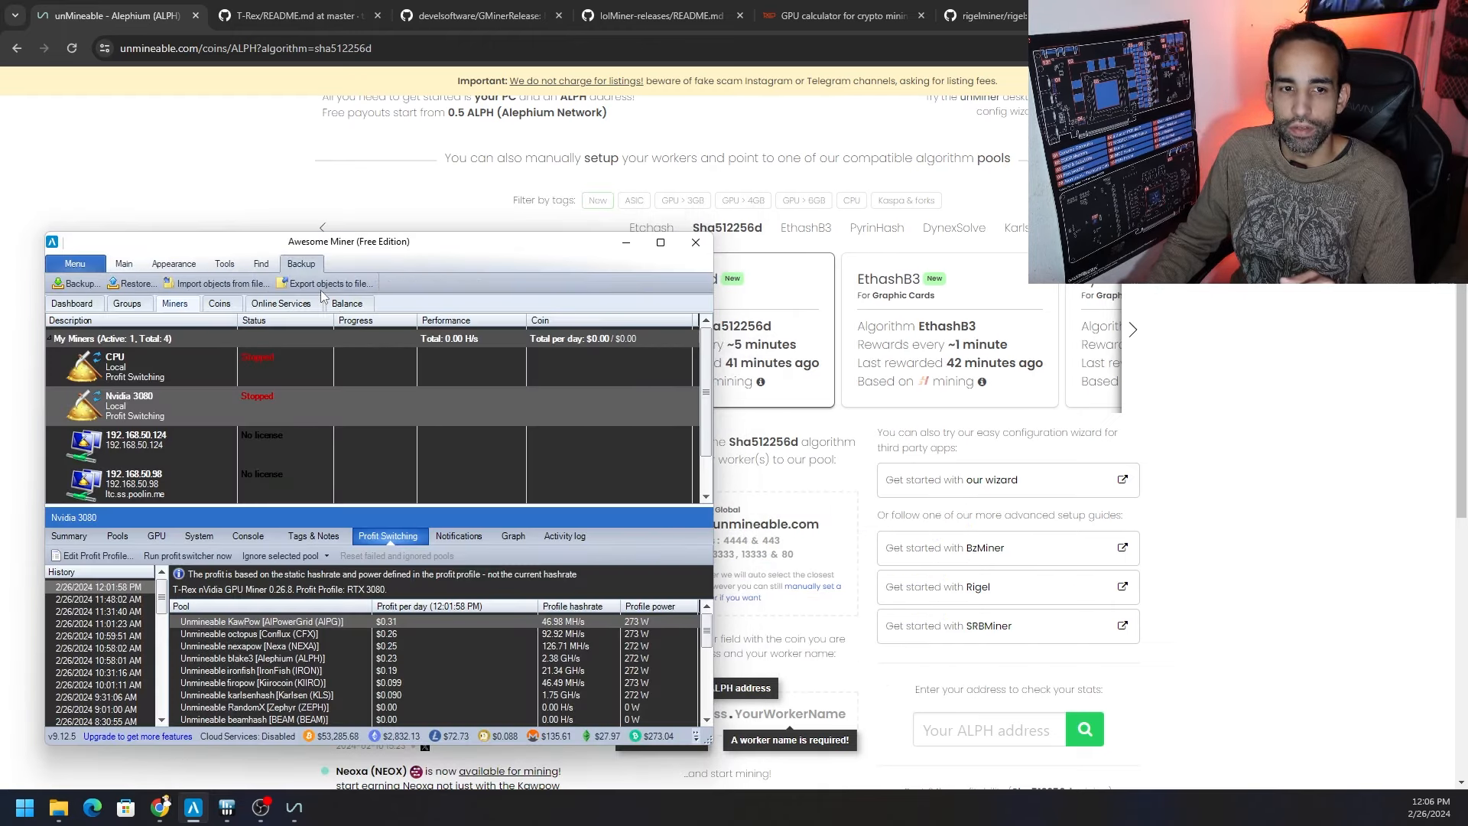
click(325, 283)
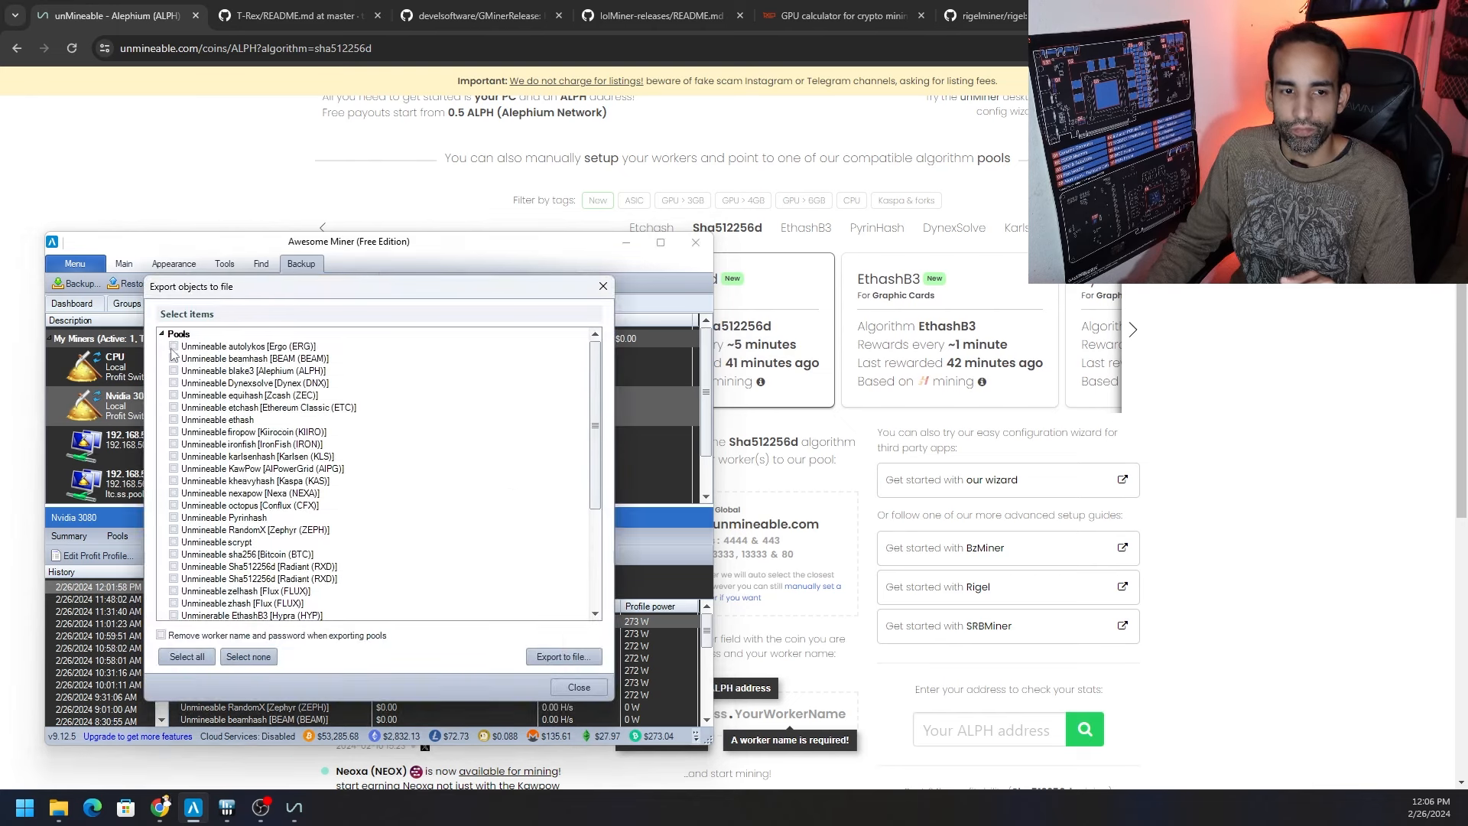
click(186, 656)
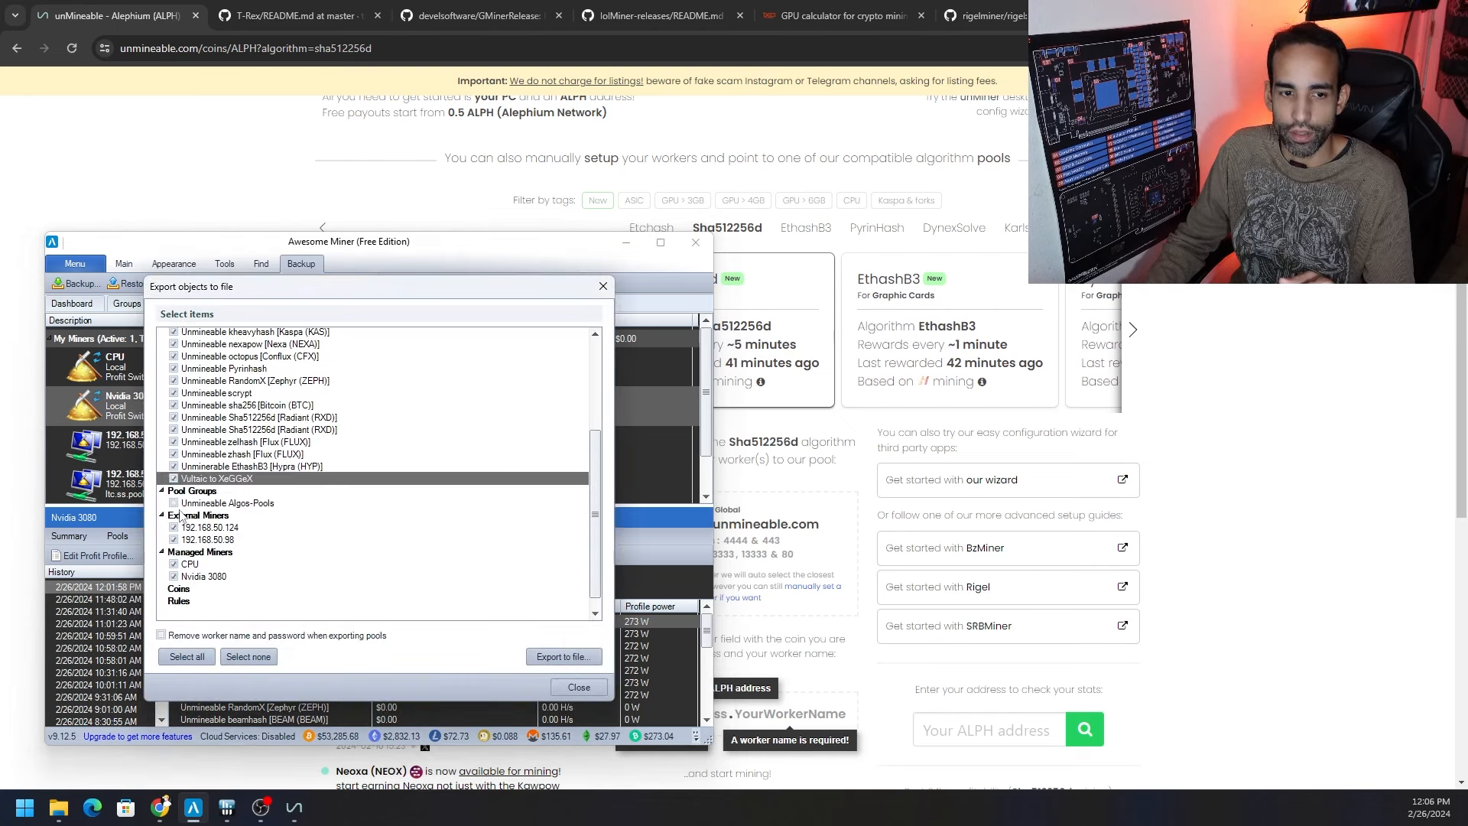
click(175, 564)
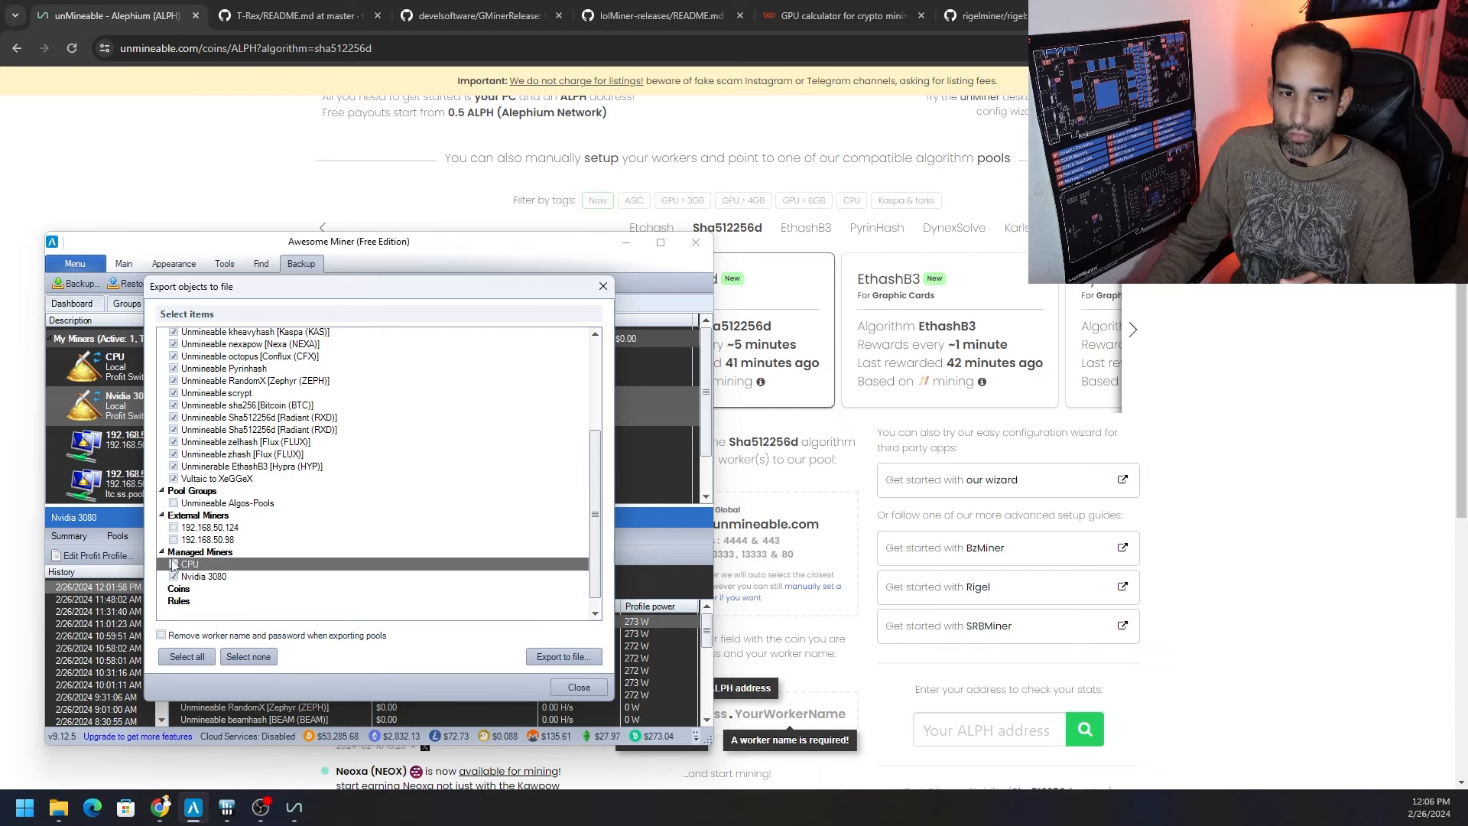
scroll(up, 3)
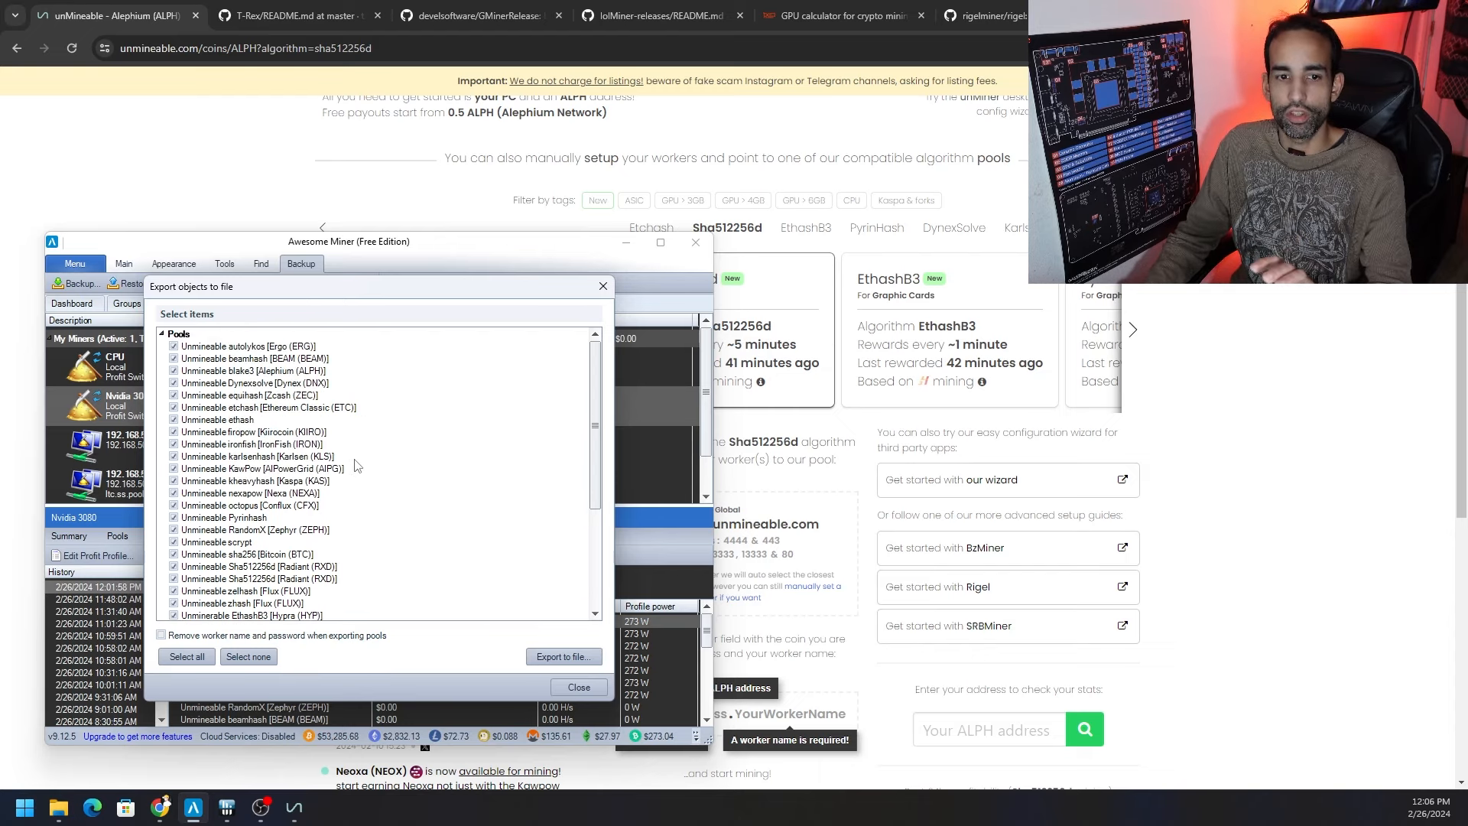
mouse_move(578, 686)
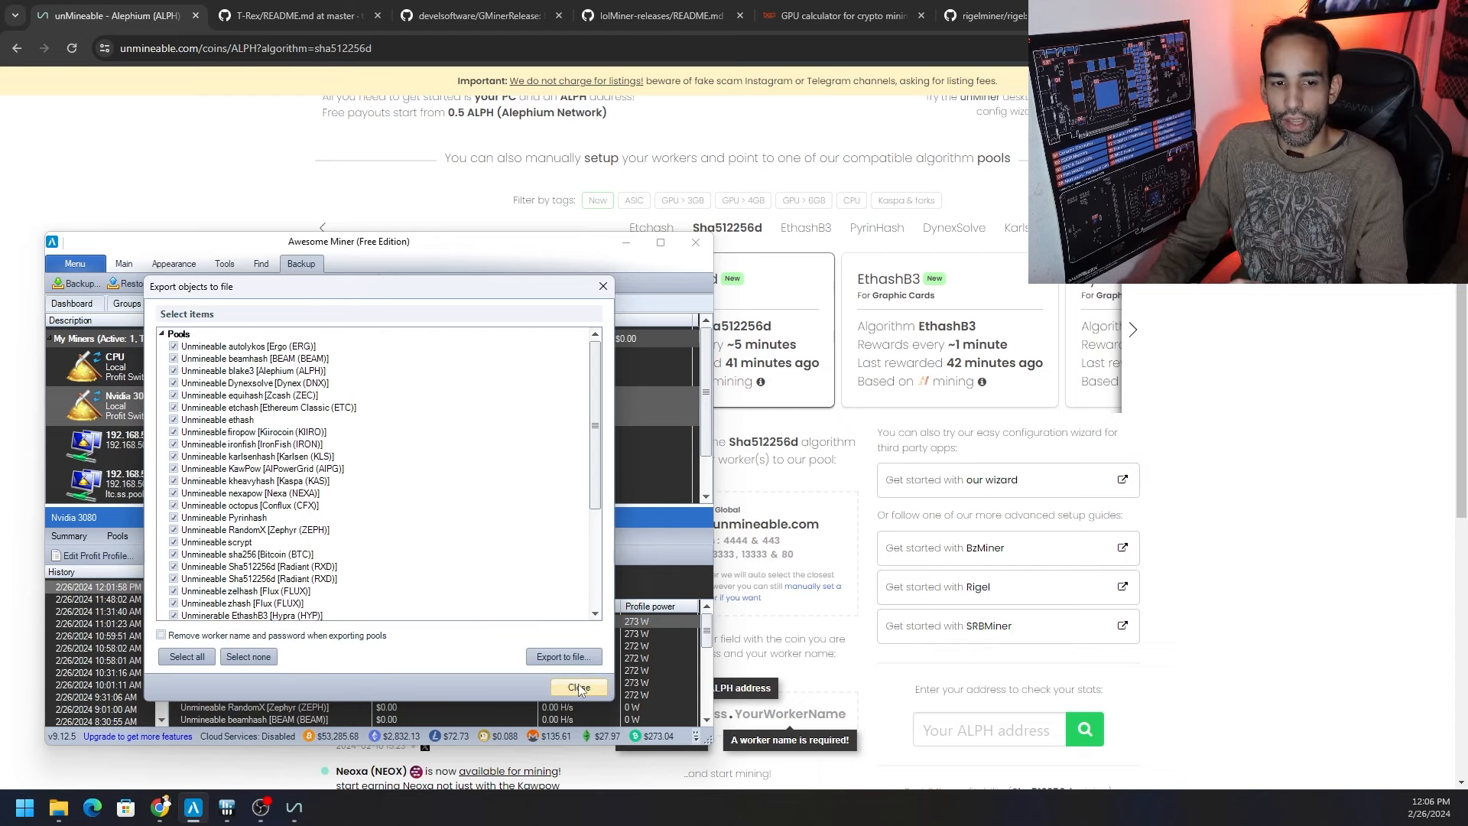
click(578, 686)
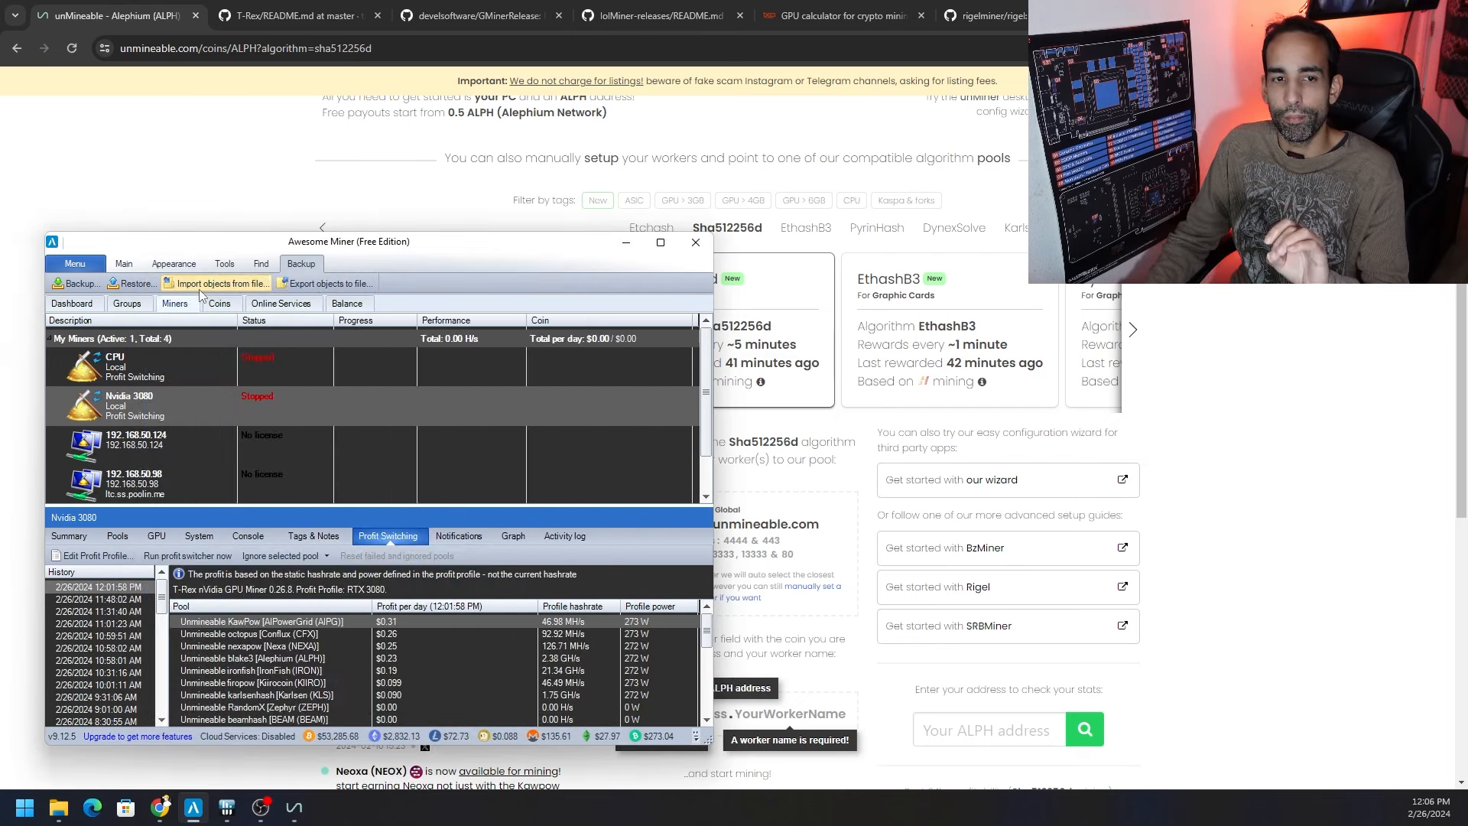
Return from the import tools to the Main ribbon and bring up the Options window
click(223, 283)
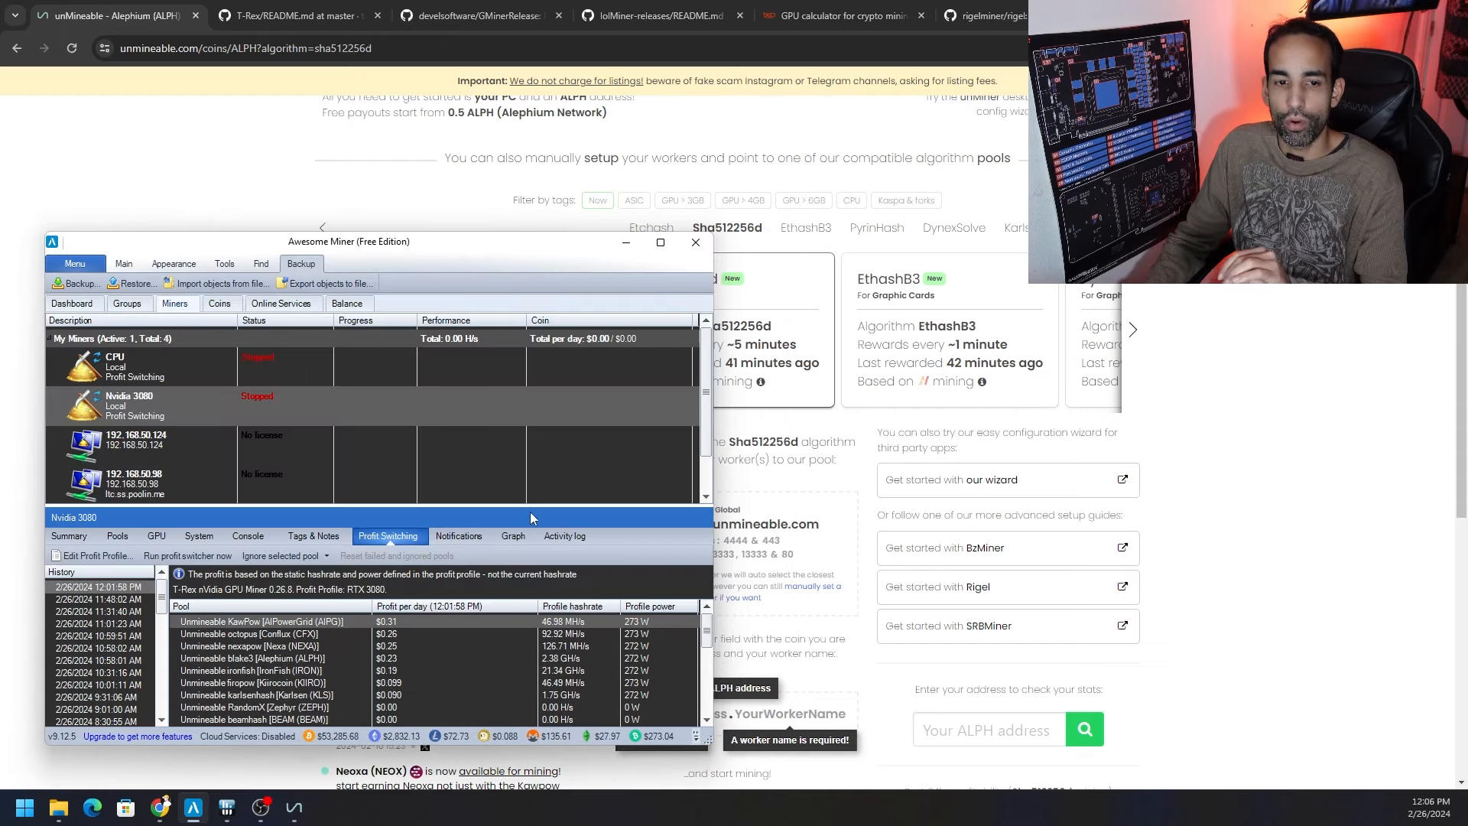
mouse_move(485, 471)
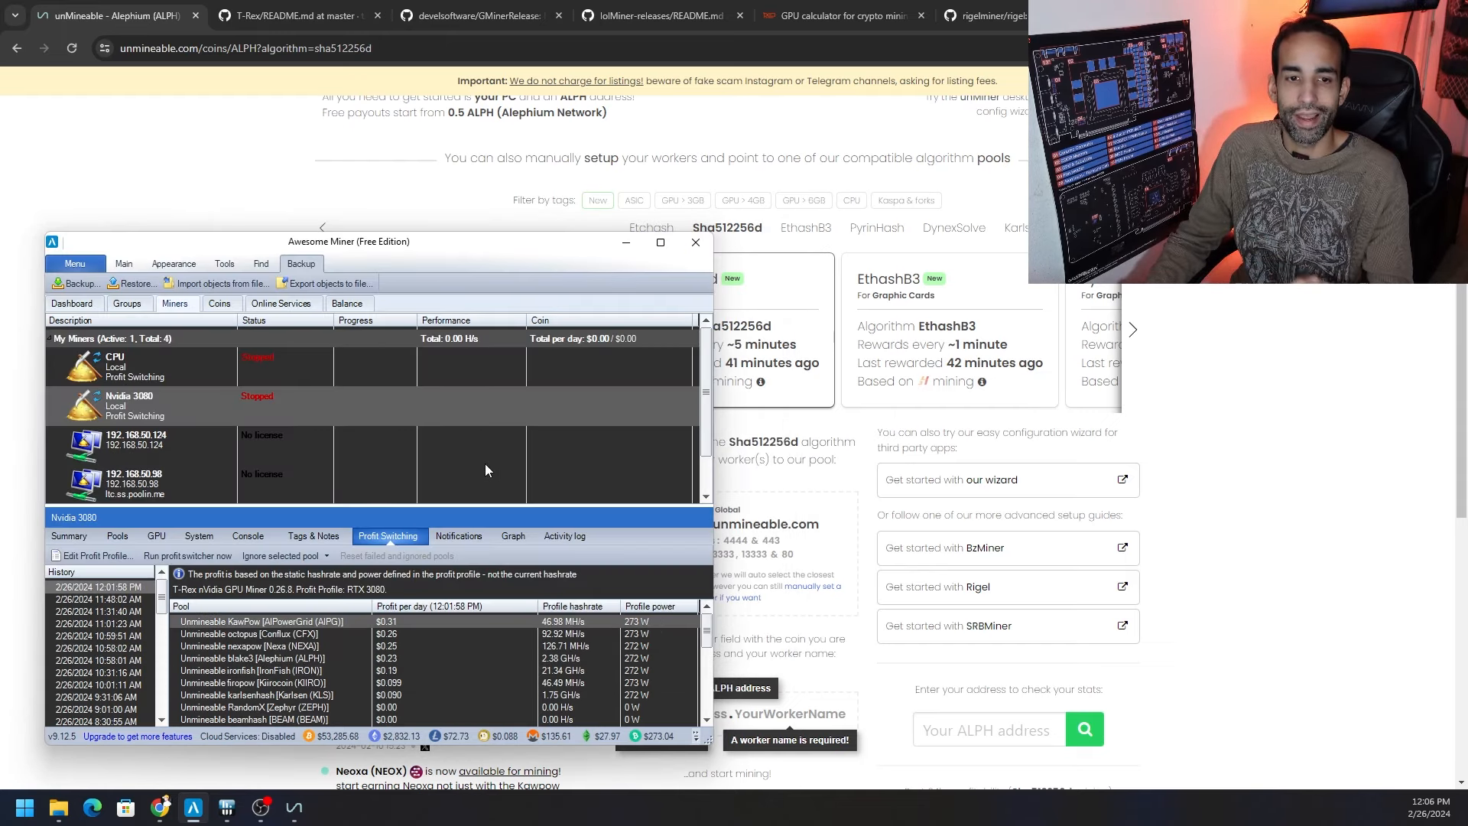
click(124, 263)
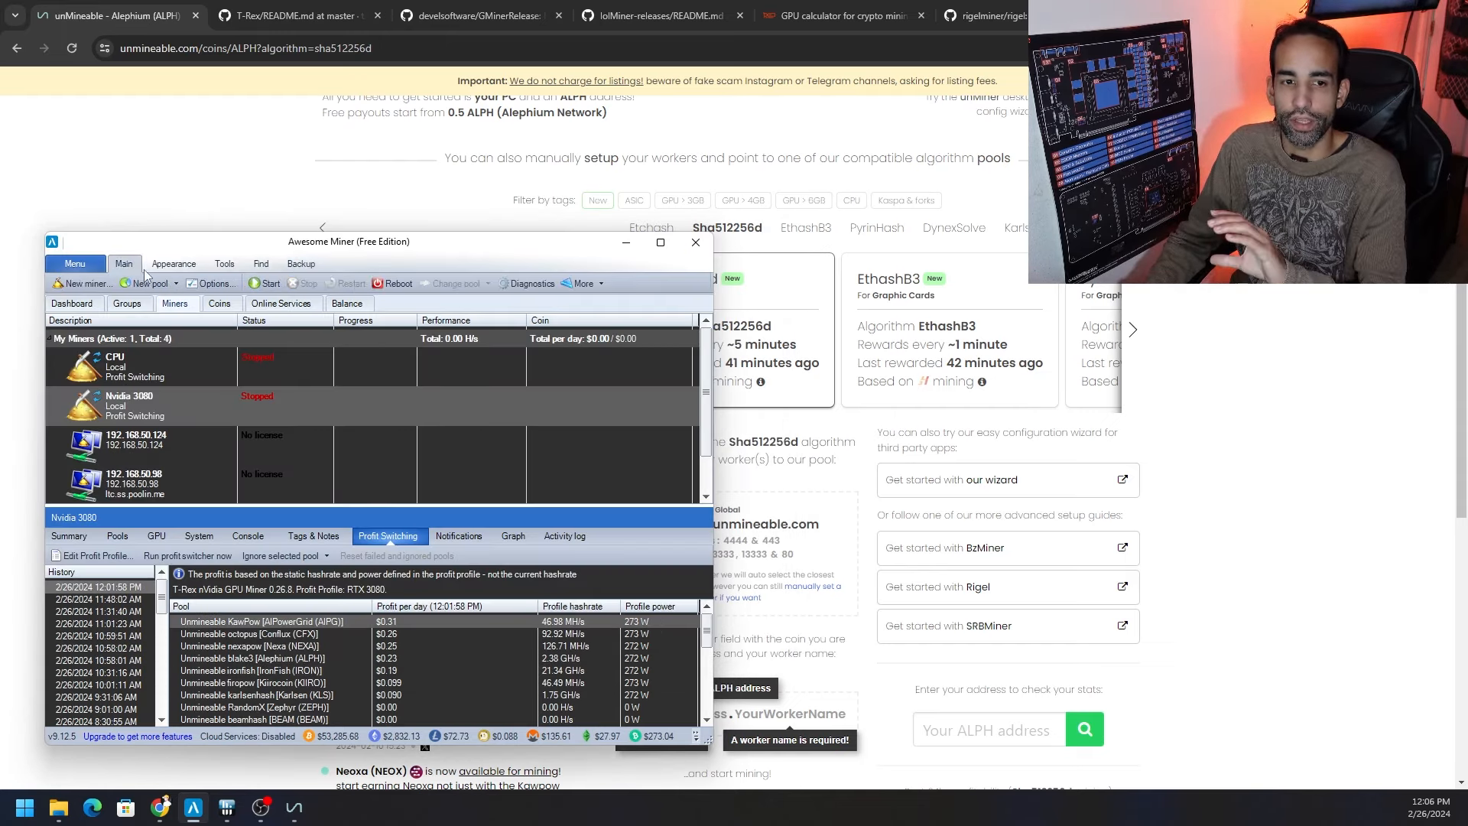
mouse_move(214, 283)
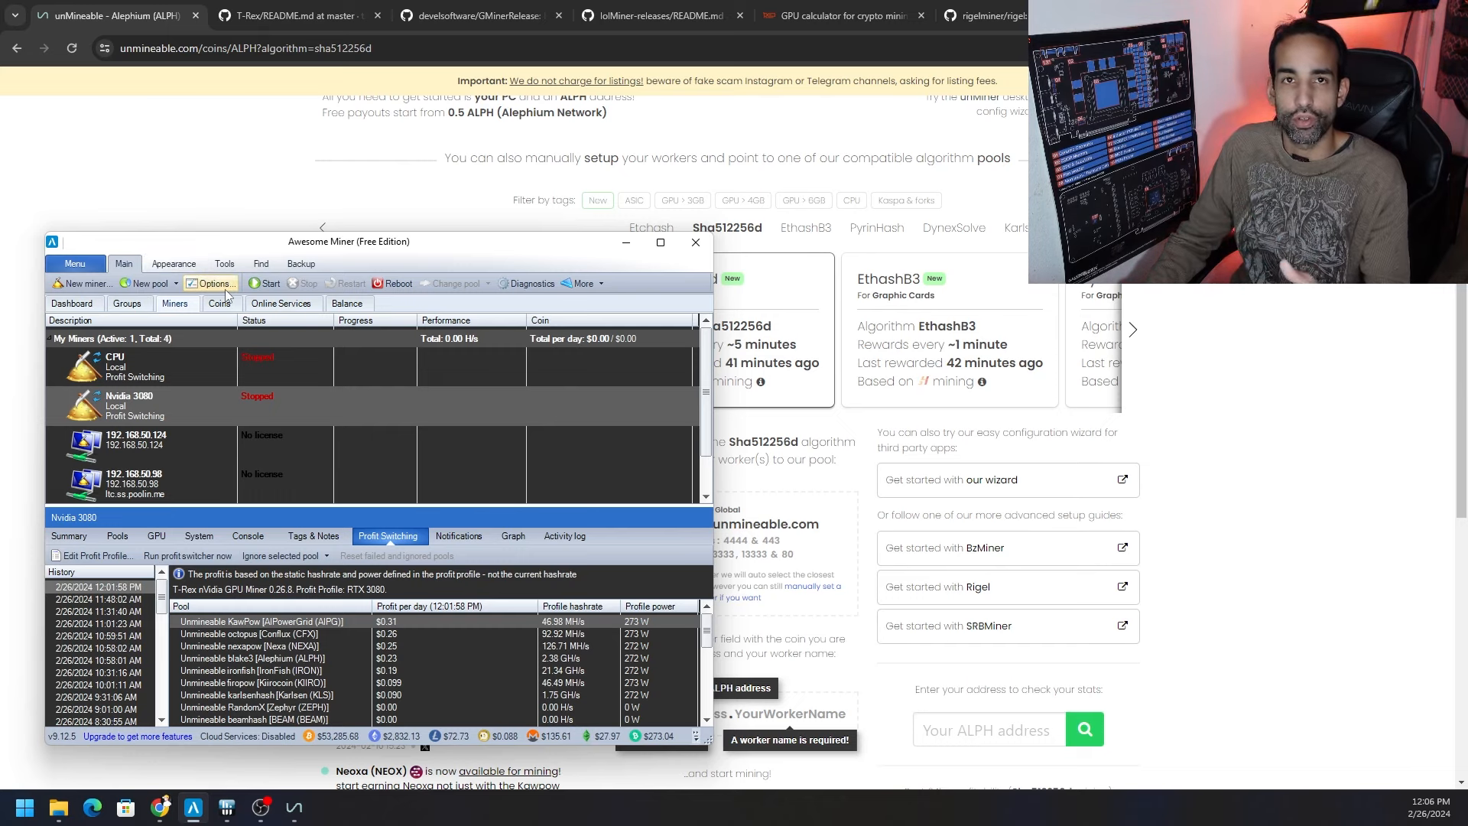
click(212, 282)
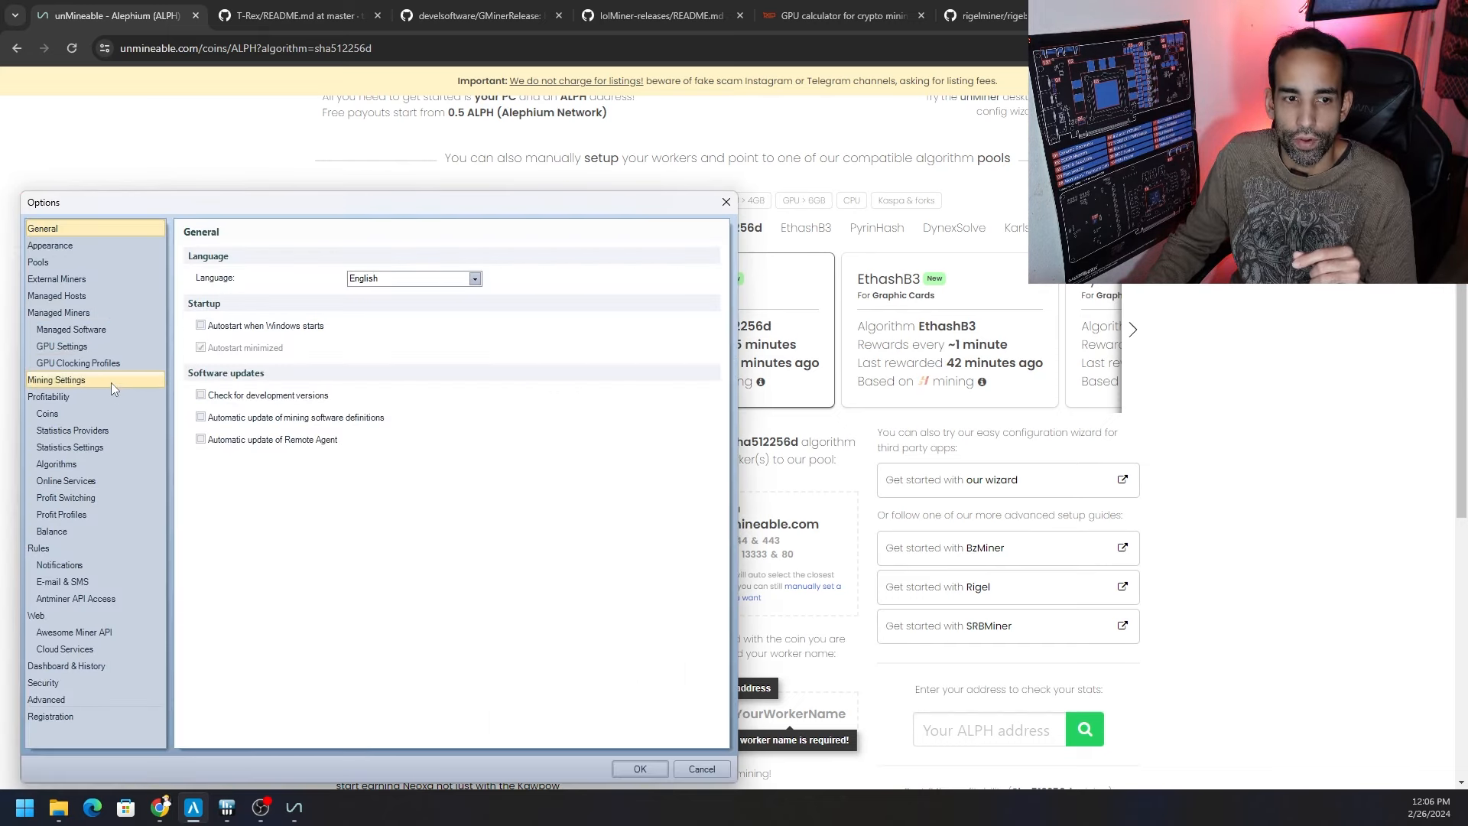
Show the Profit Profiles page listing AMD, Intel, nVidia GPU and RTX 3080 profiles
click(61, 514)
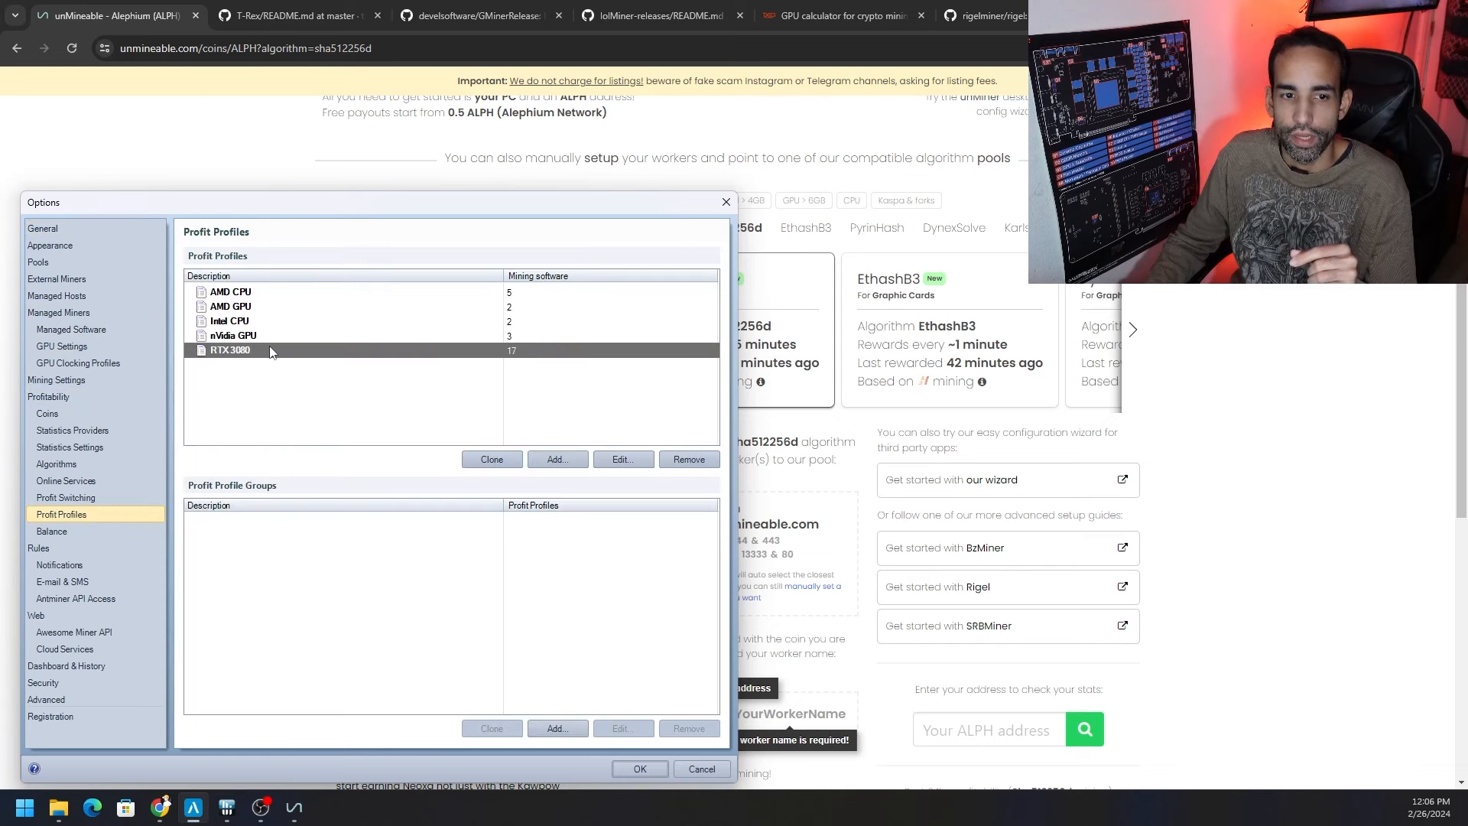
mouse_move(327, 358)
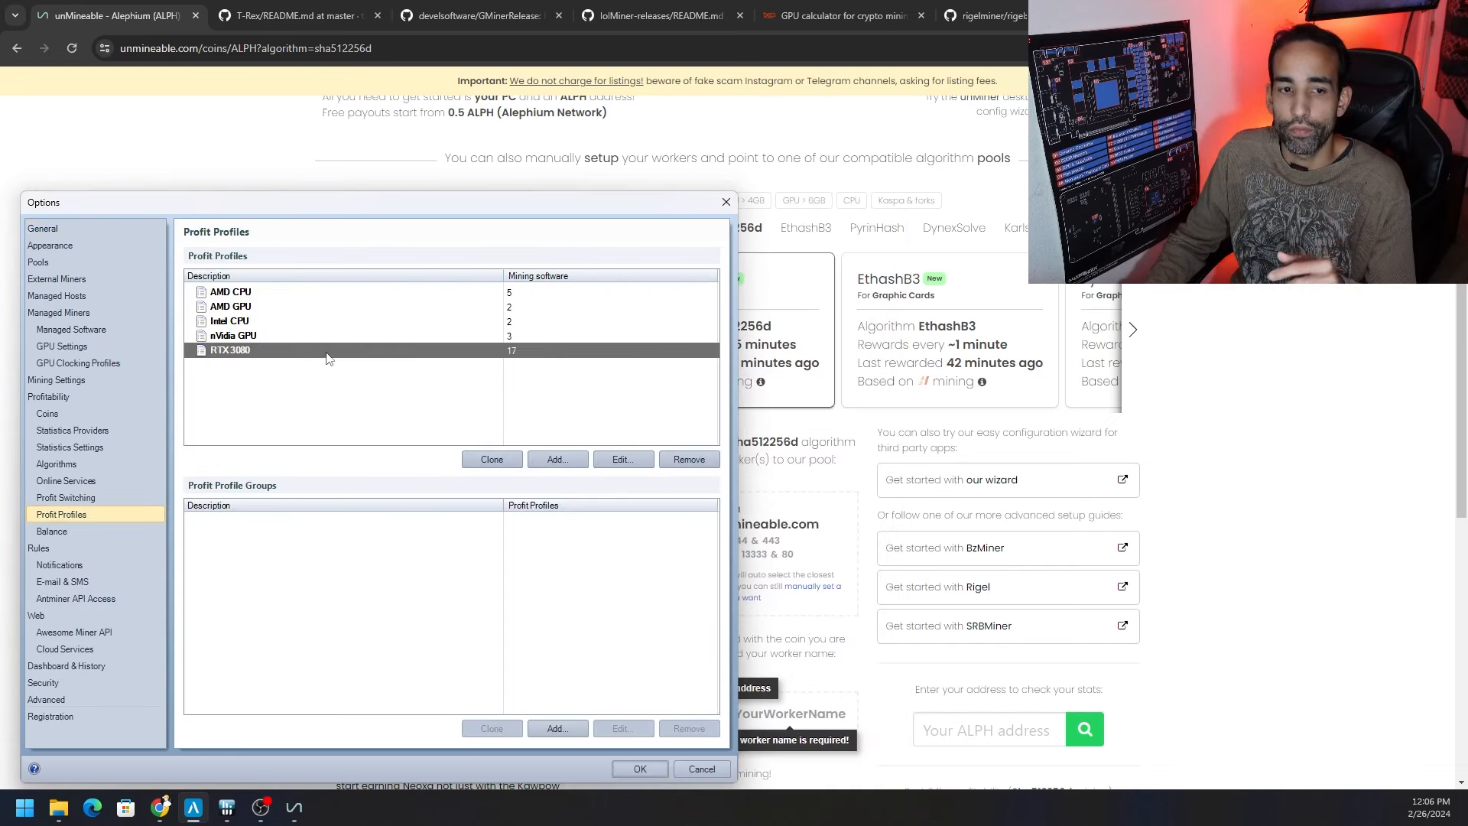
mouse_move(303, 357)
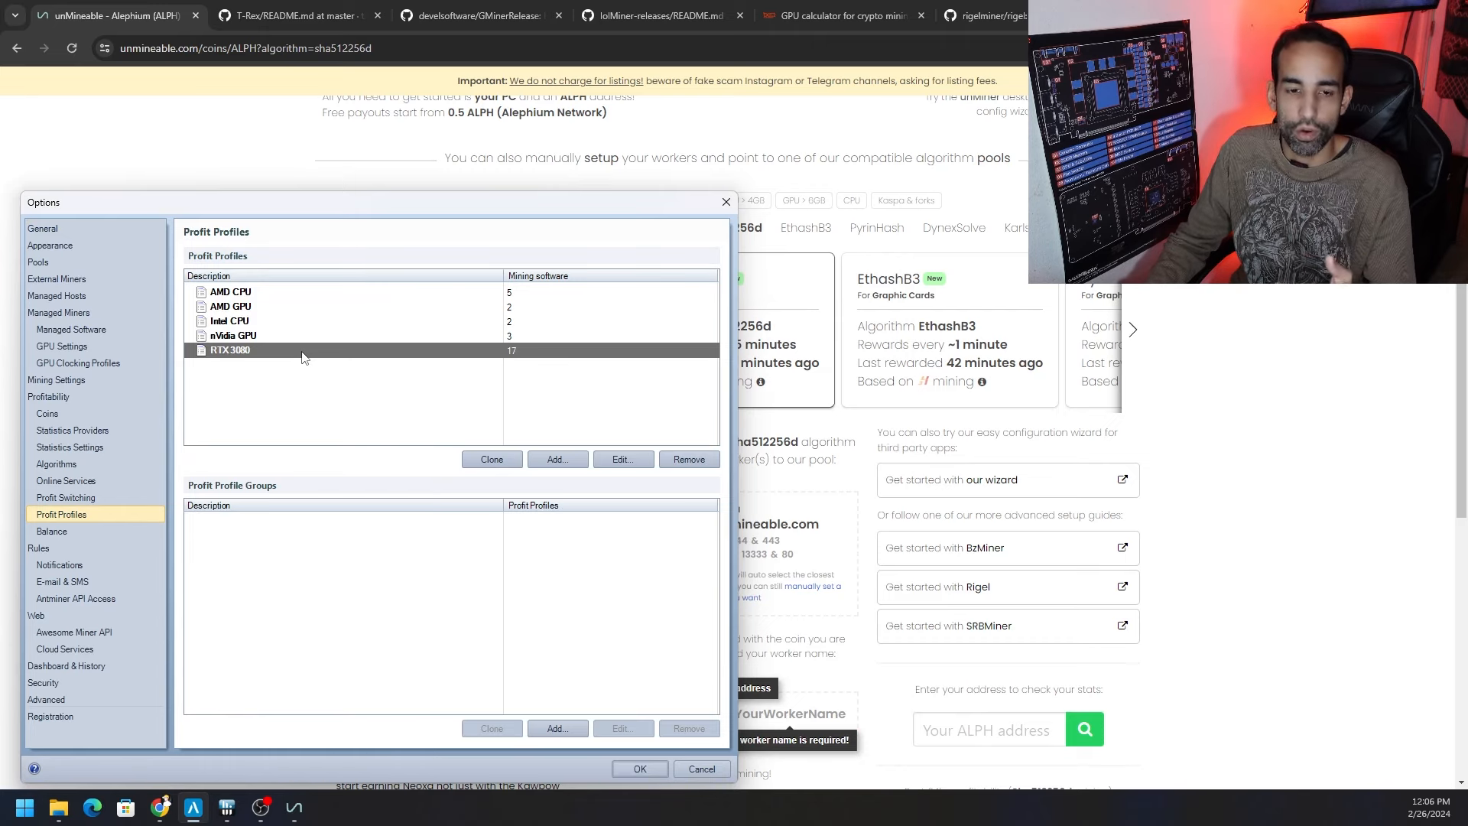
click(623, 459)
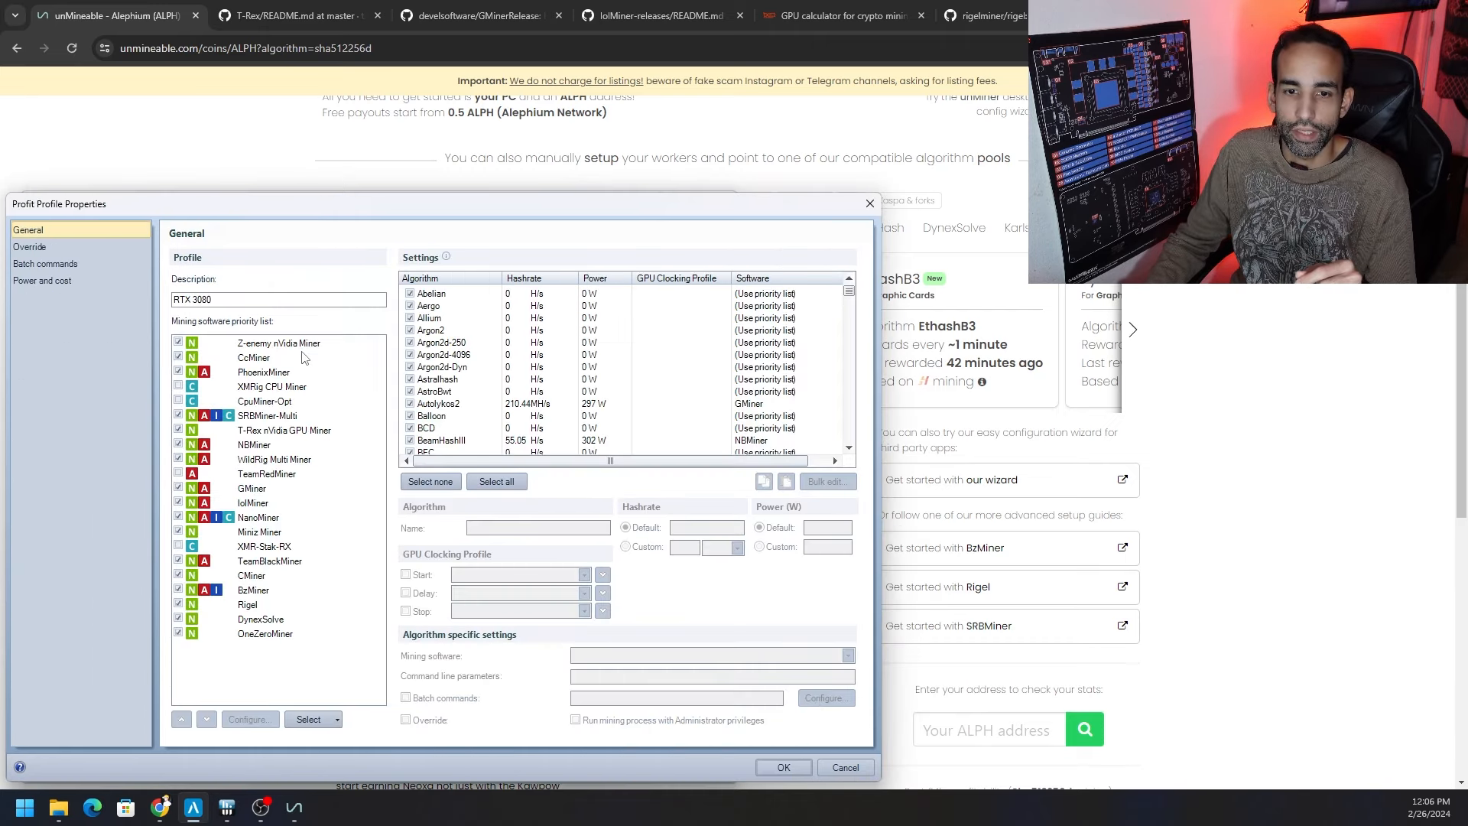
click(439, 373)
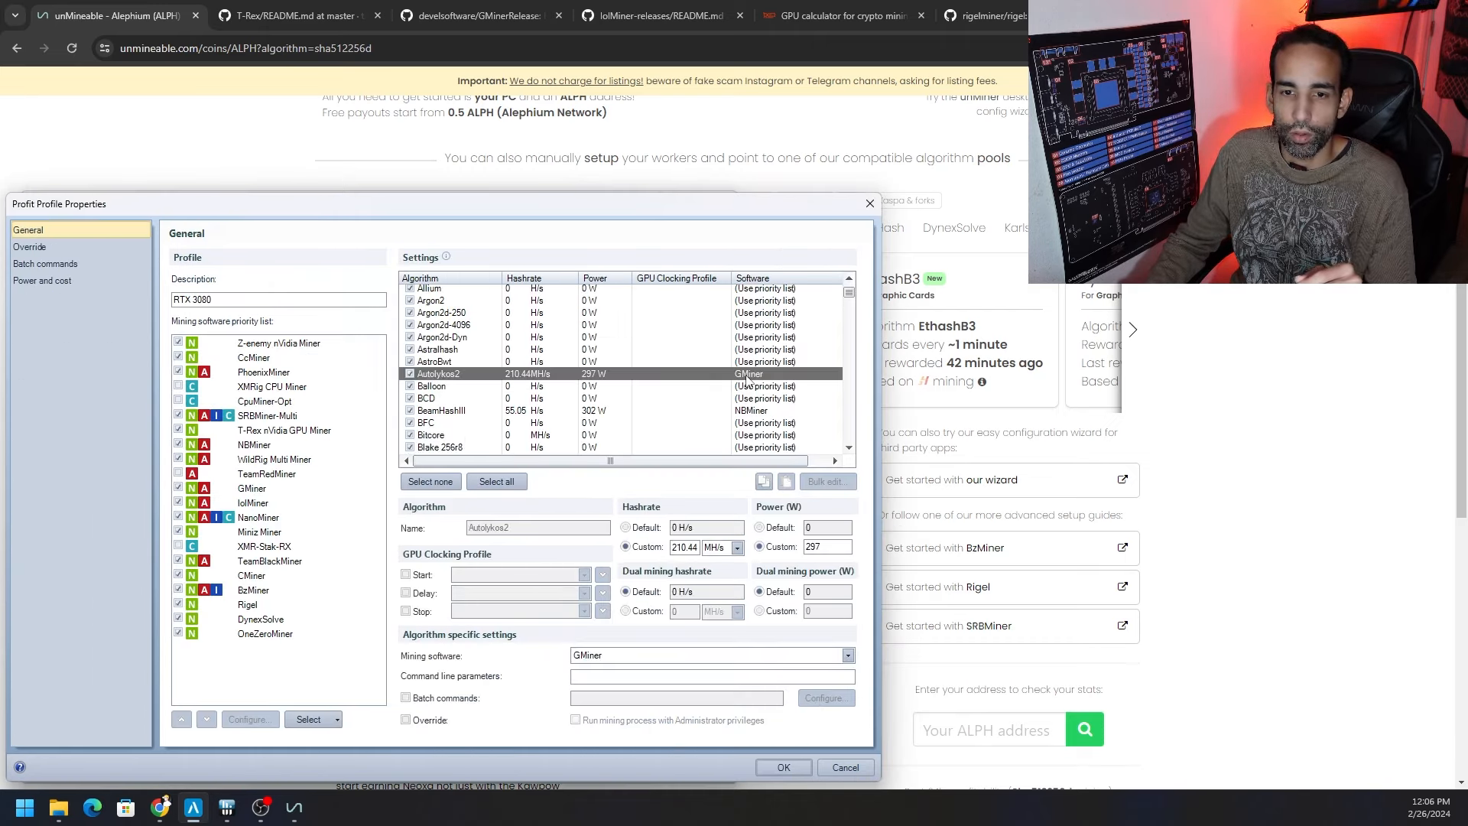
click(440, 410)
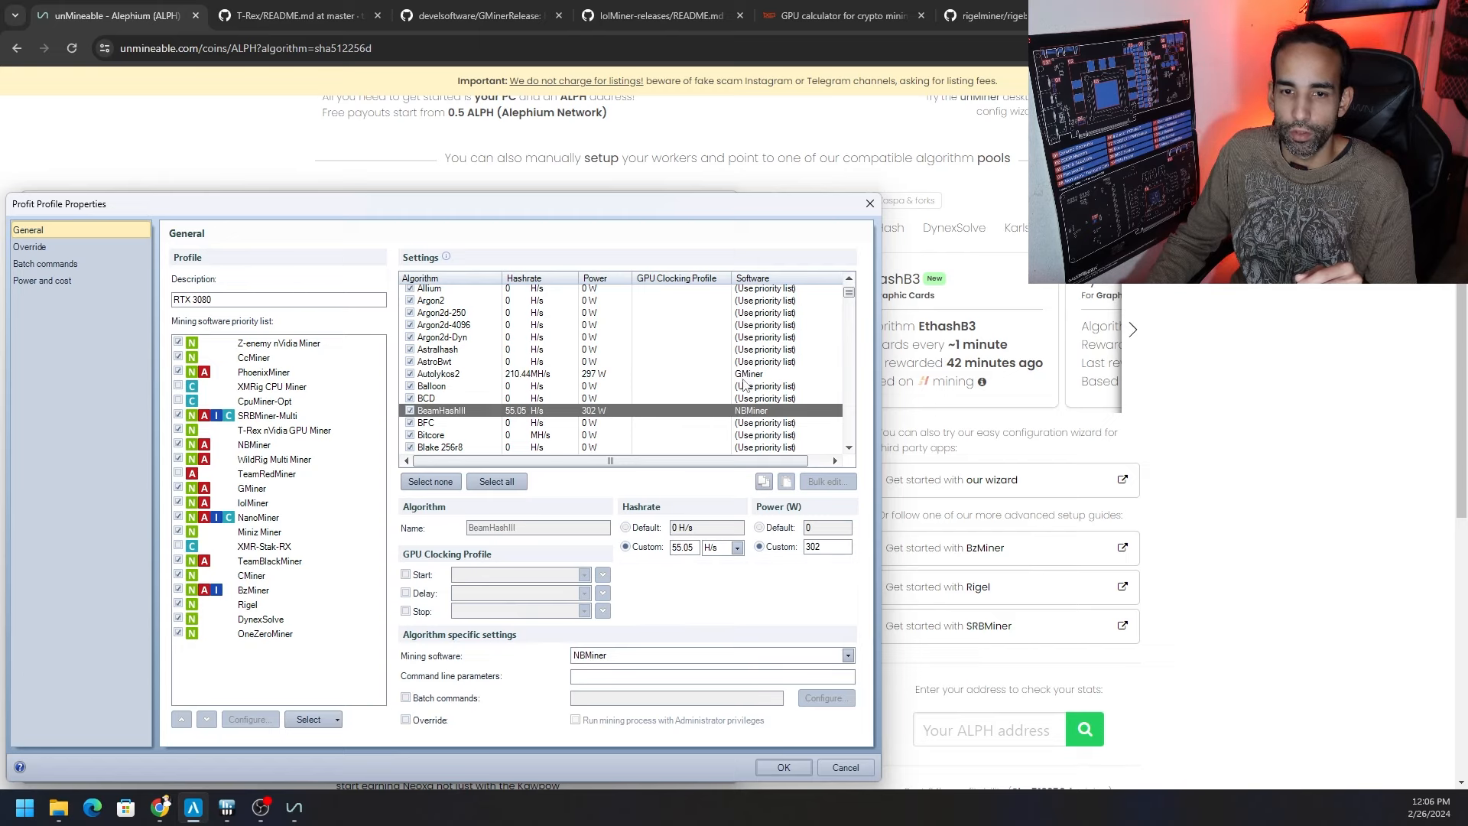
click(438, 373)
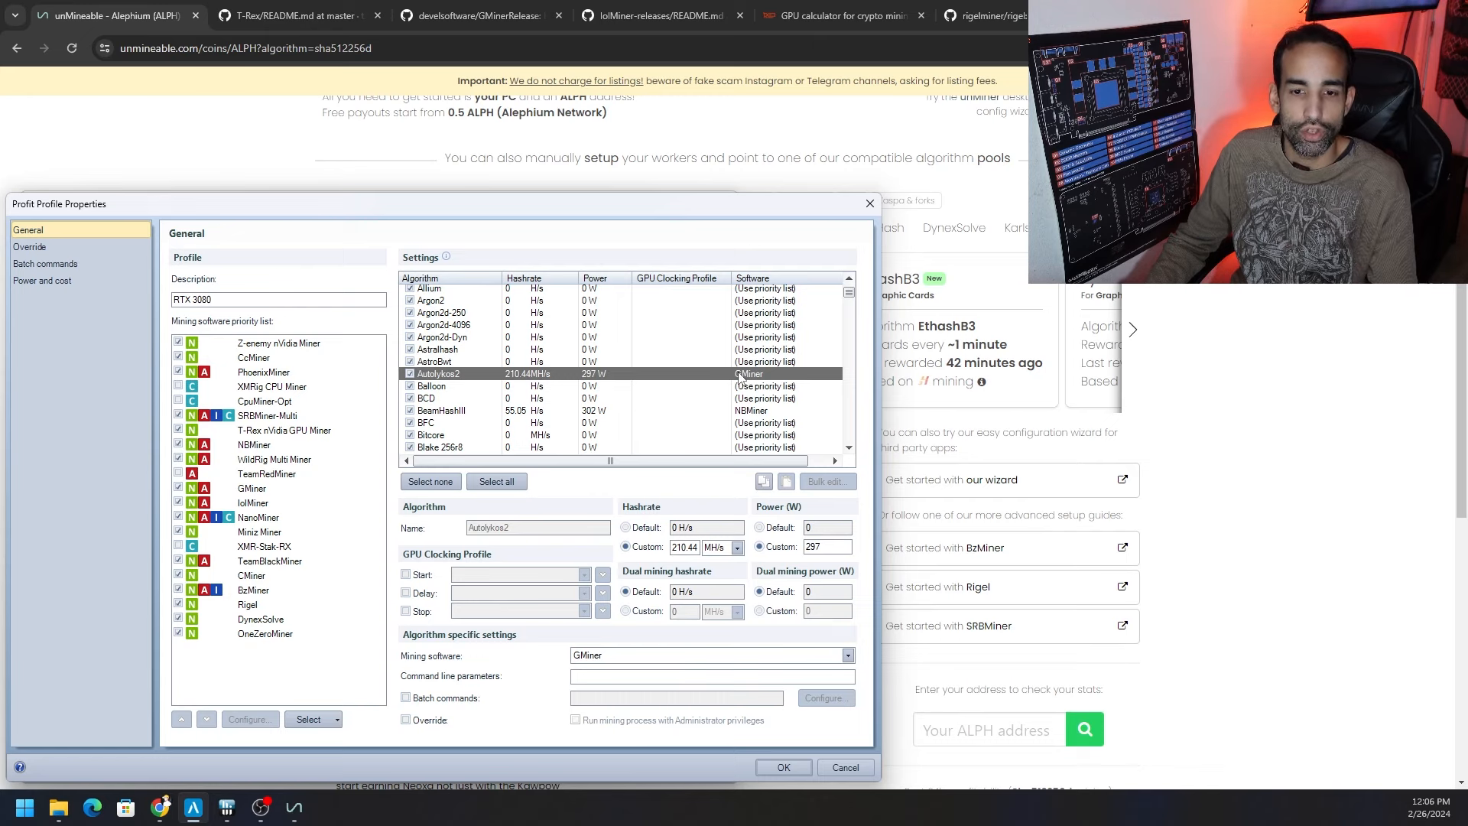
click(845, 655)
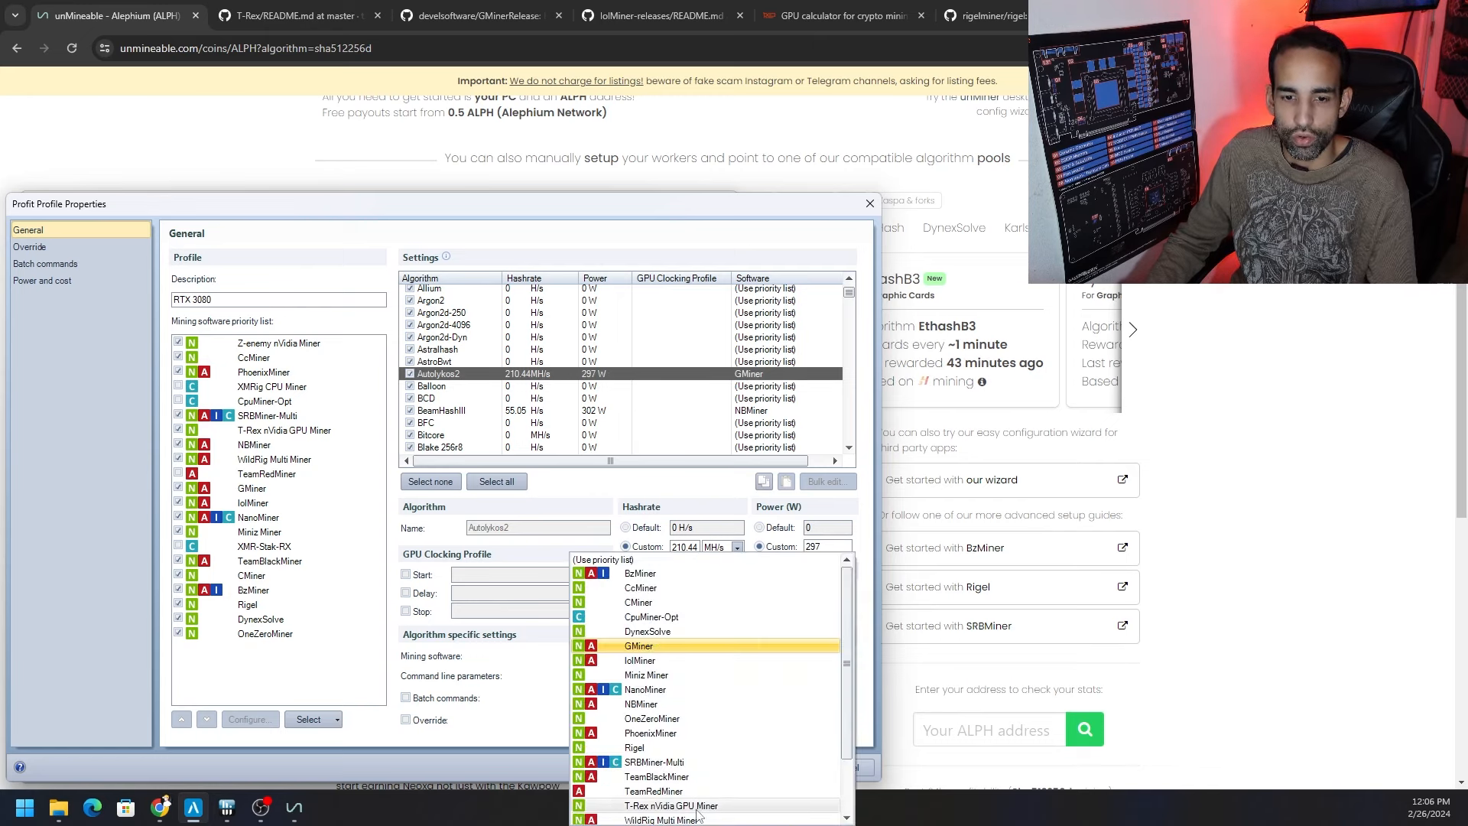
click(638, 645)
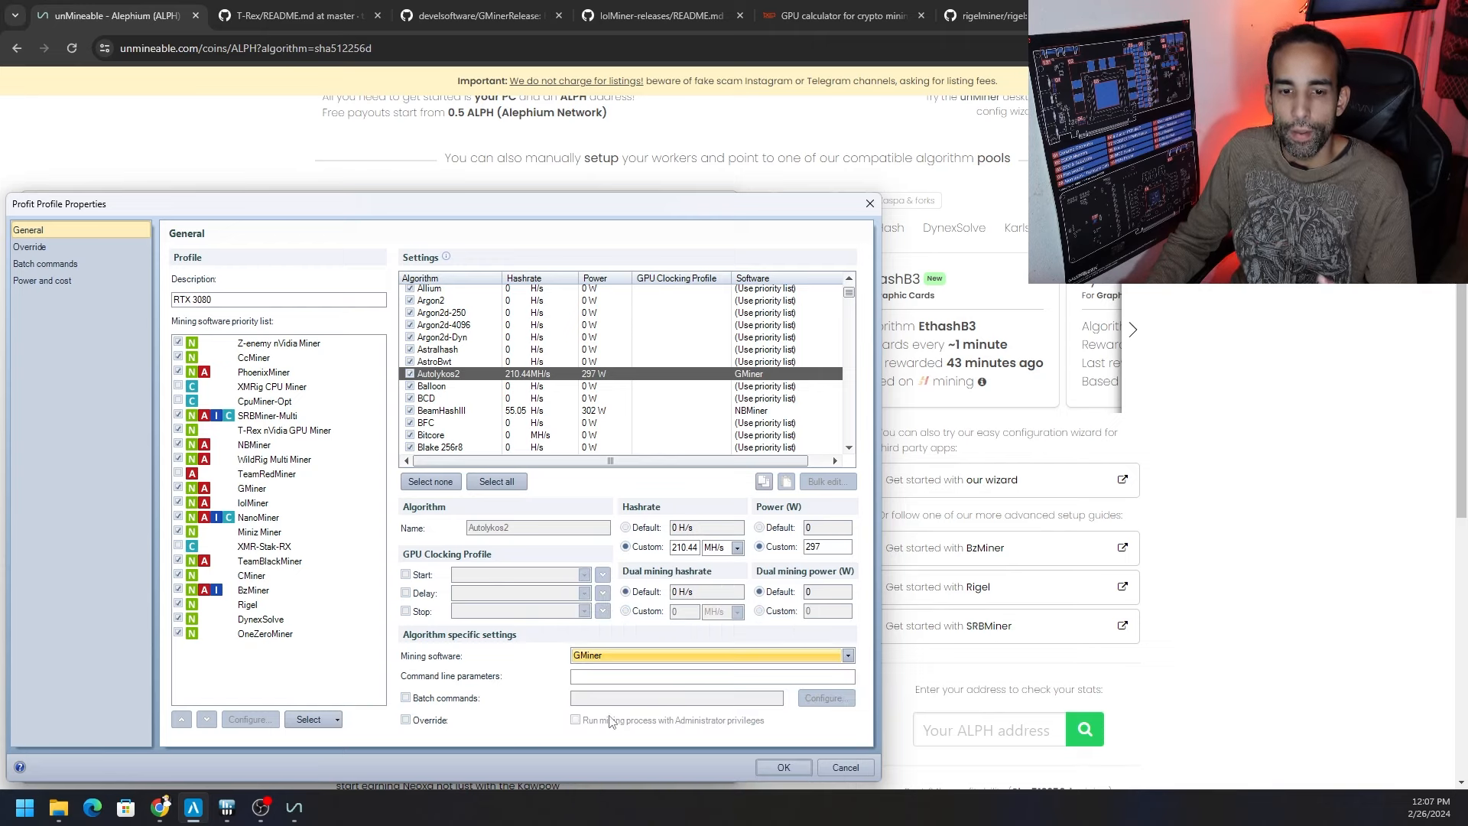
mouse_move(844, 766)
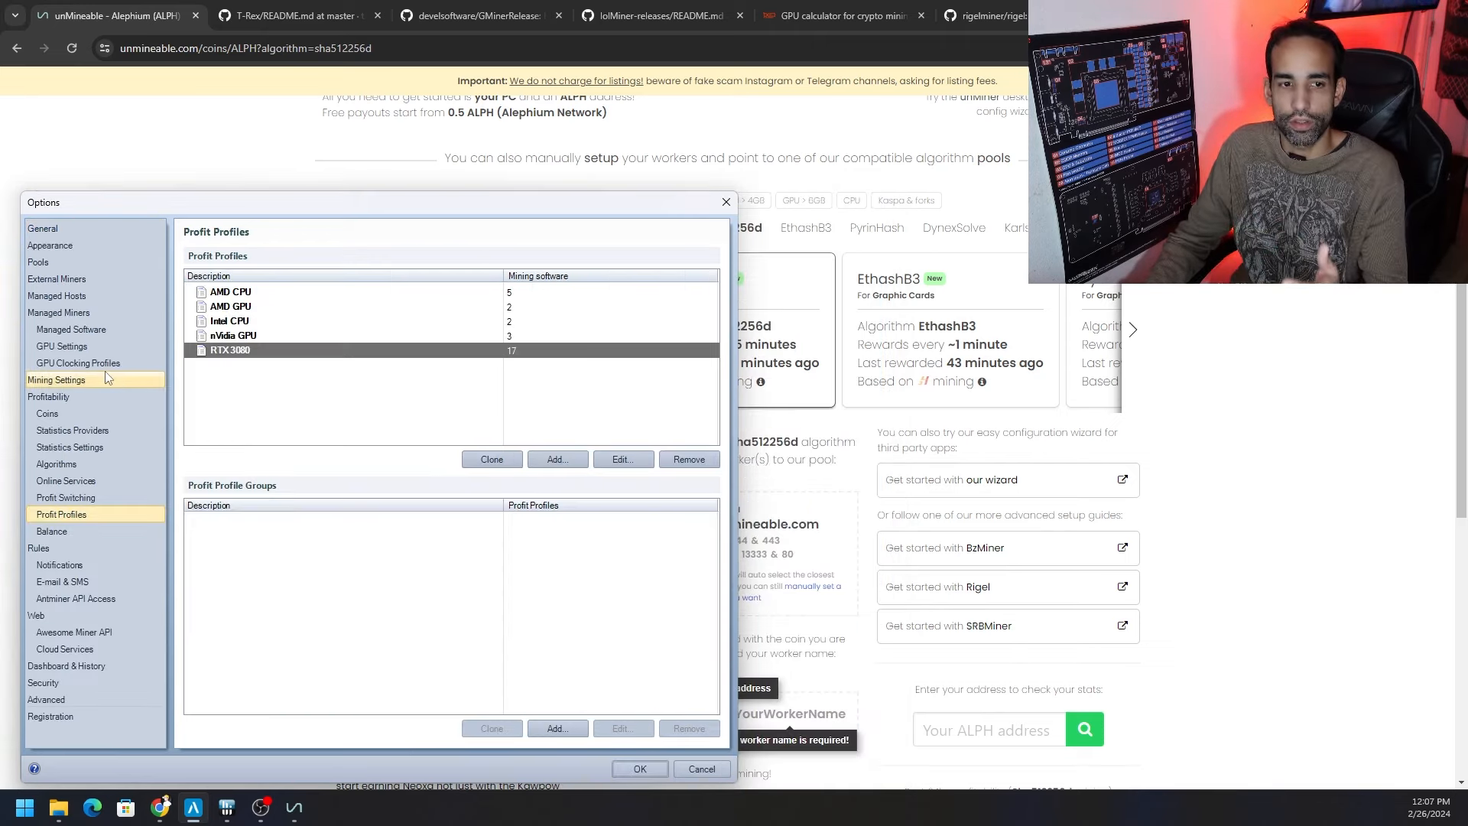
click(61, 346)
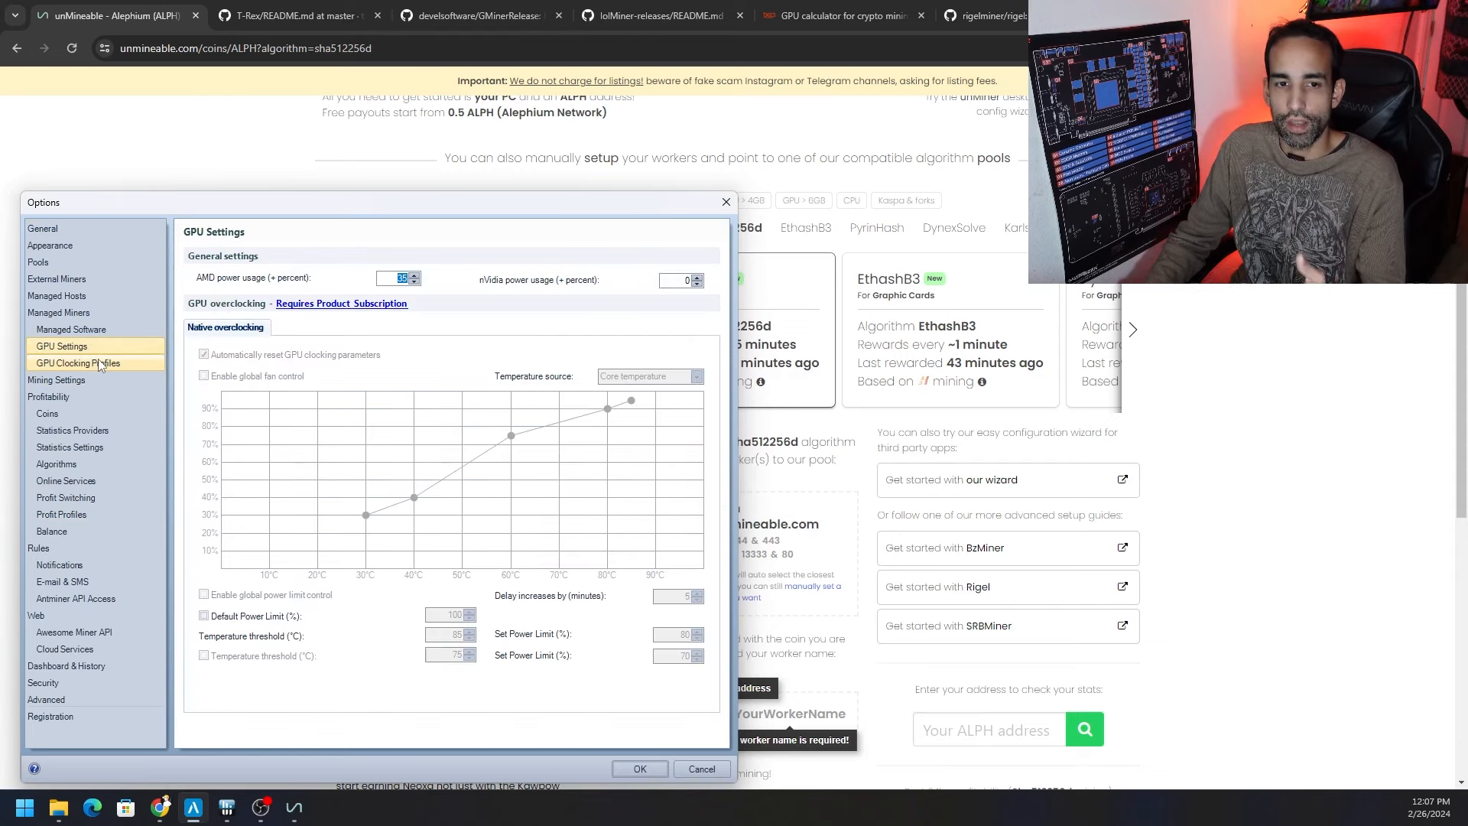
click(78, 362)
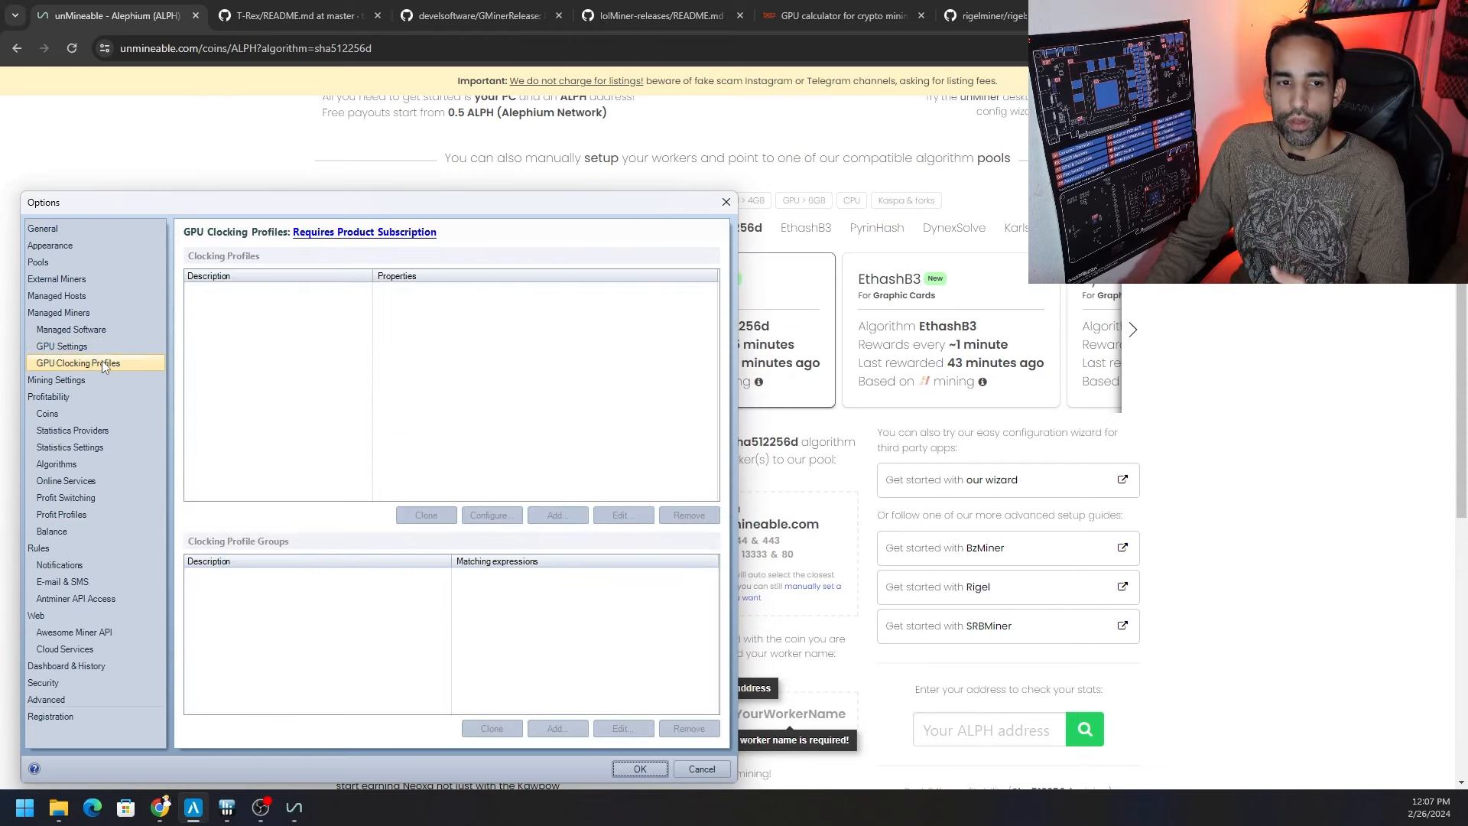
click(61, 347)
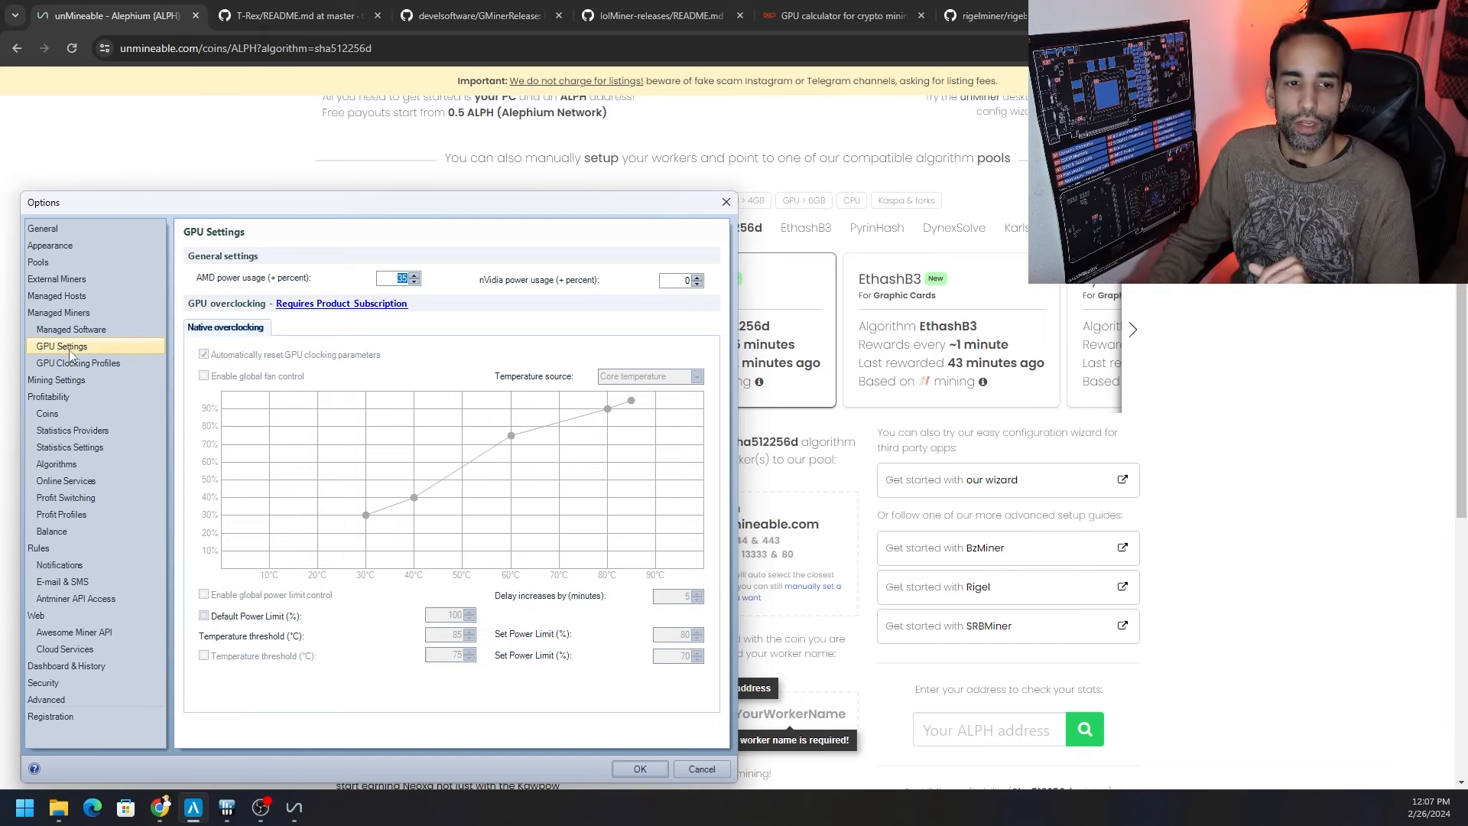
click(61, 514)
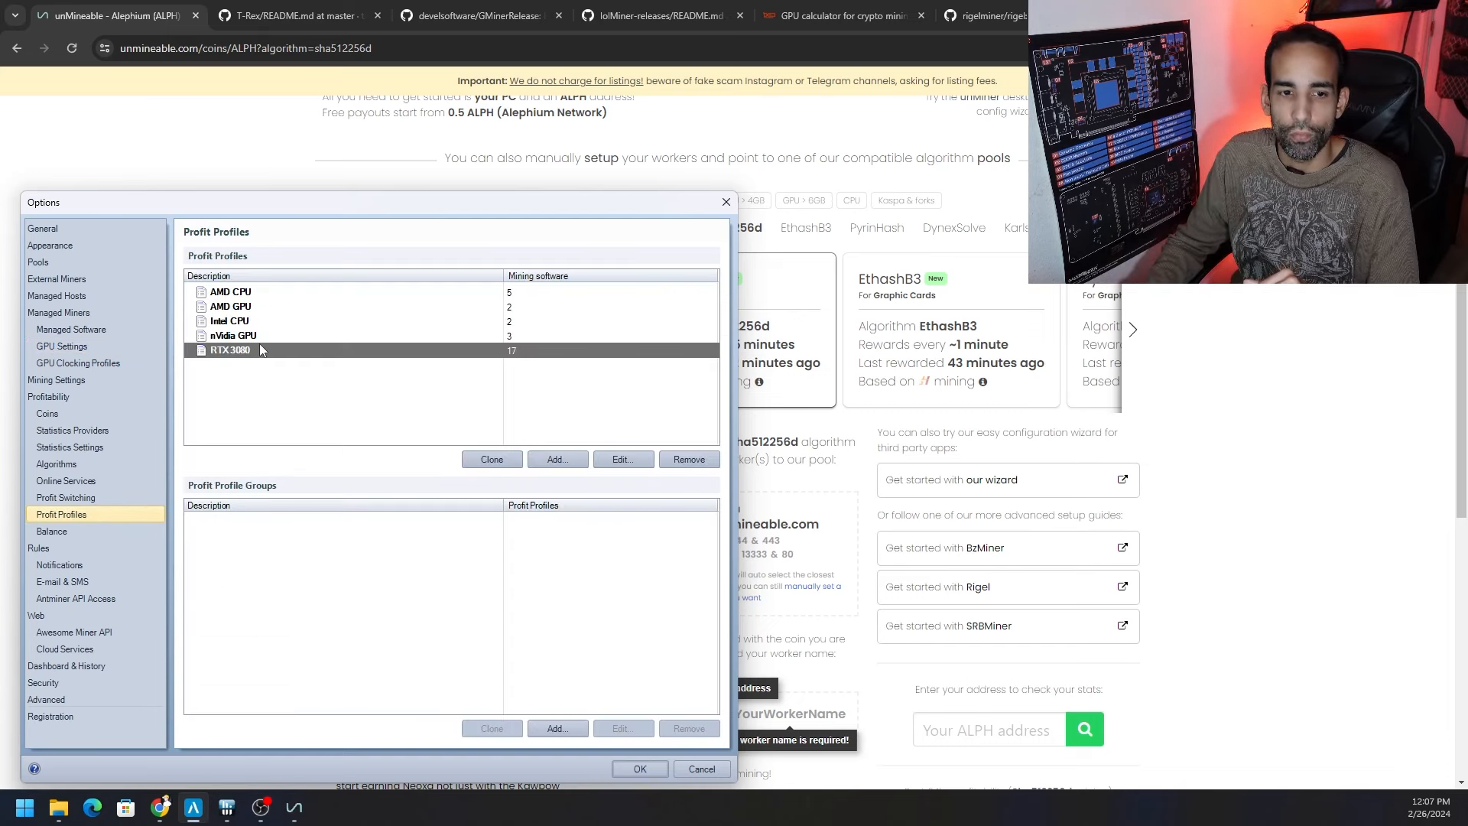
Inspect the Autolykos2 and Blake3 entries, Blake3 running lolMiner with clock overclock parameters, then return to the browser
click(622, 459)
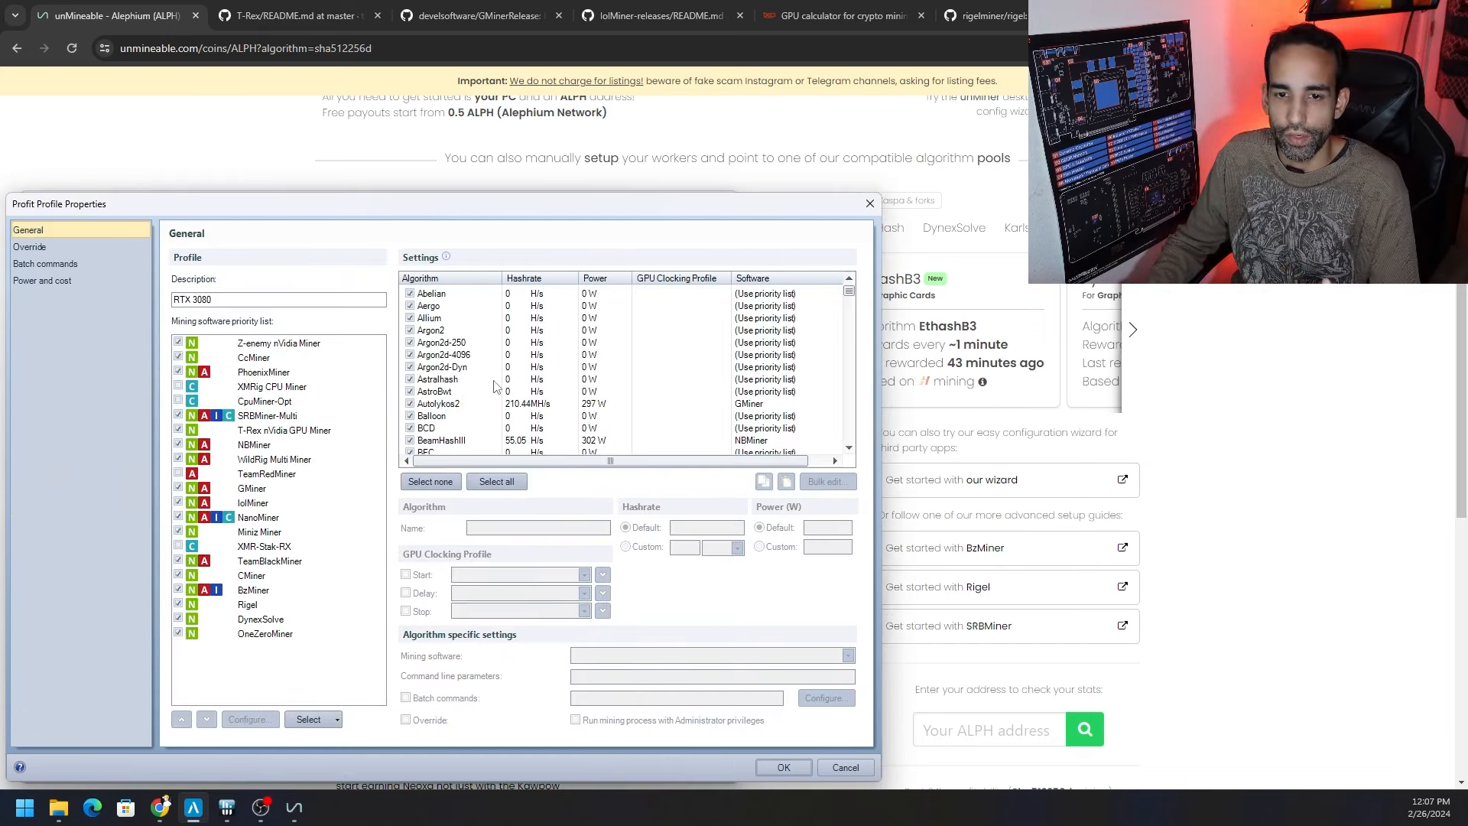
click(438, 404)
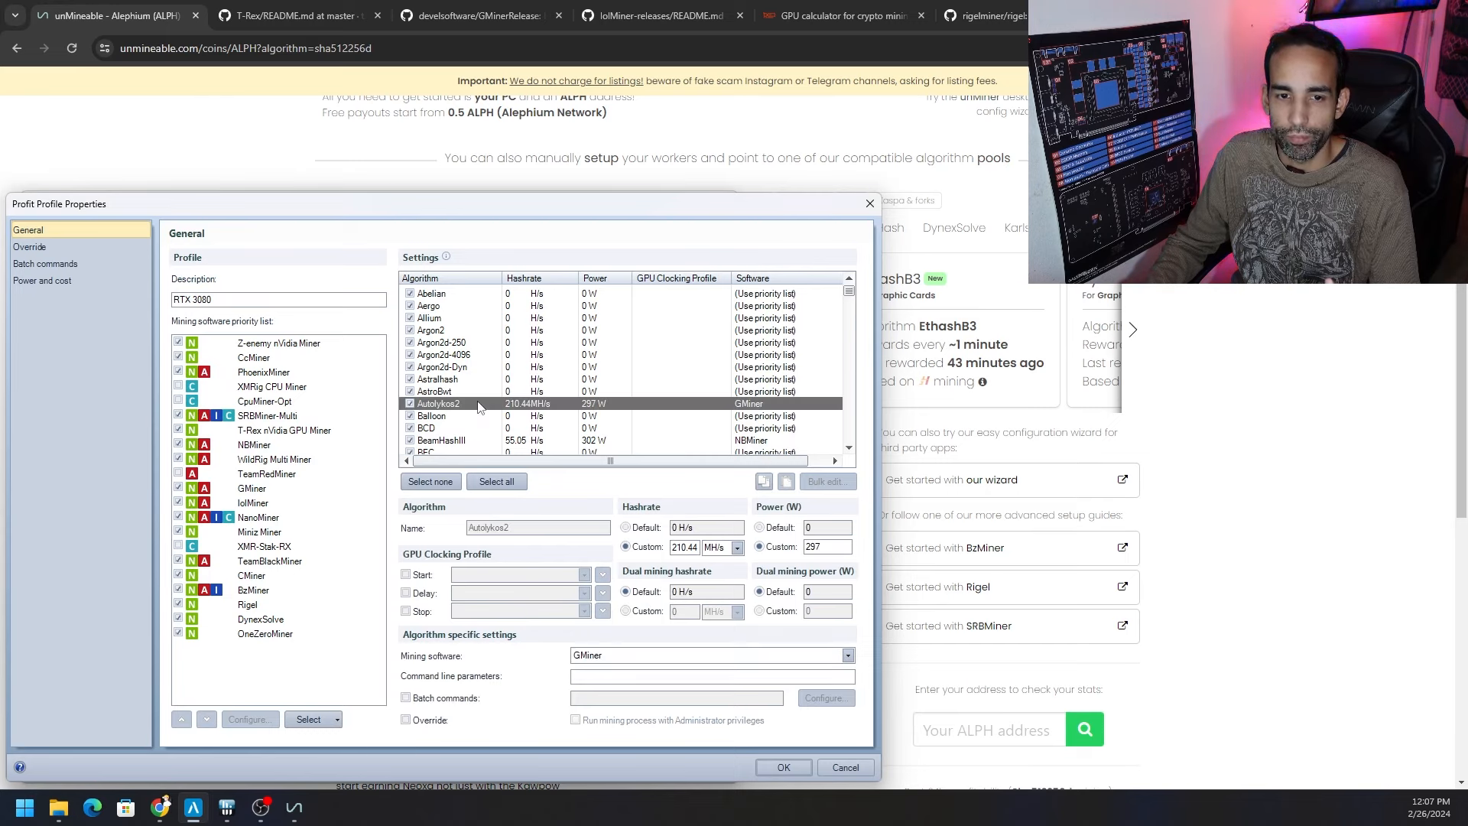
scroll(down, 3)
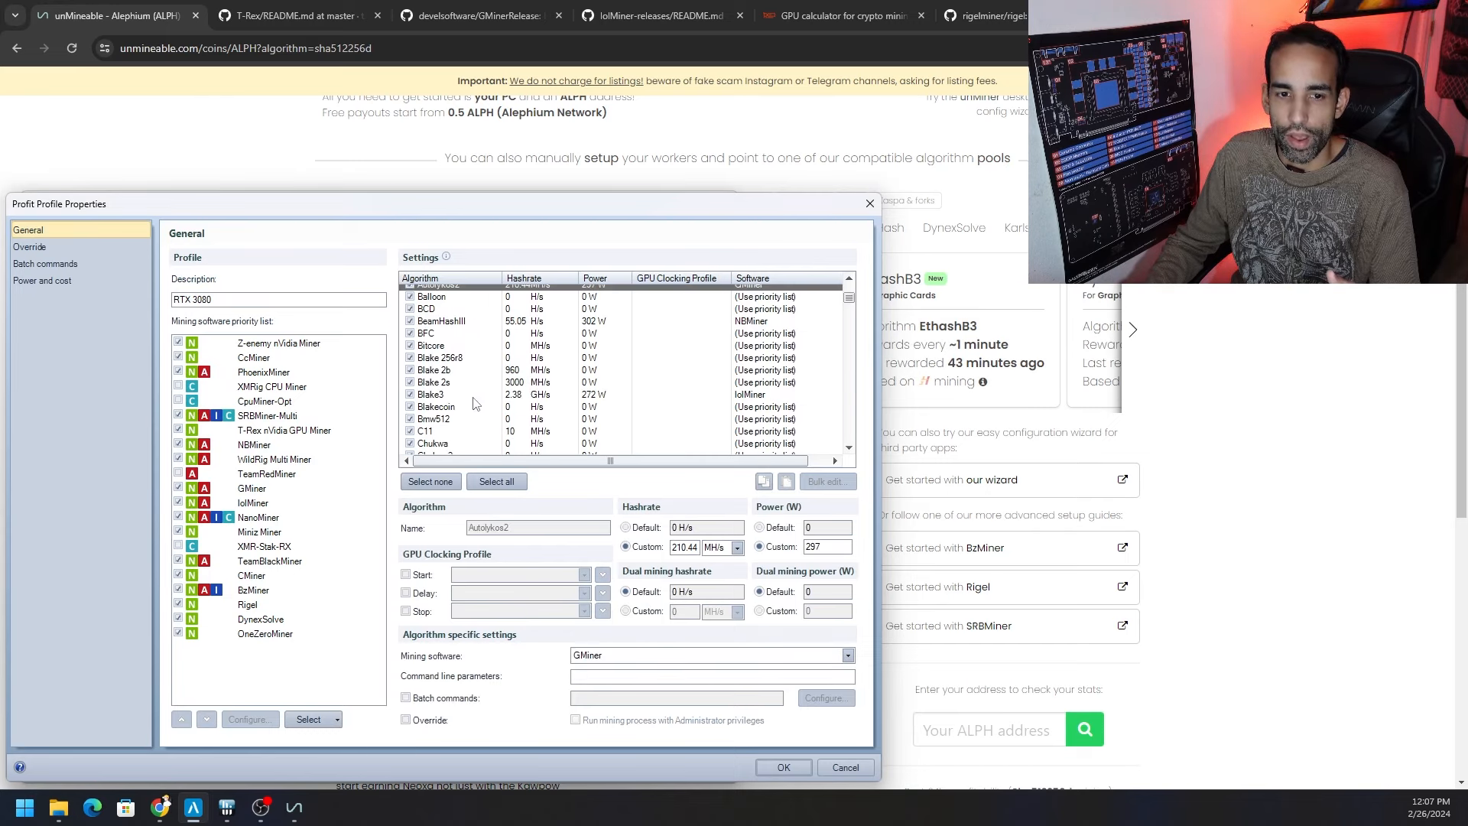
click(431, 395)
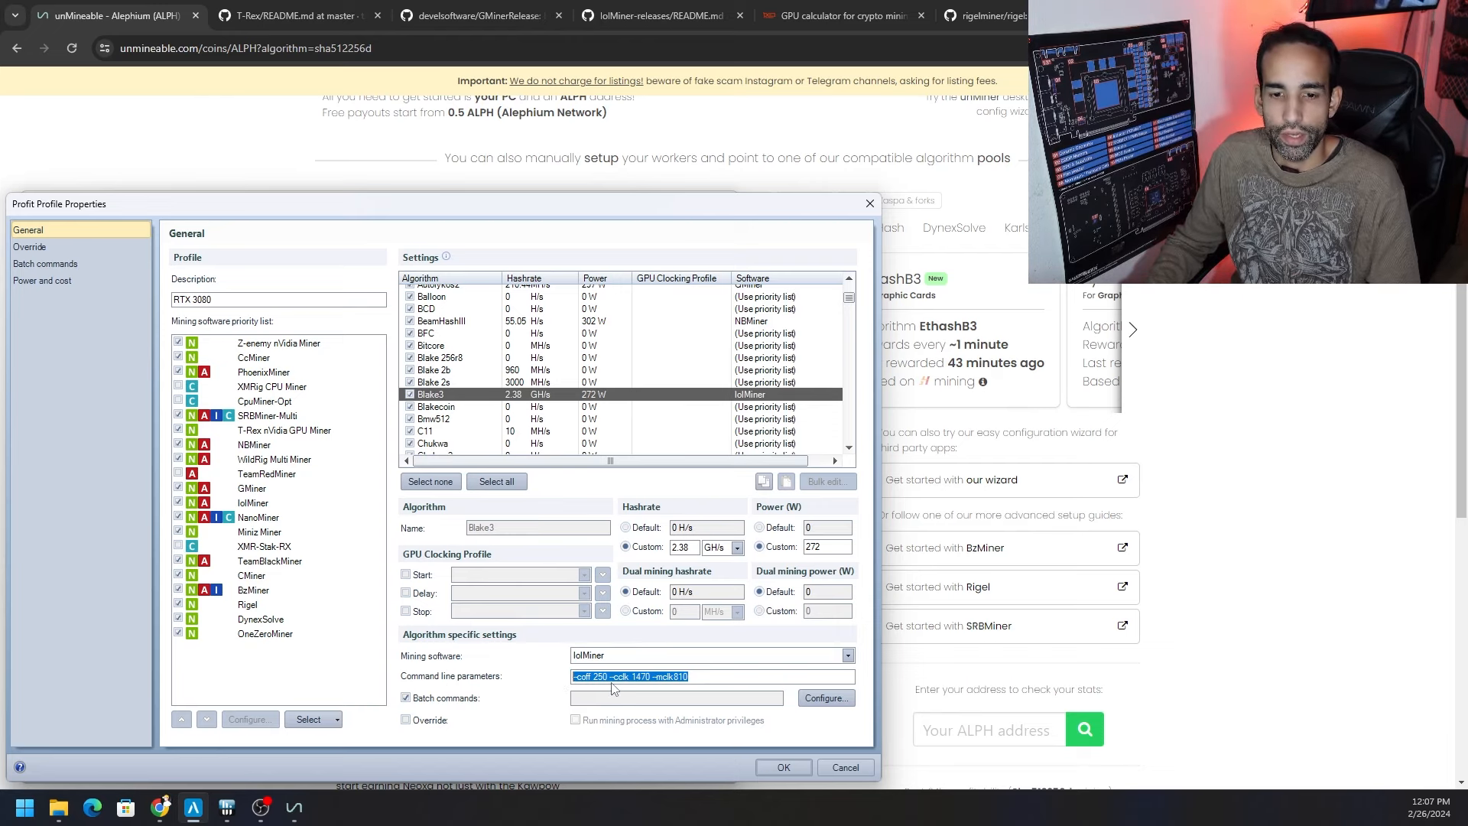
mouse_move(778, 260)
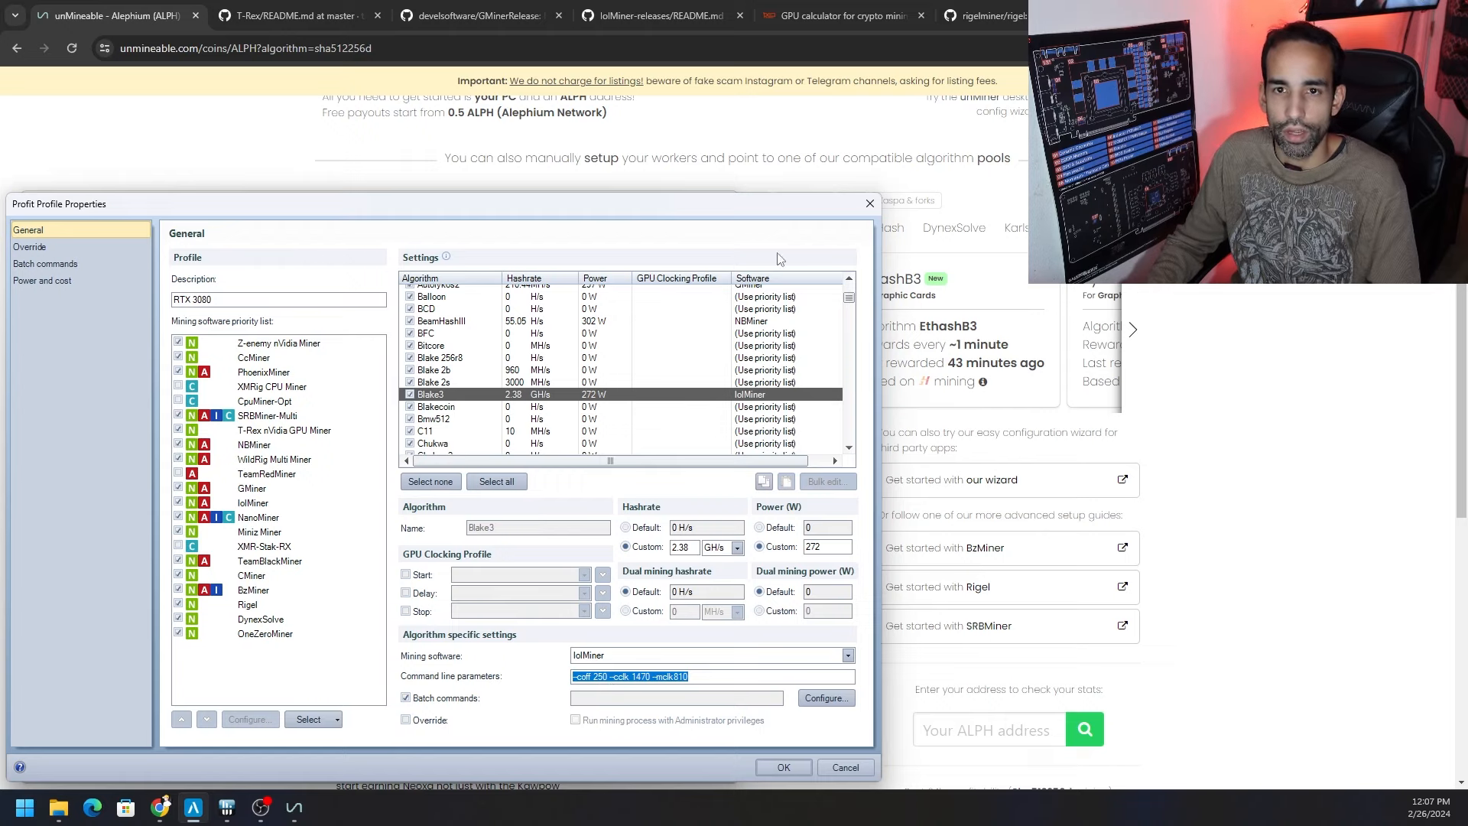
click(297, 15)
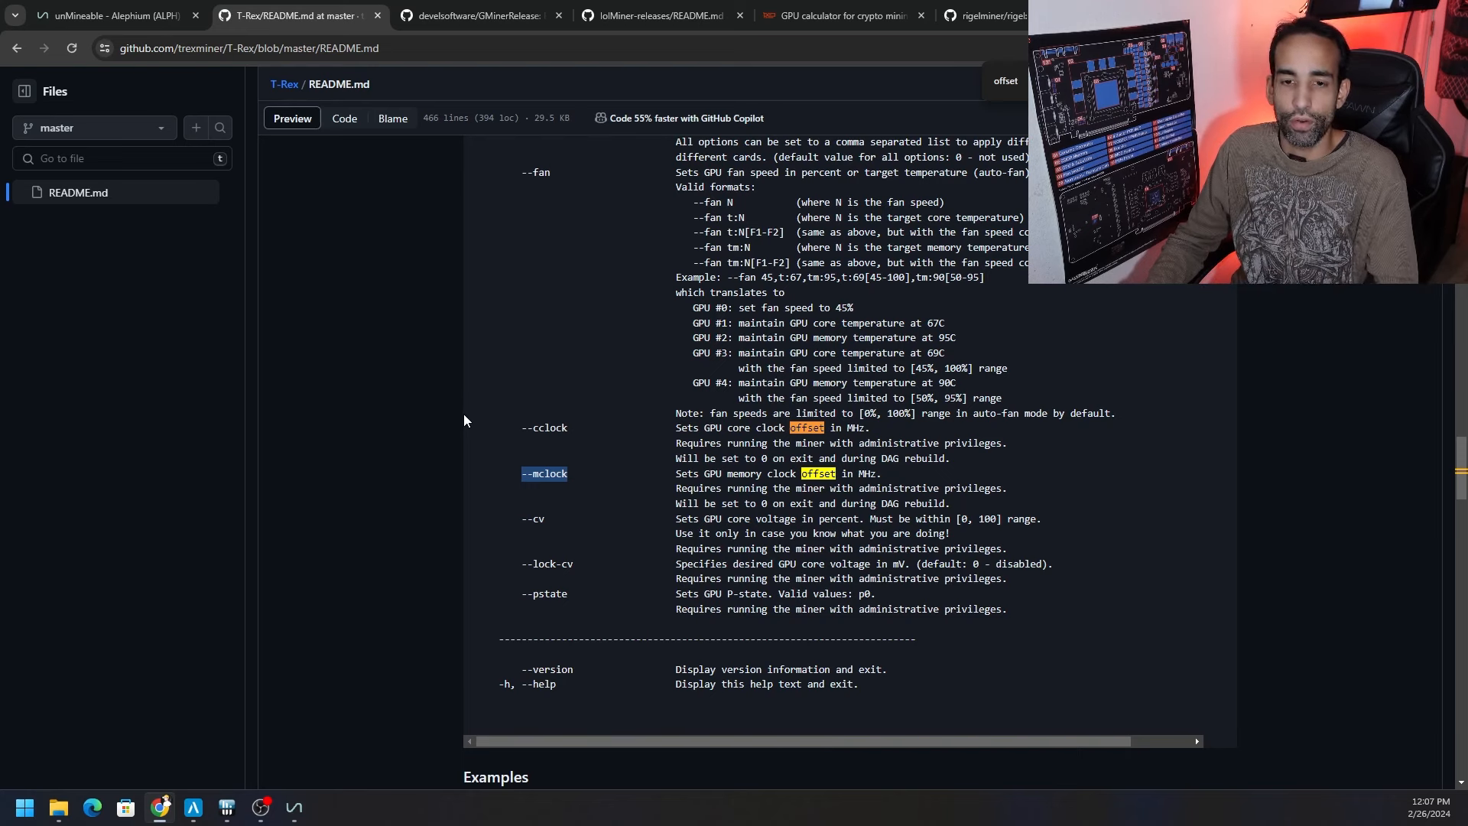
mouse_move(364, 211)
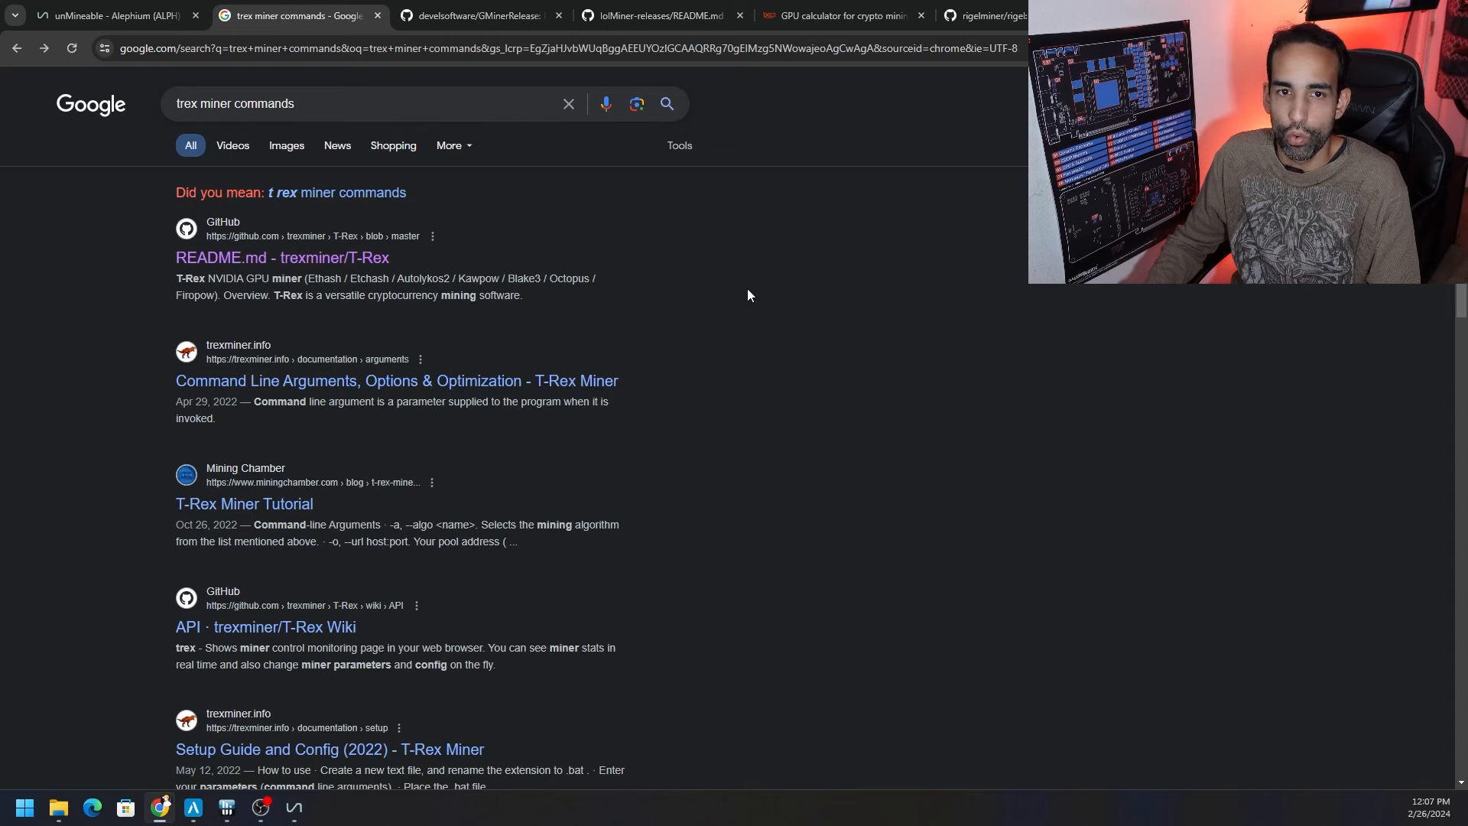
mouse_move(721, 315)
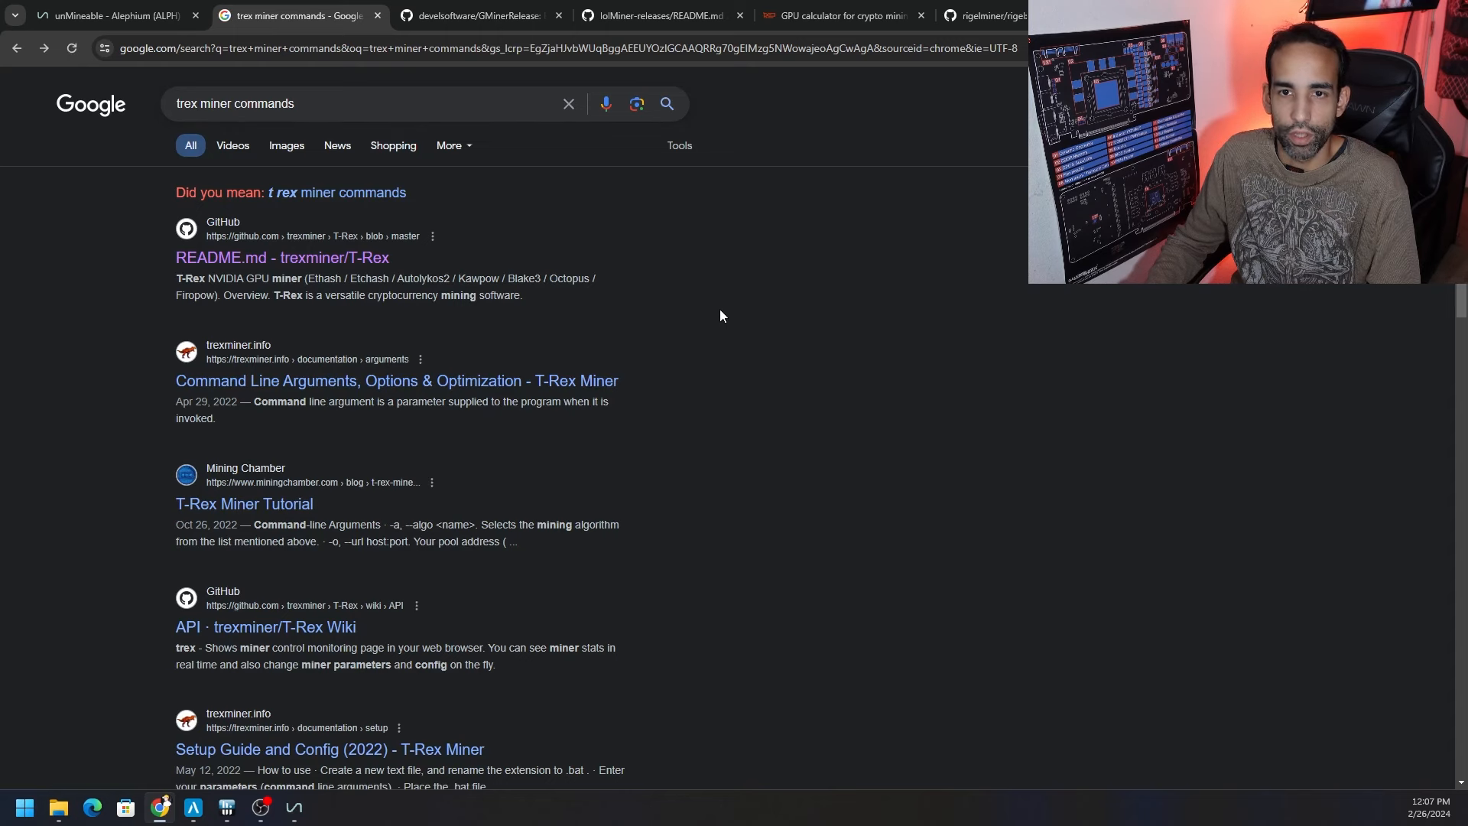
mouse_move(283, 257)
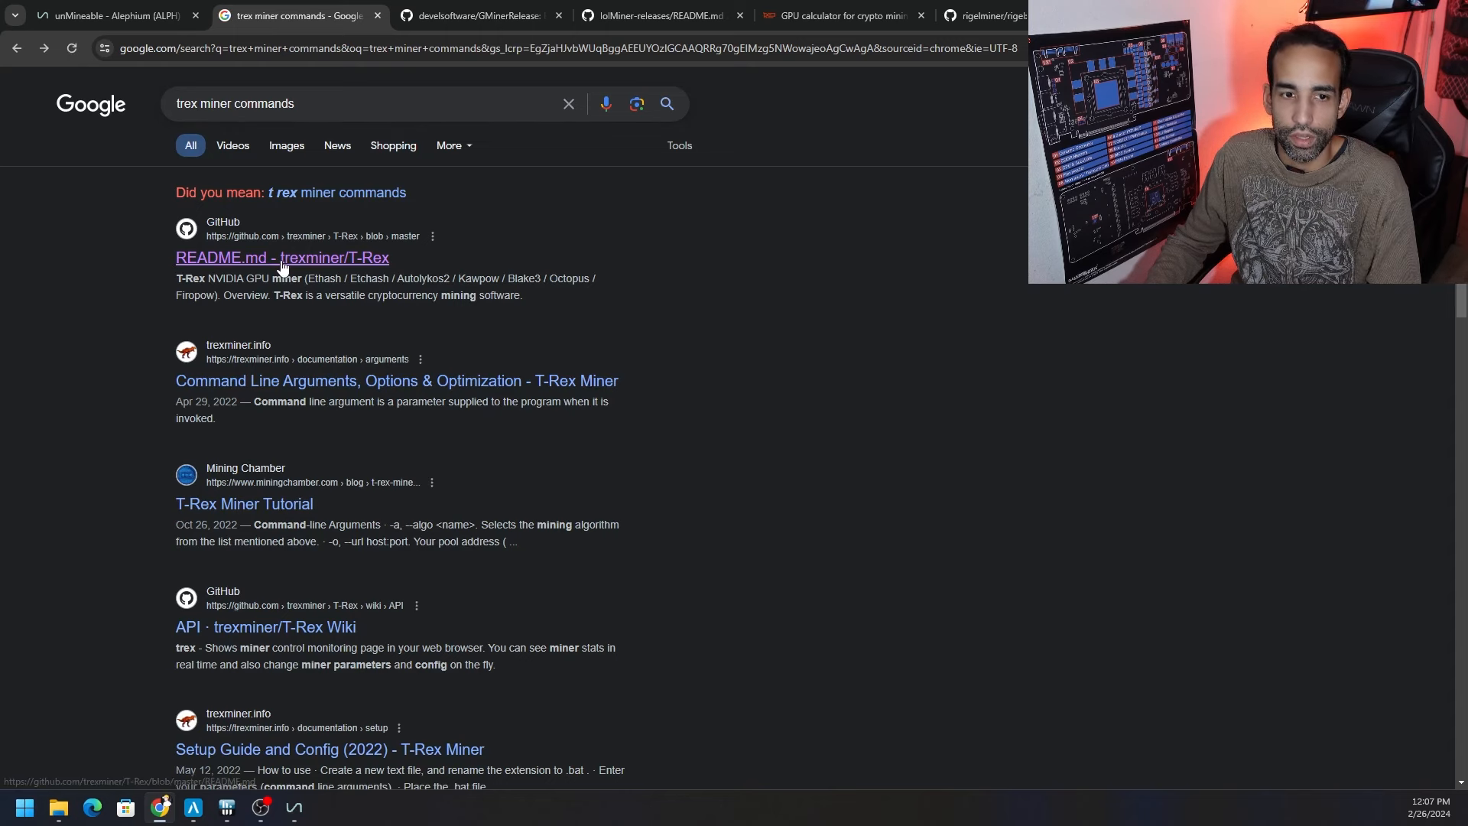
Open the T-Rex README result to check its GPU core and memory clock options
click(281, 257)
text(clock)
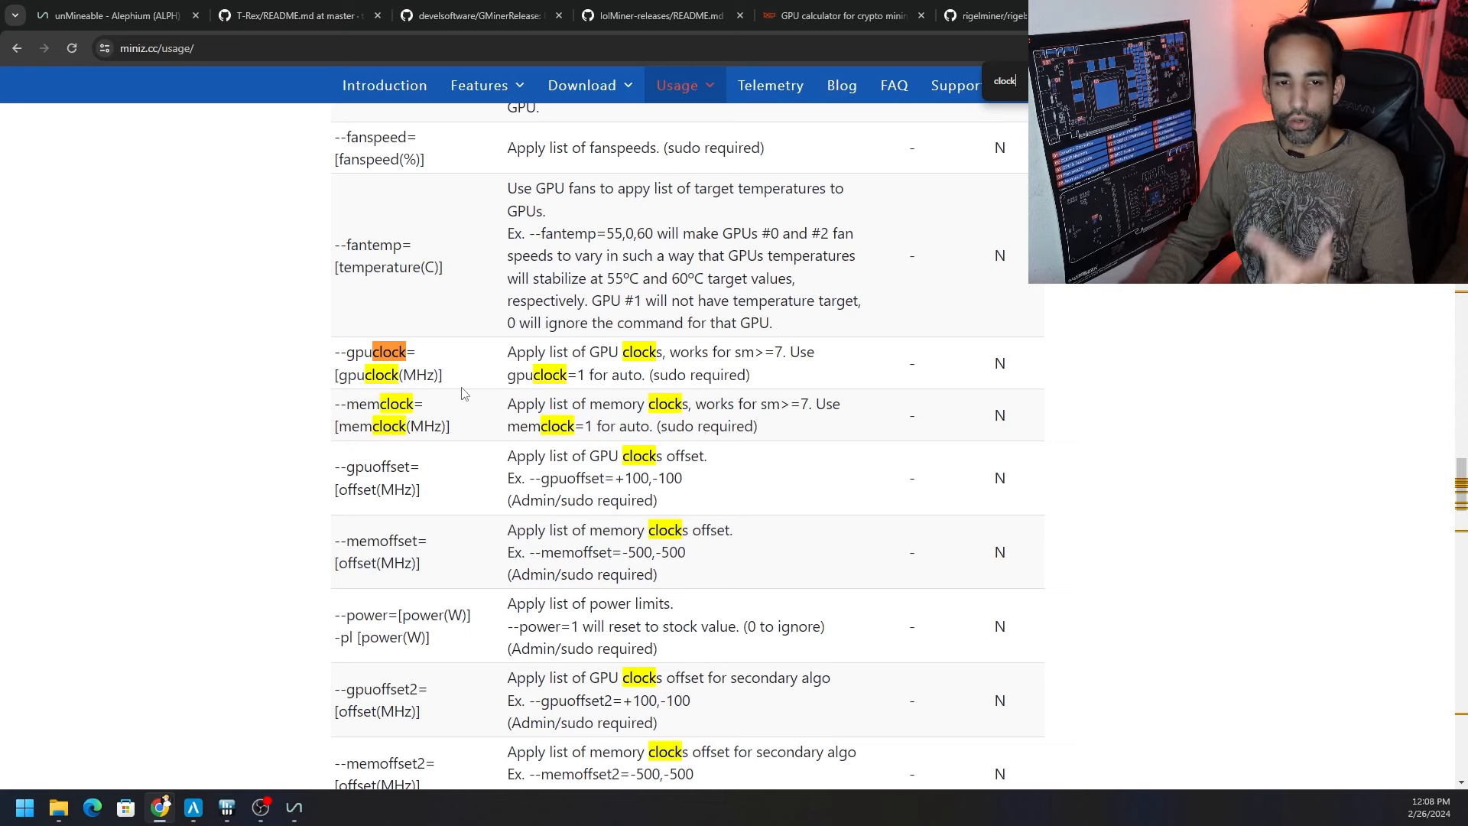
mouse_move(469, 378)
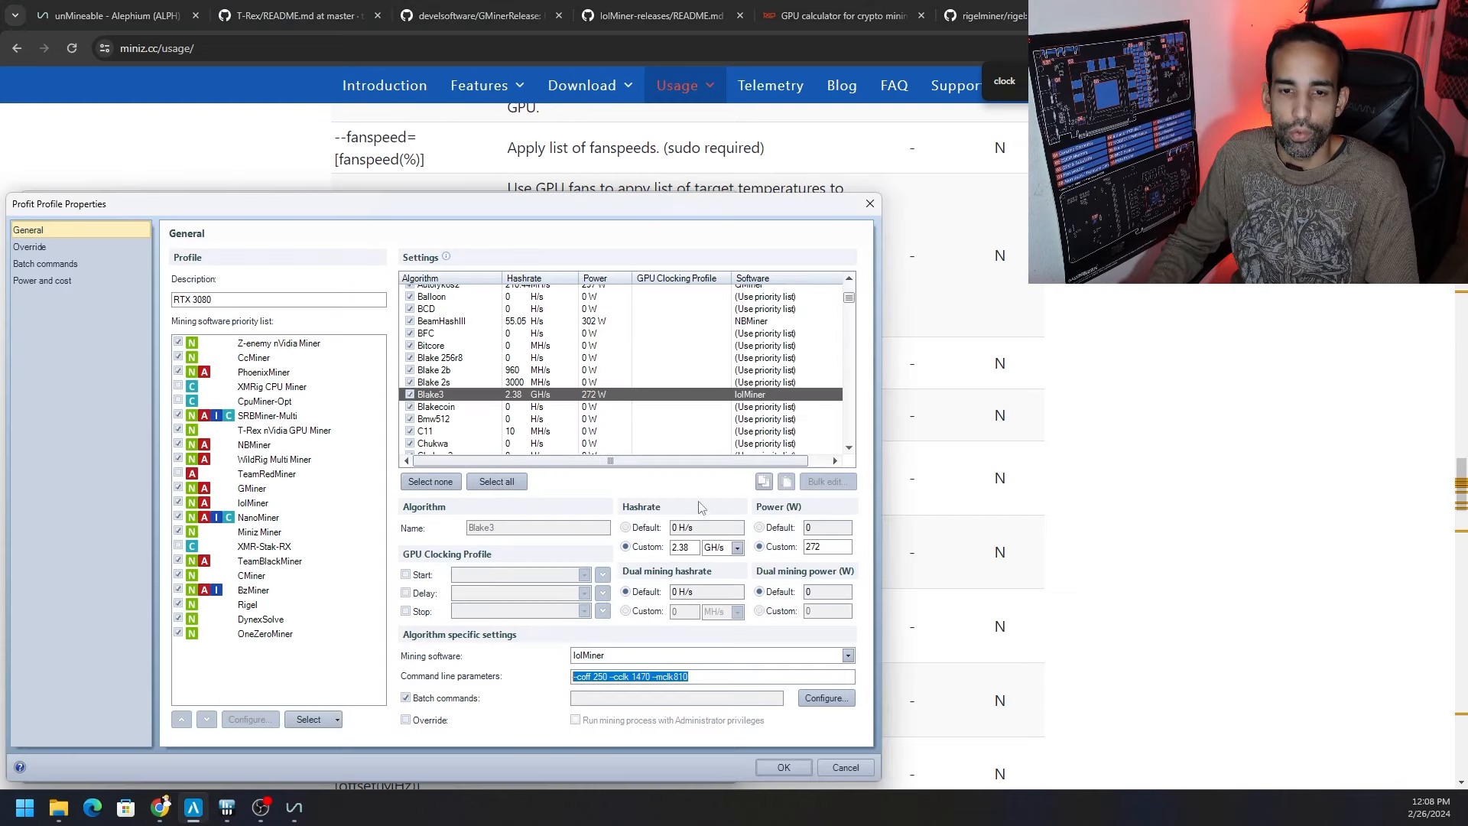
mouse_move(472, 403)
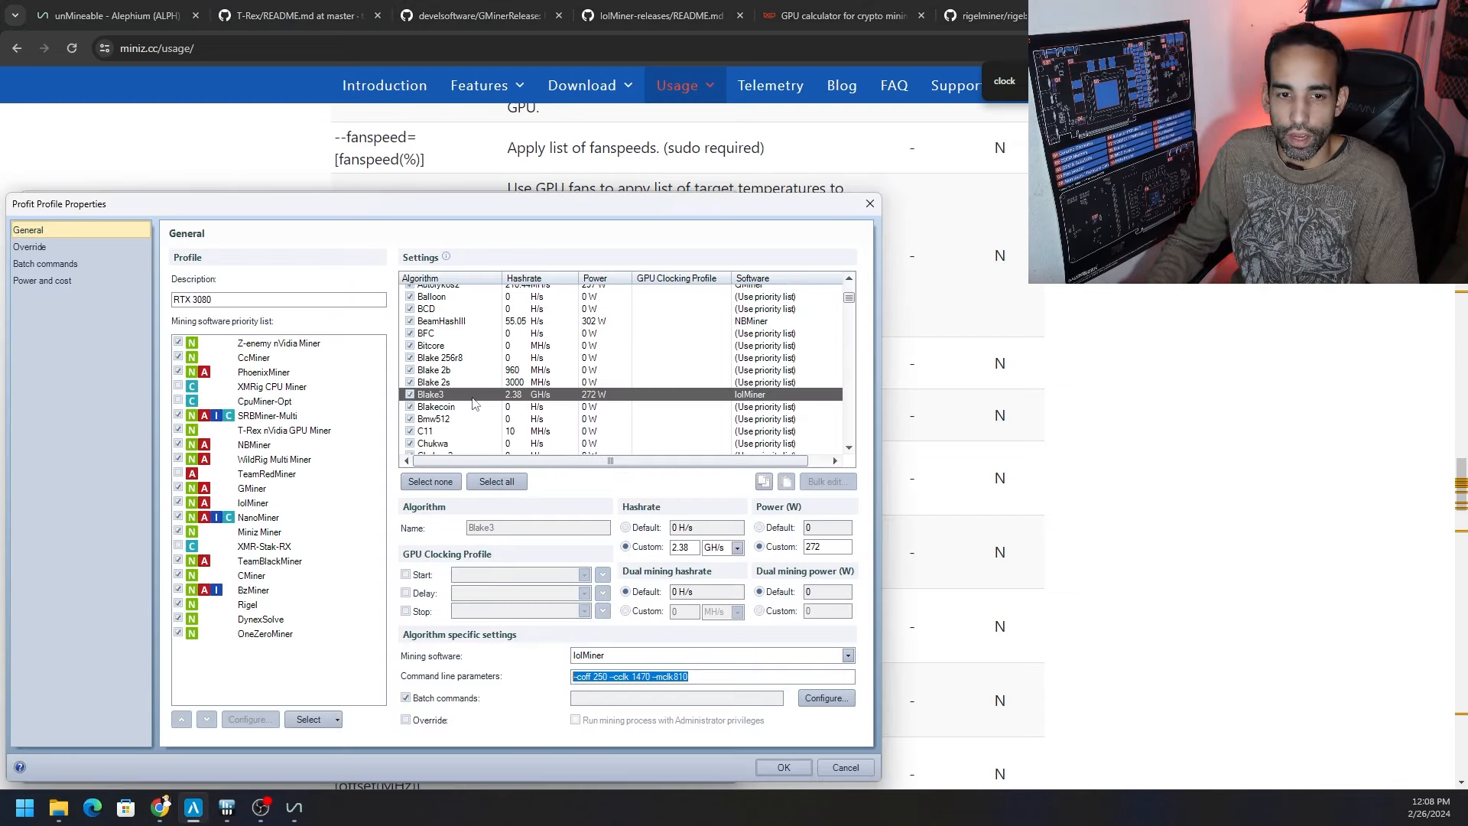
Select the Blake3 row again to show lolMiner with its overclock command-line parameters
click(674, 676)
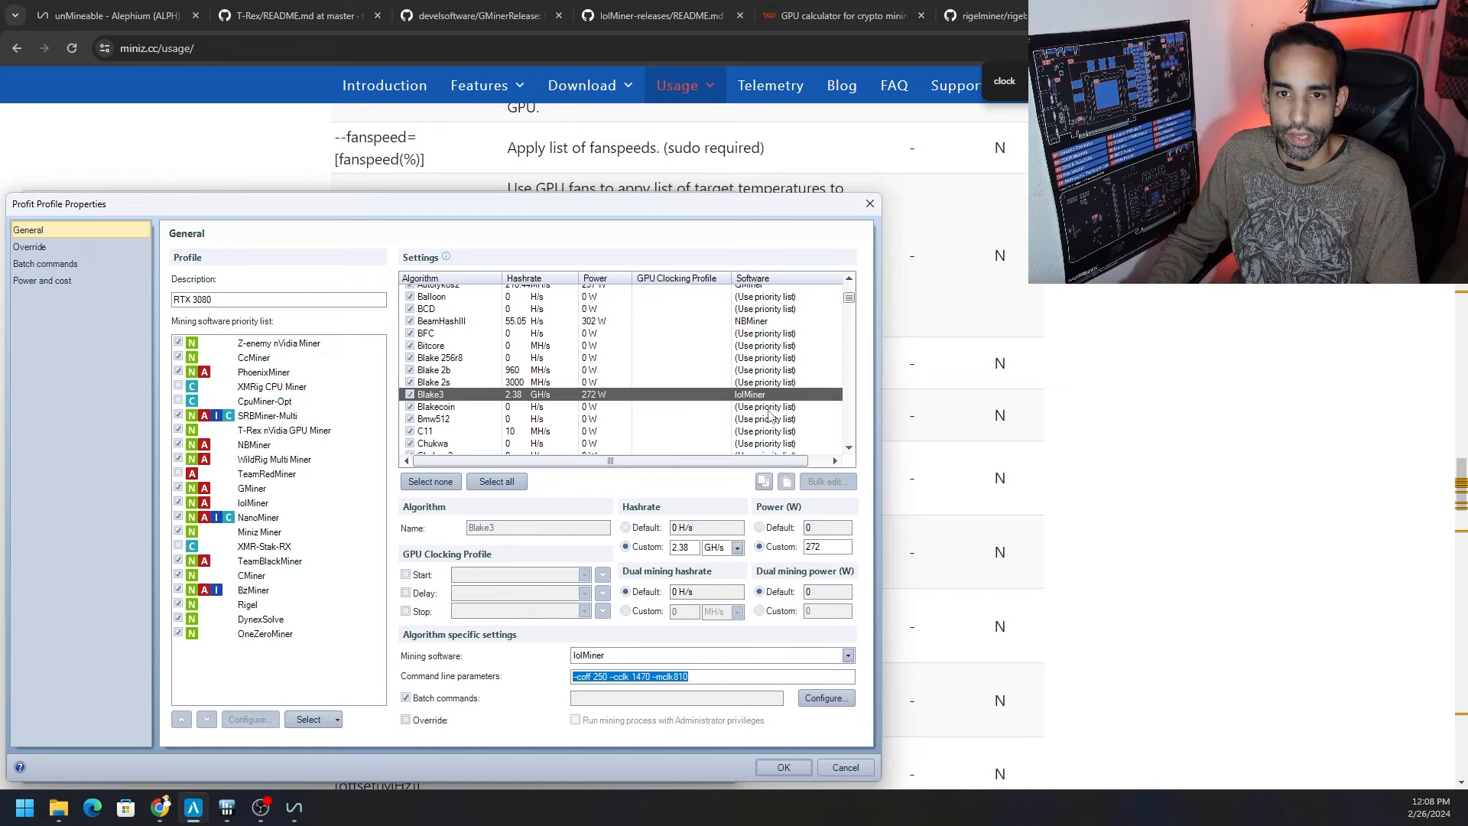
On Hashrate.no open Alephium benchmarks and the RTX 3080 page with lolMiner medium overclock settings
click(838, 15)
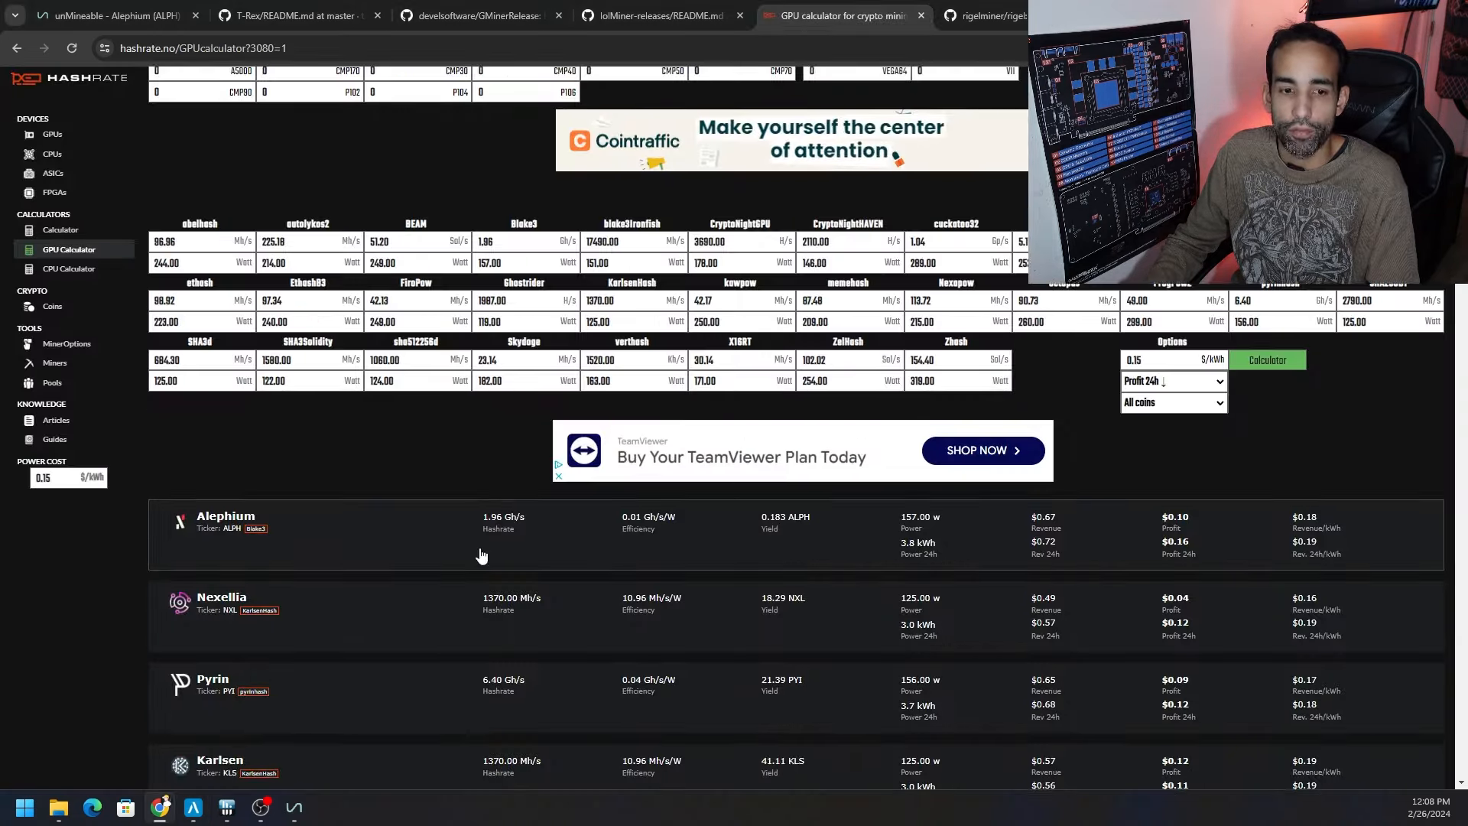
click(225, 516)
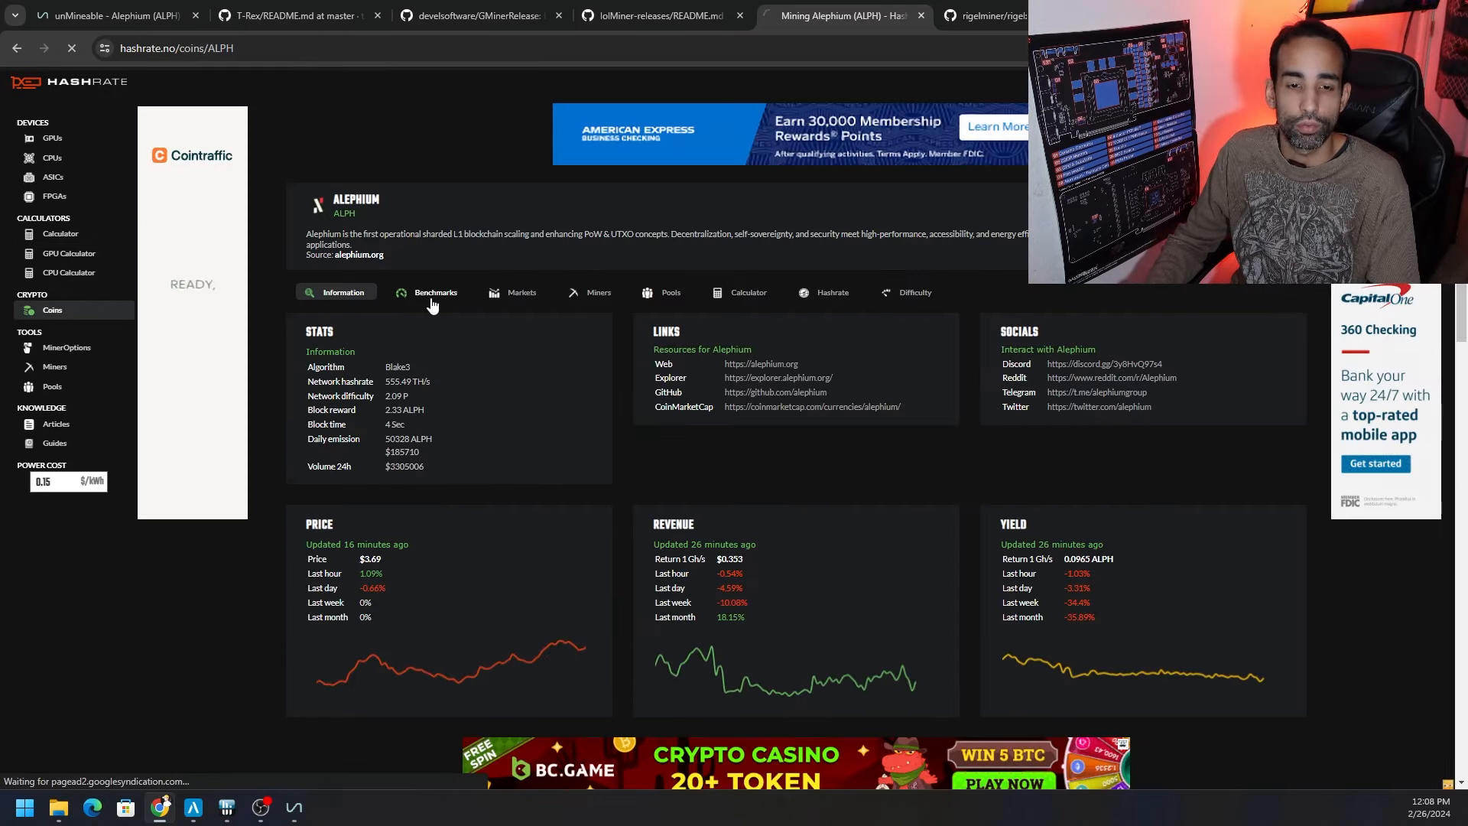
click(435, 292)
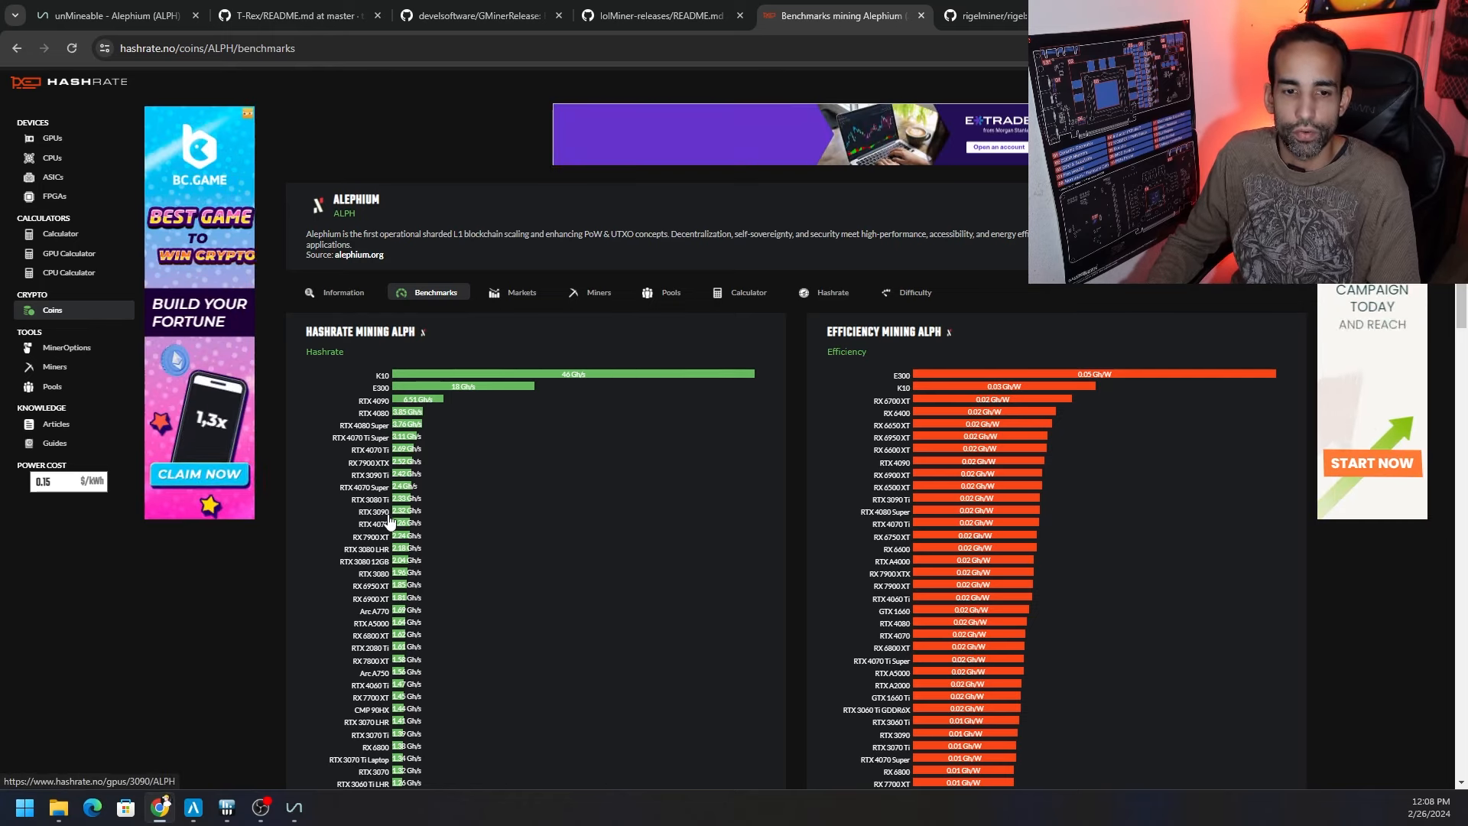
mouse_move(445, 503)
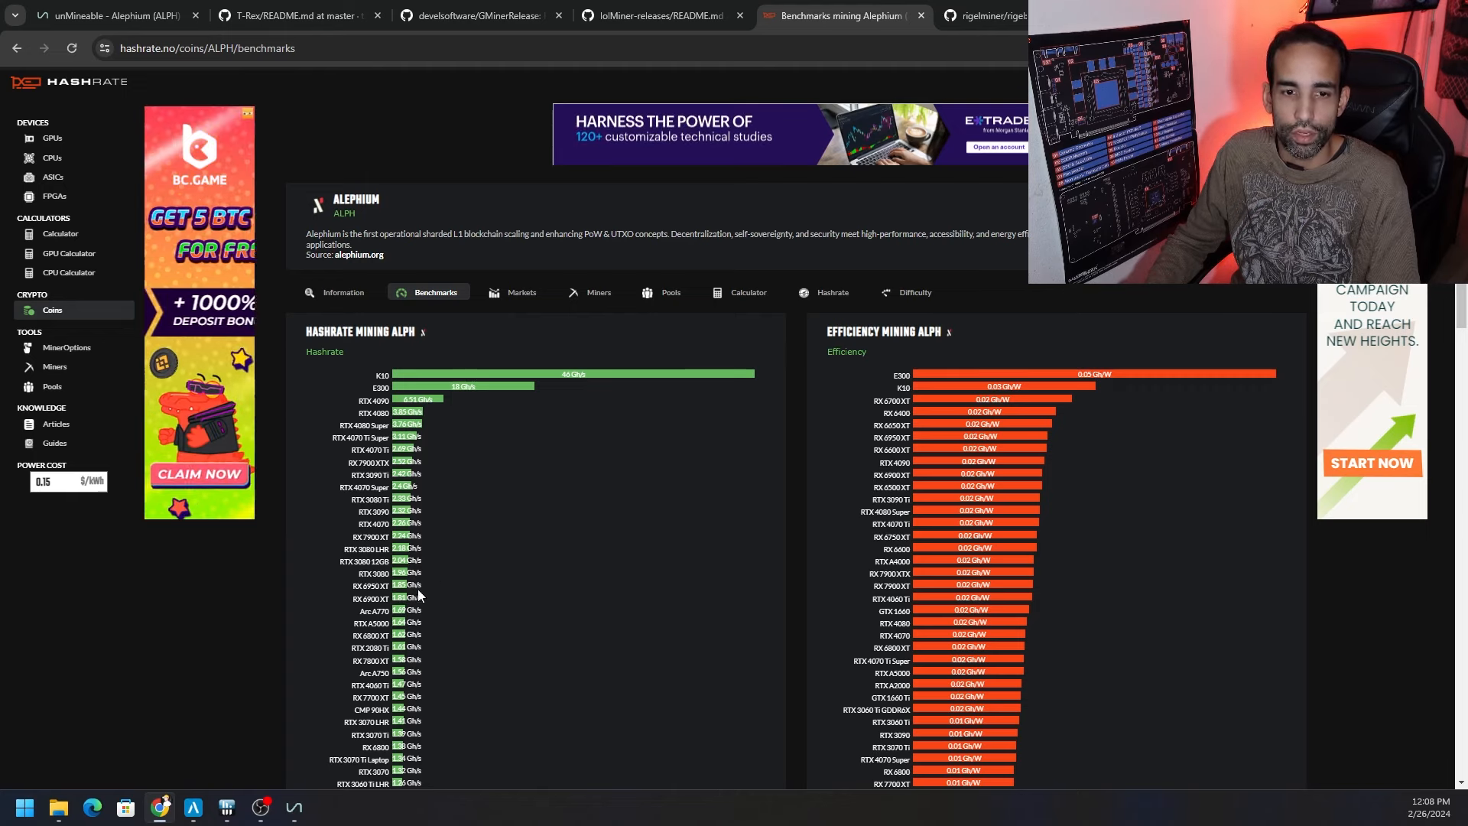
mouse_move(379, 578)
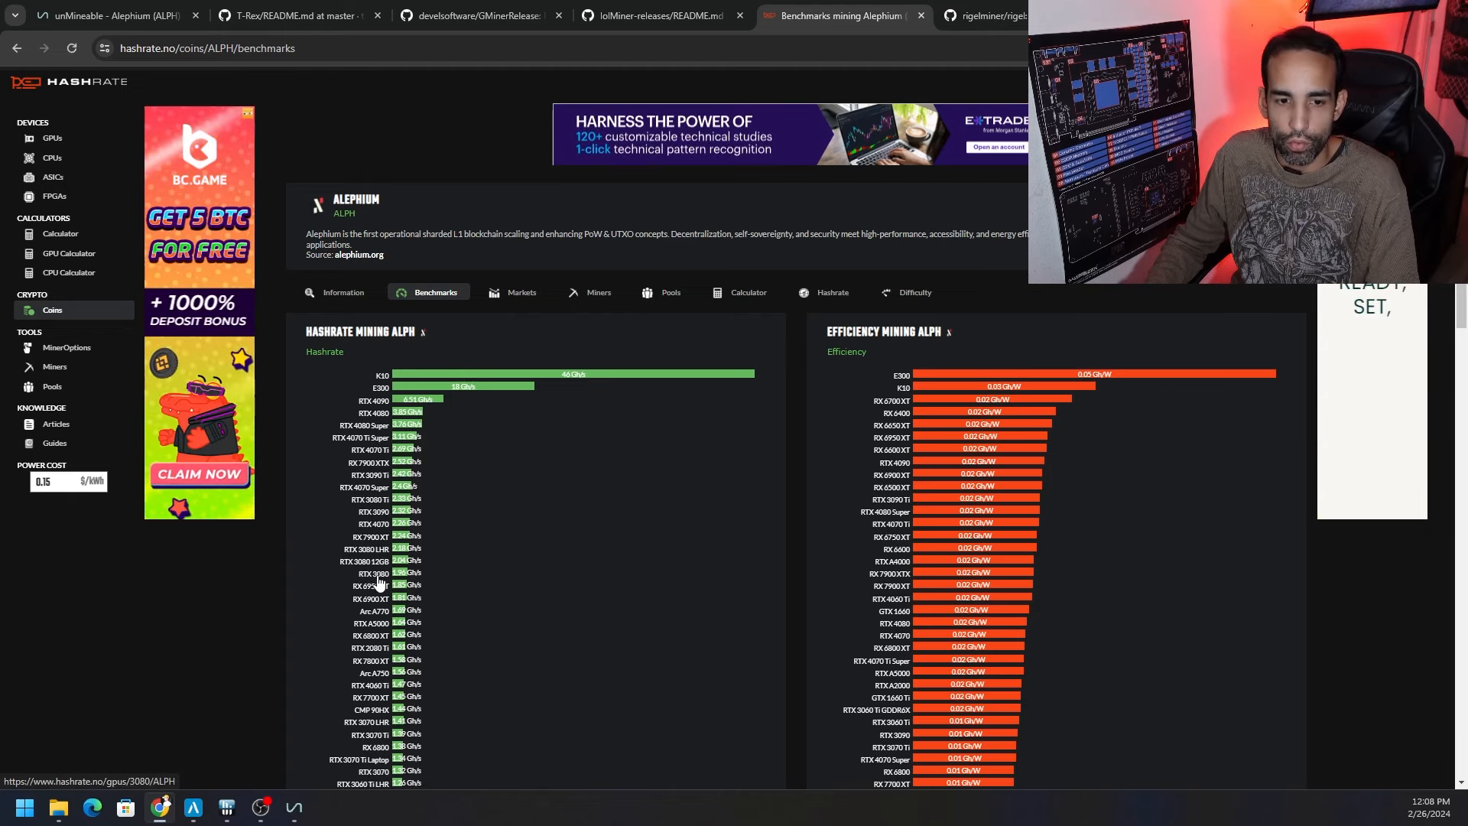
click(374, 573)
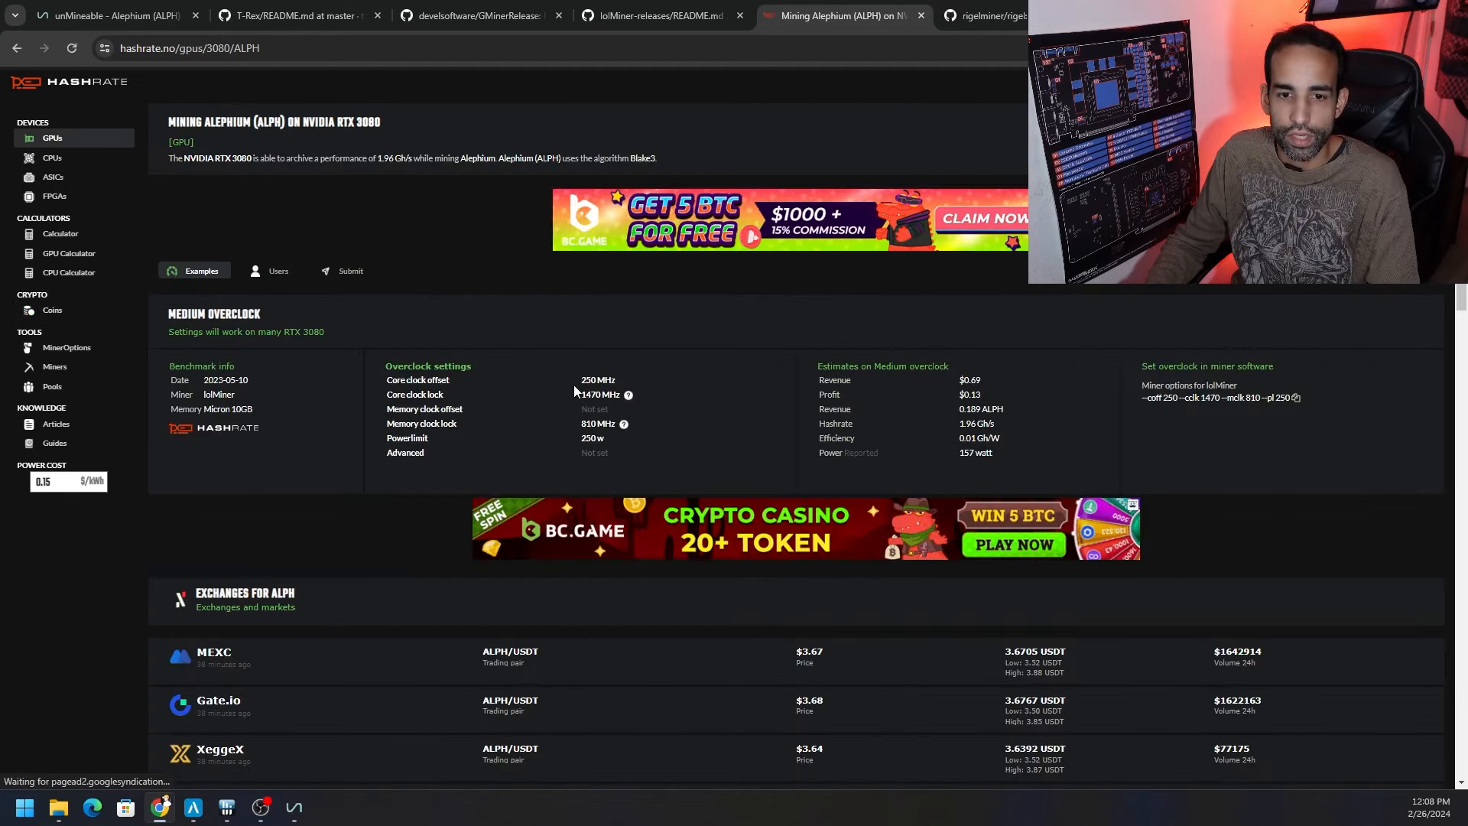
double_click(597, 379)
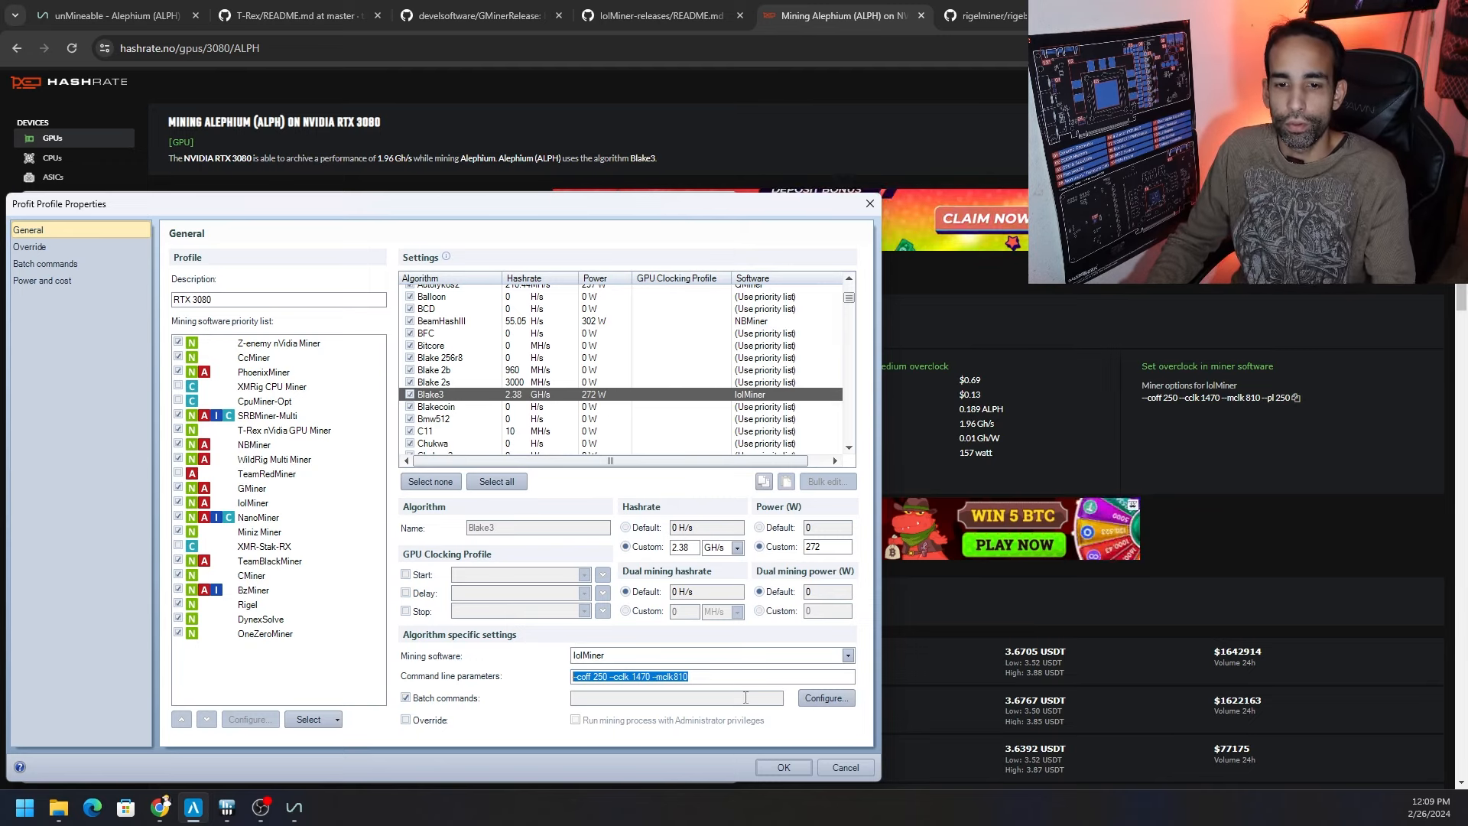
Inspect the Equihash 125,4 entry on Miniz Miner at 114.82 H/s and close the RTX 3080 profile with OK
scroll(down, 3)
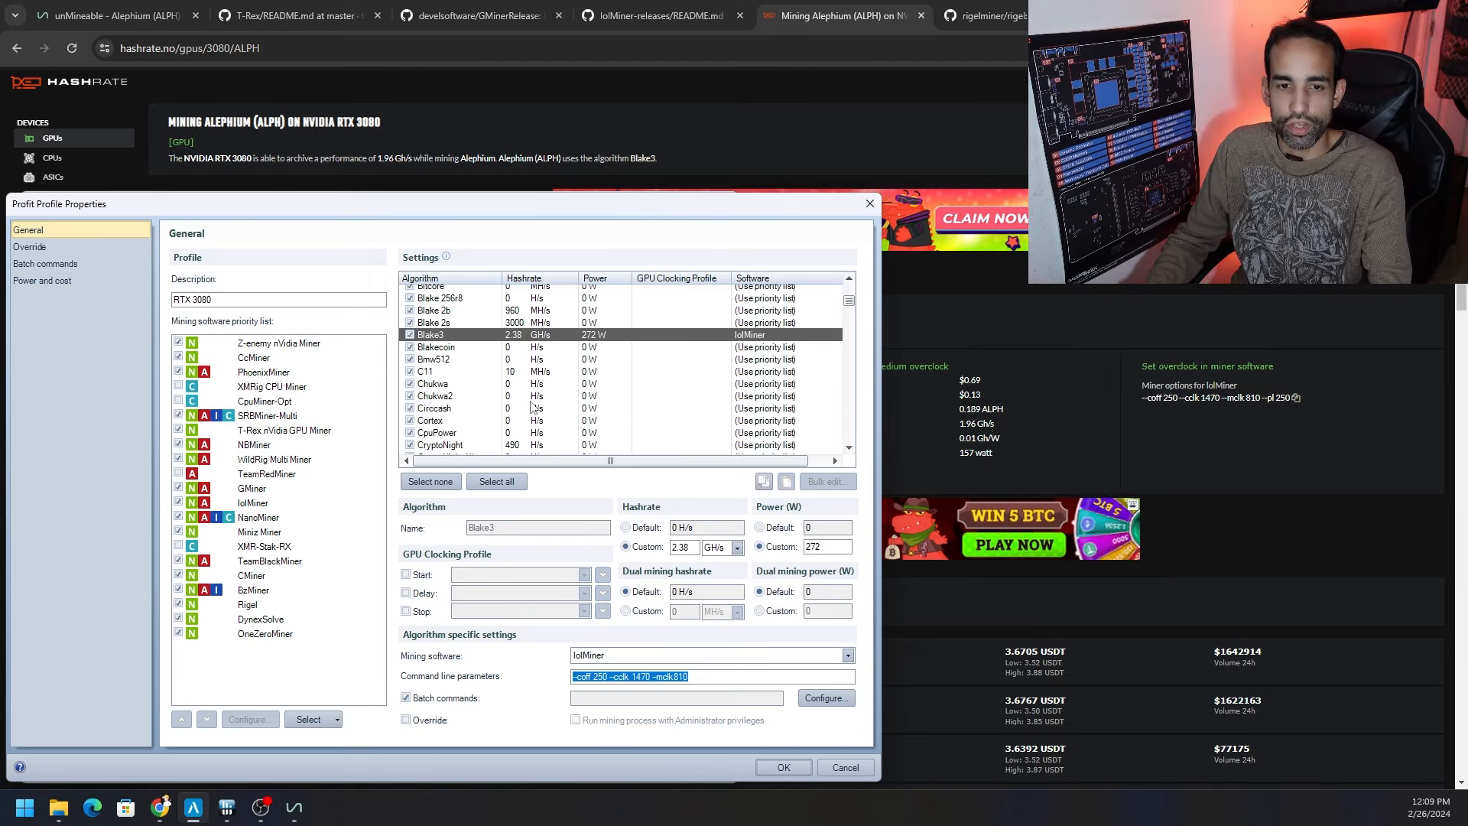
scroll(down, 3)
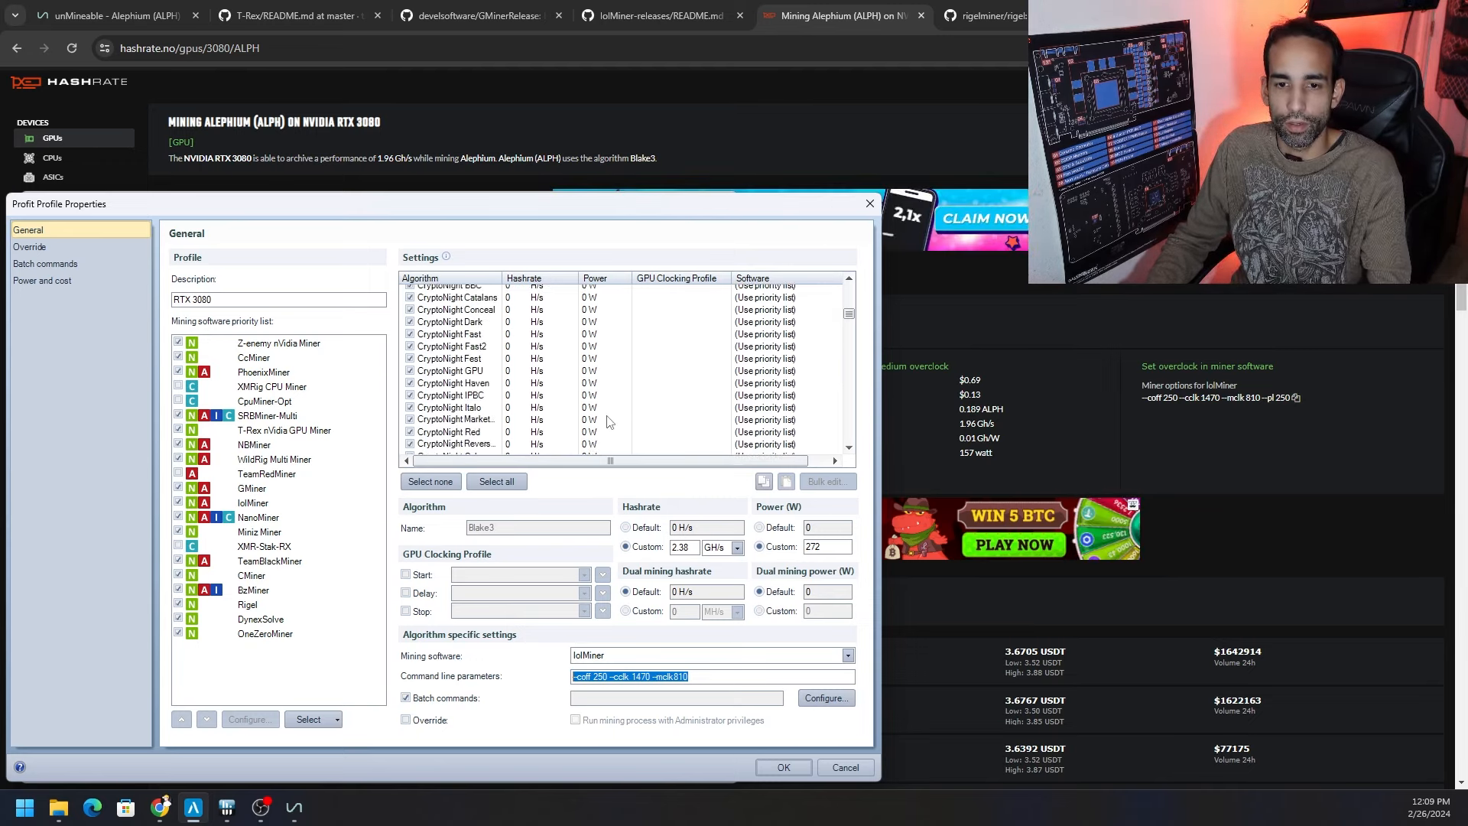
scroll(down, 3)
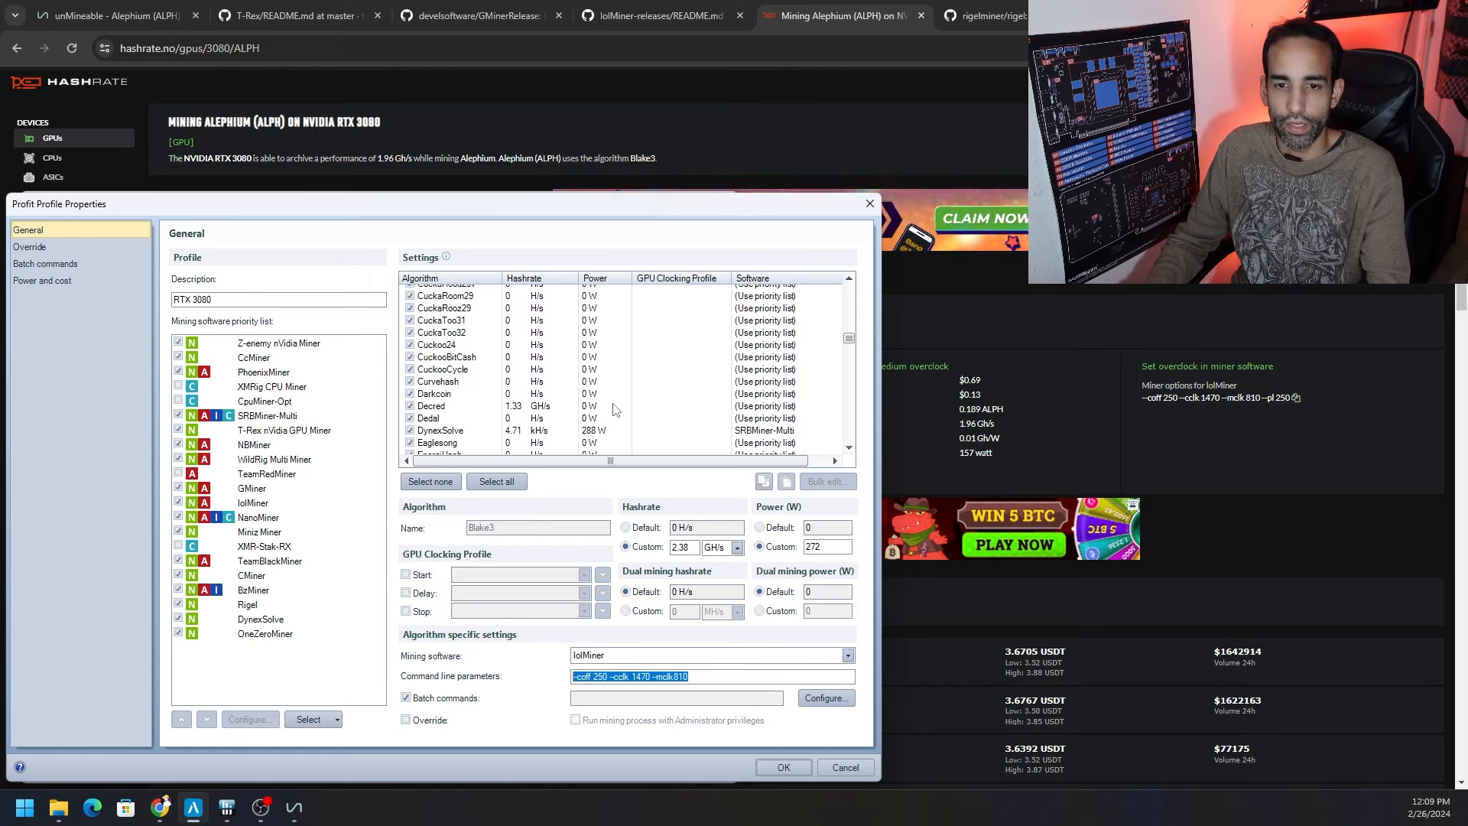
click(441, 370)
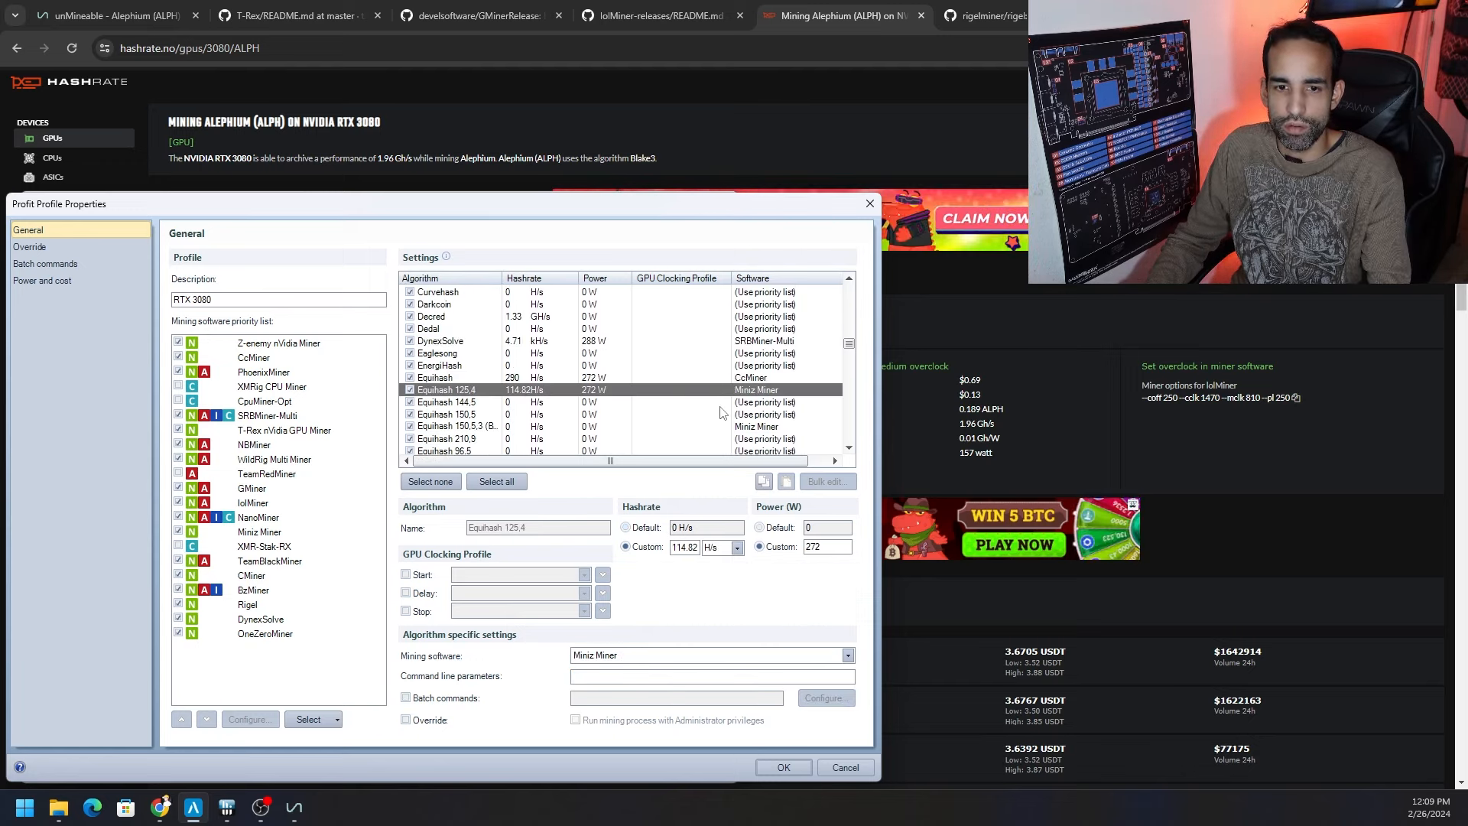
scroll(down, 3)
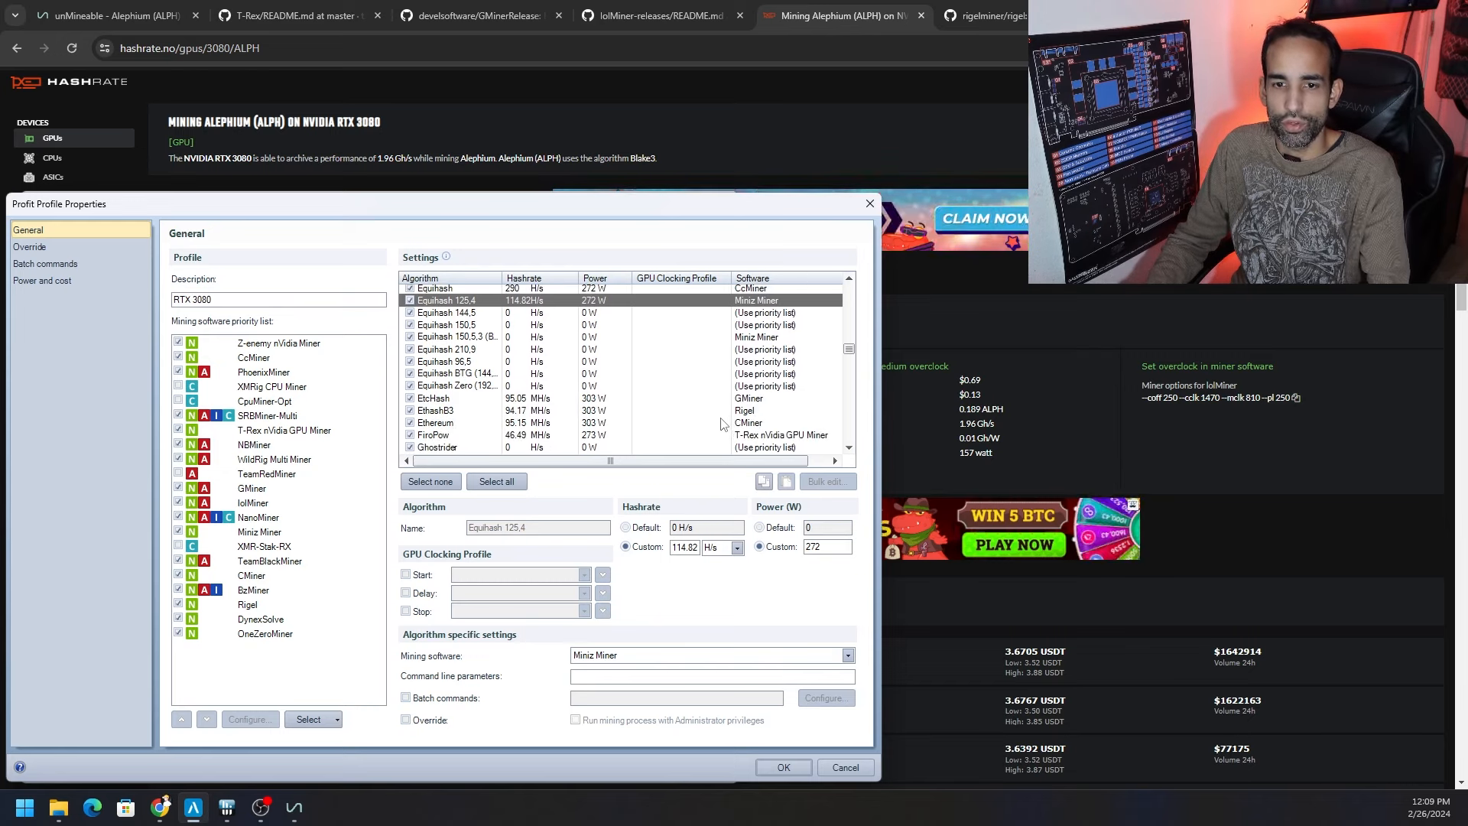
click(436, 409)
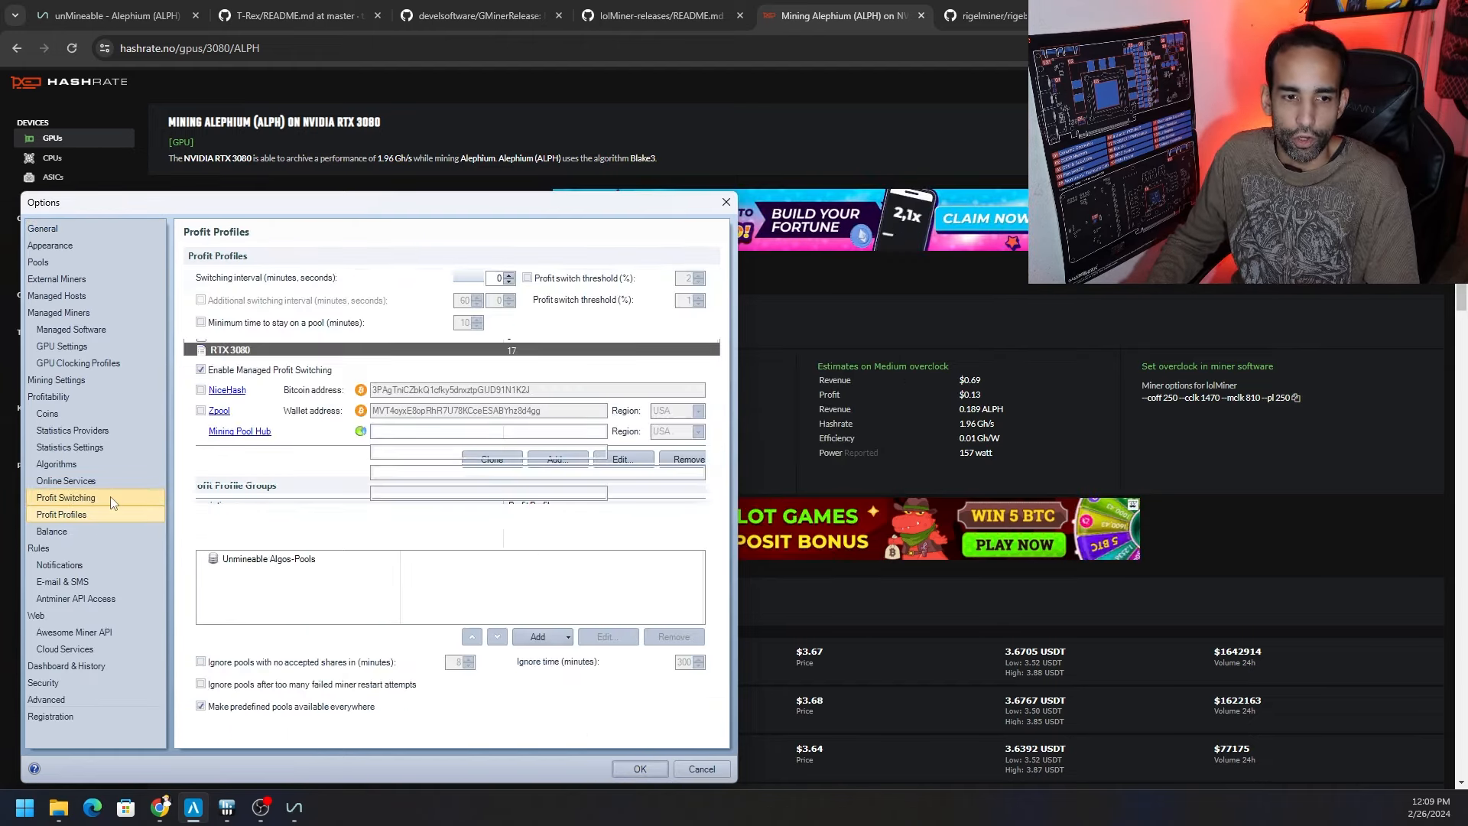
In Profit Switching, choose 'Add existing pool...' to list individual unMineable pools such as blake3 Alephium
click(65, 497)
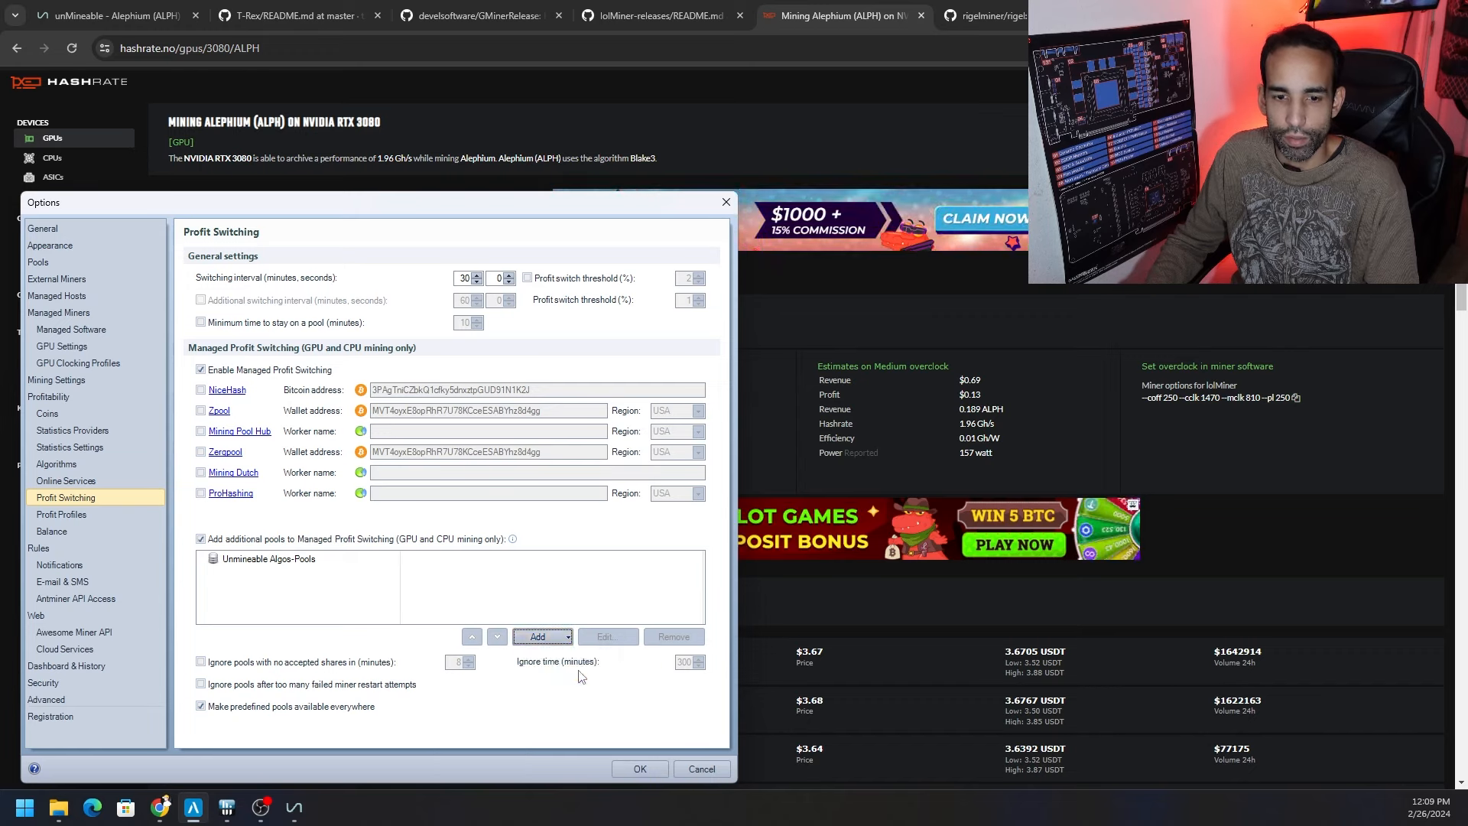
click(537, 636)
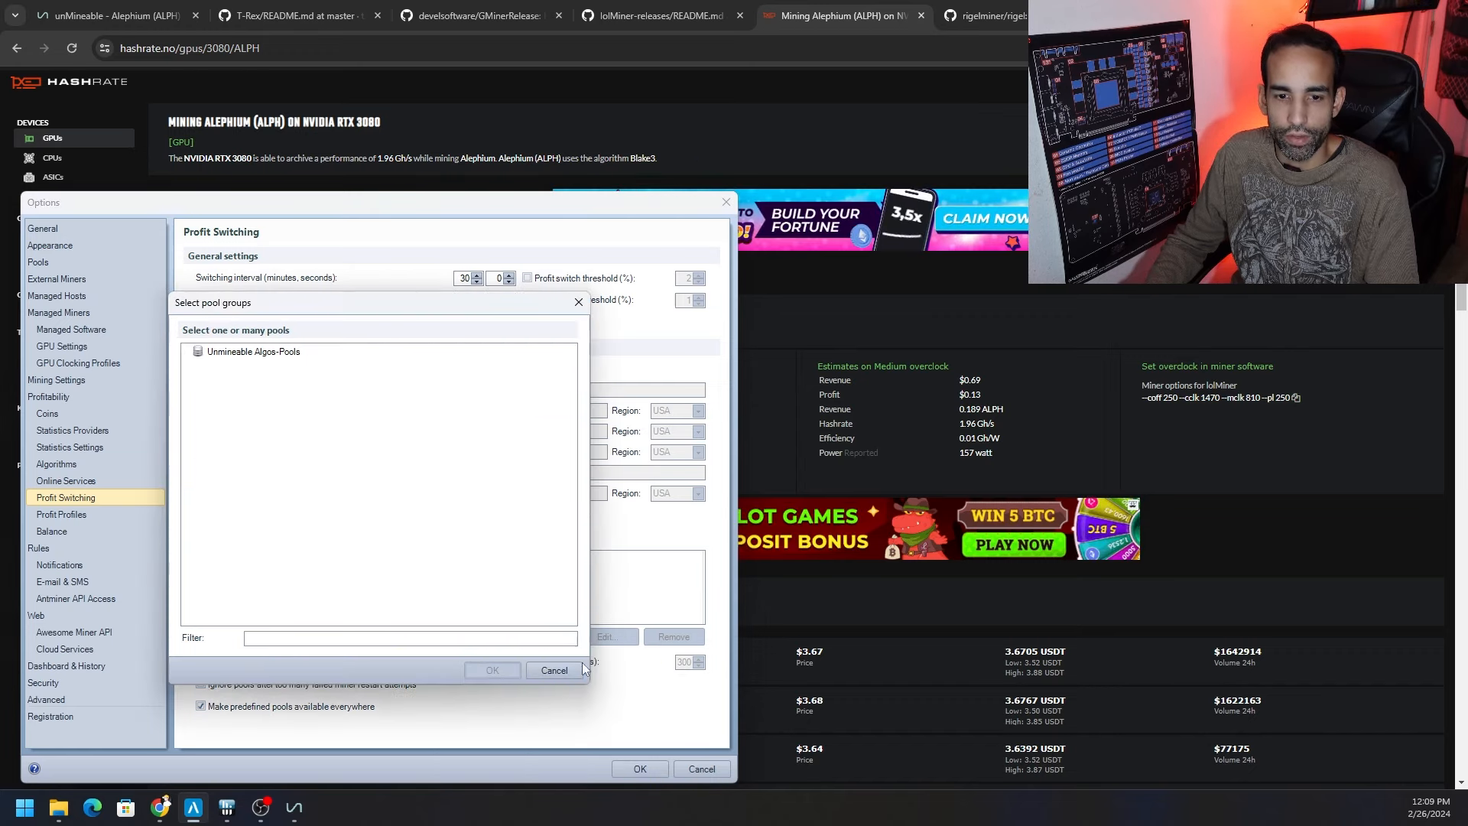
click(552, 670)
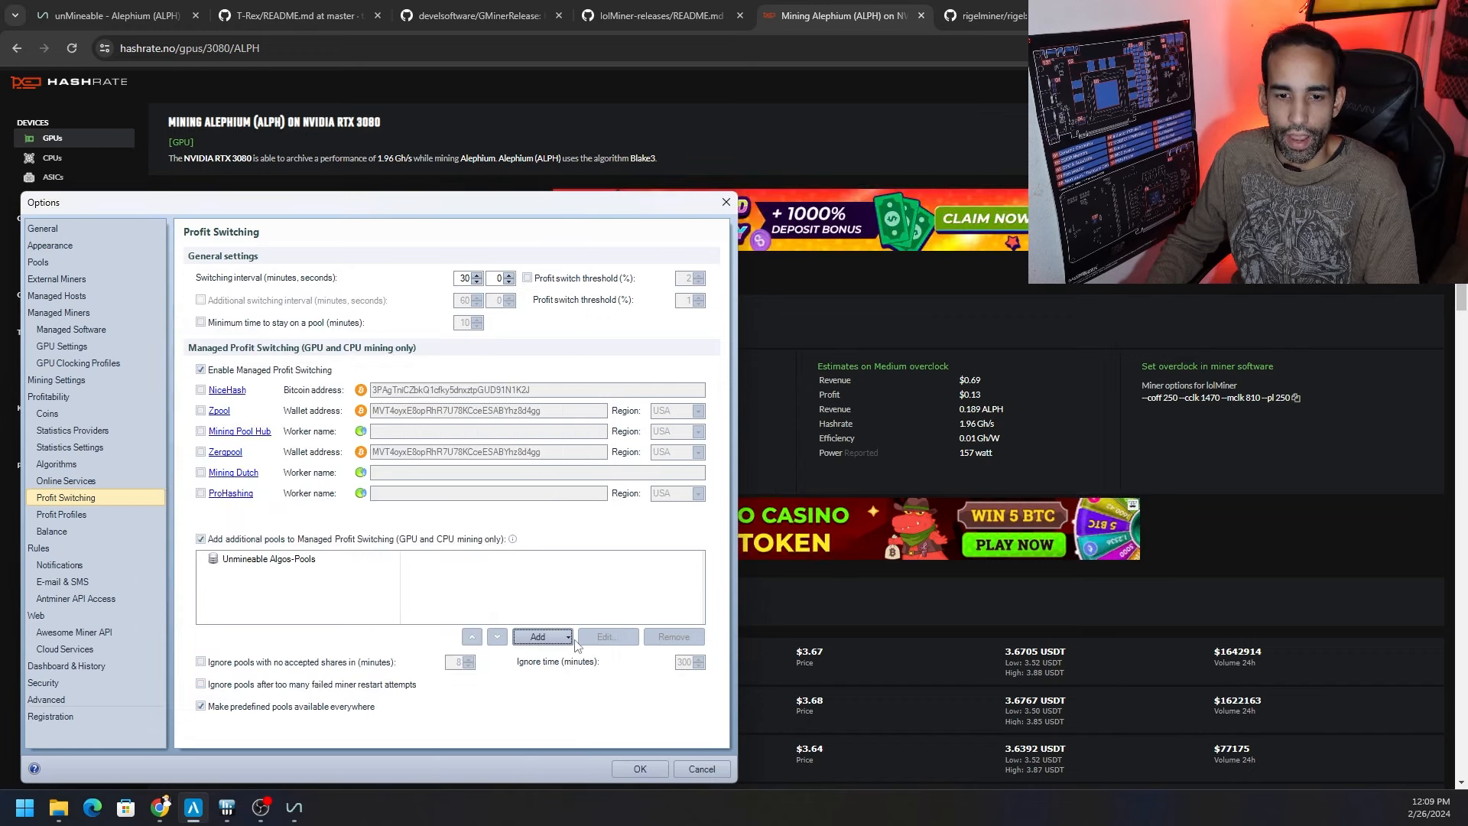
click(541, 637)
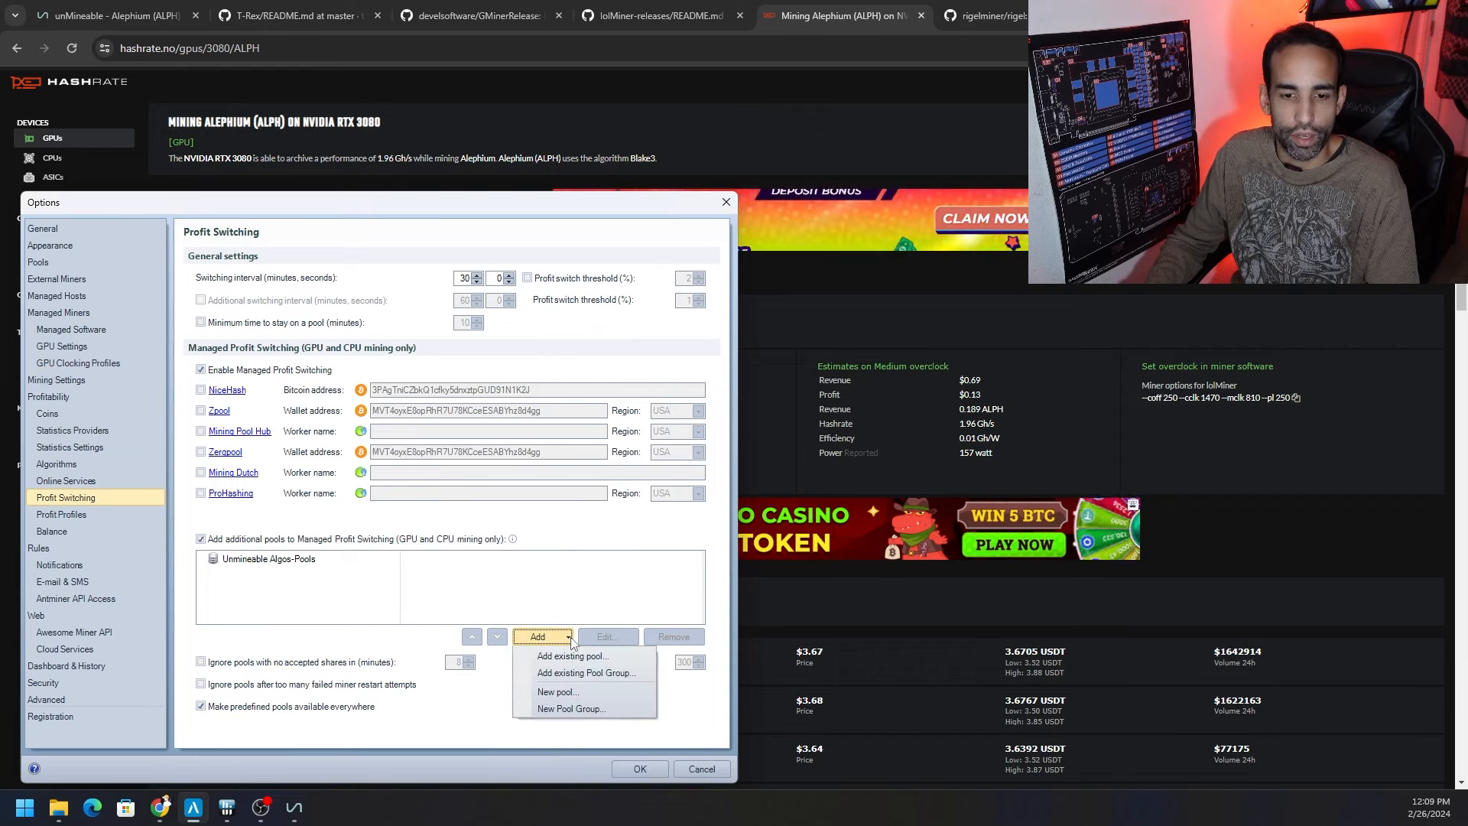
click(571, 656)
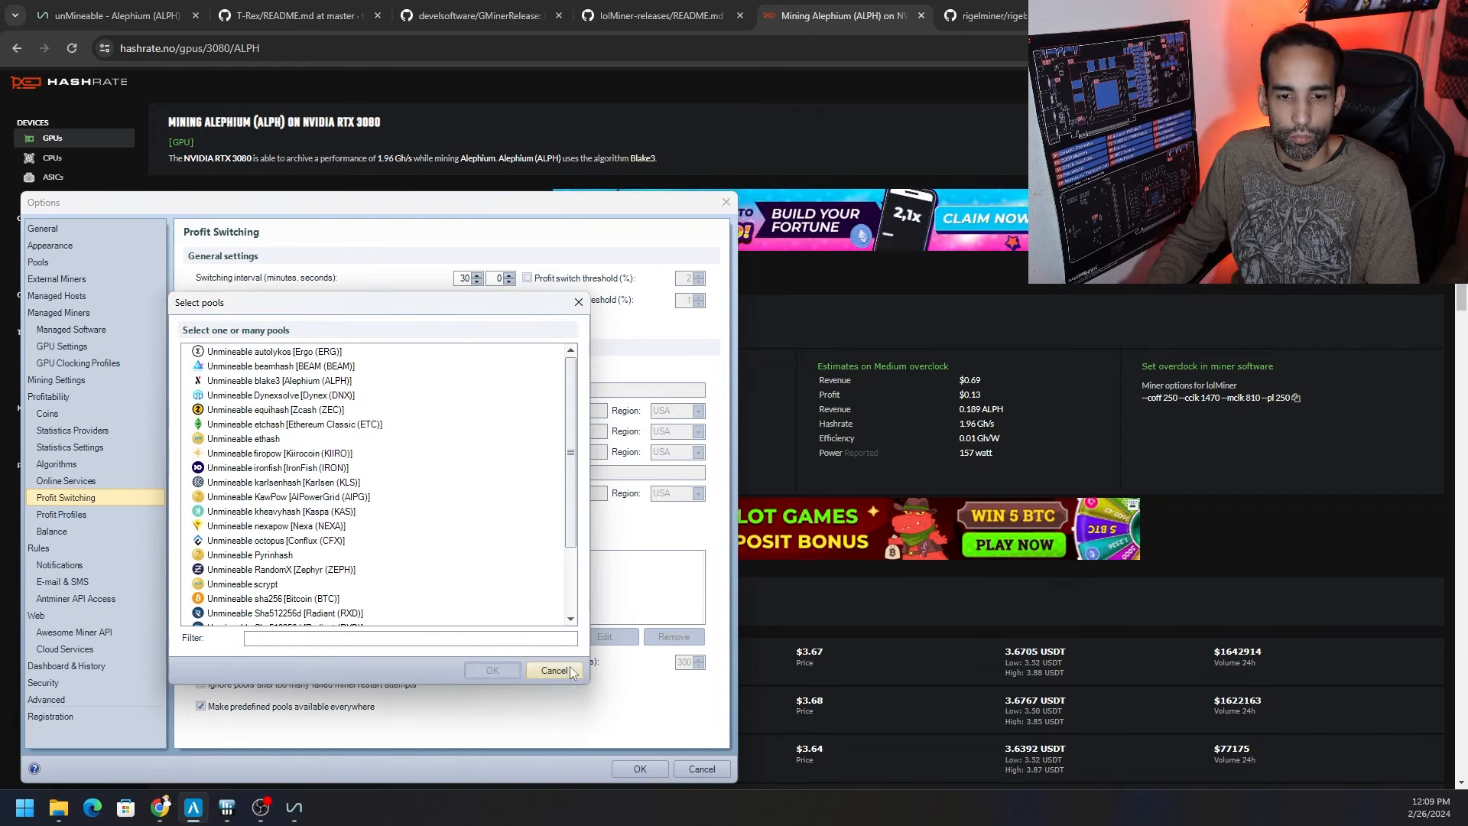
Show the Pool Groups tab and review the Unmineable Algos-Pools group of 23 pools unchanged
click(554, 669)
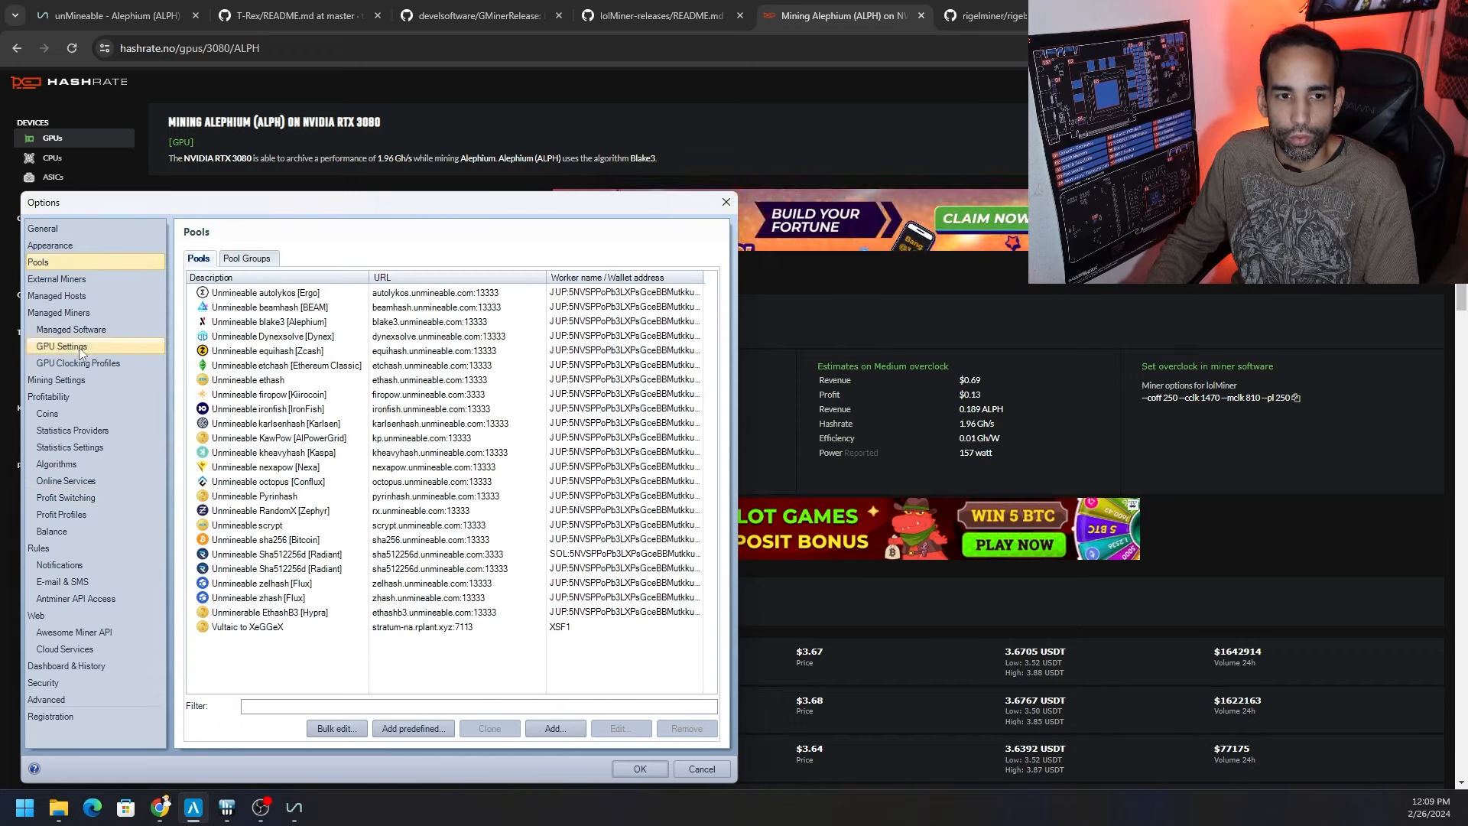
click(247, 257)
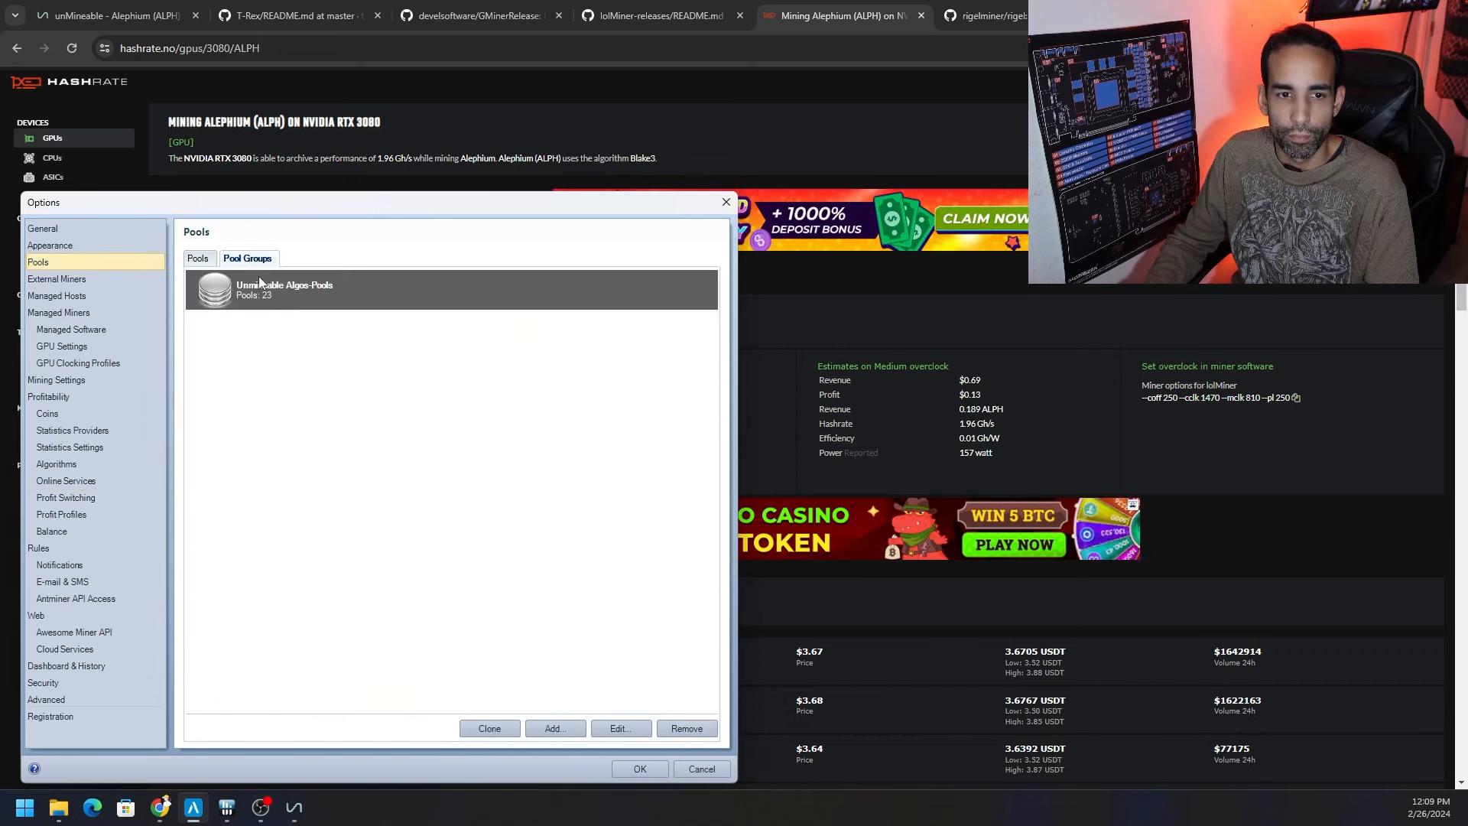
click(620, 728)
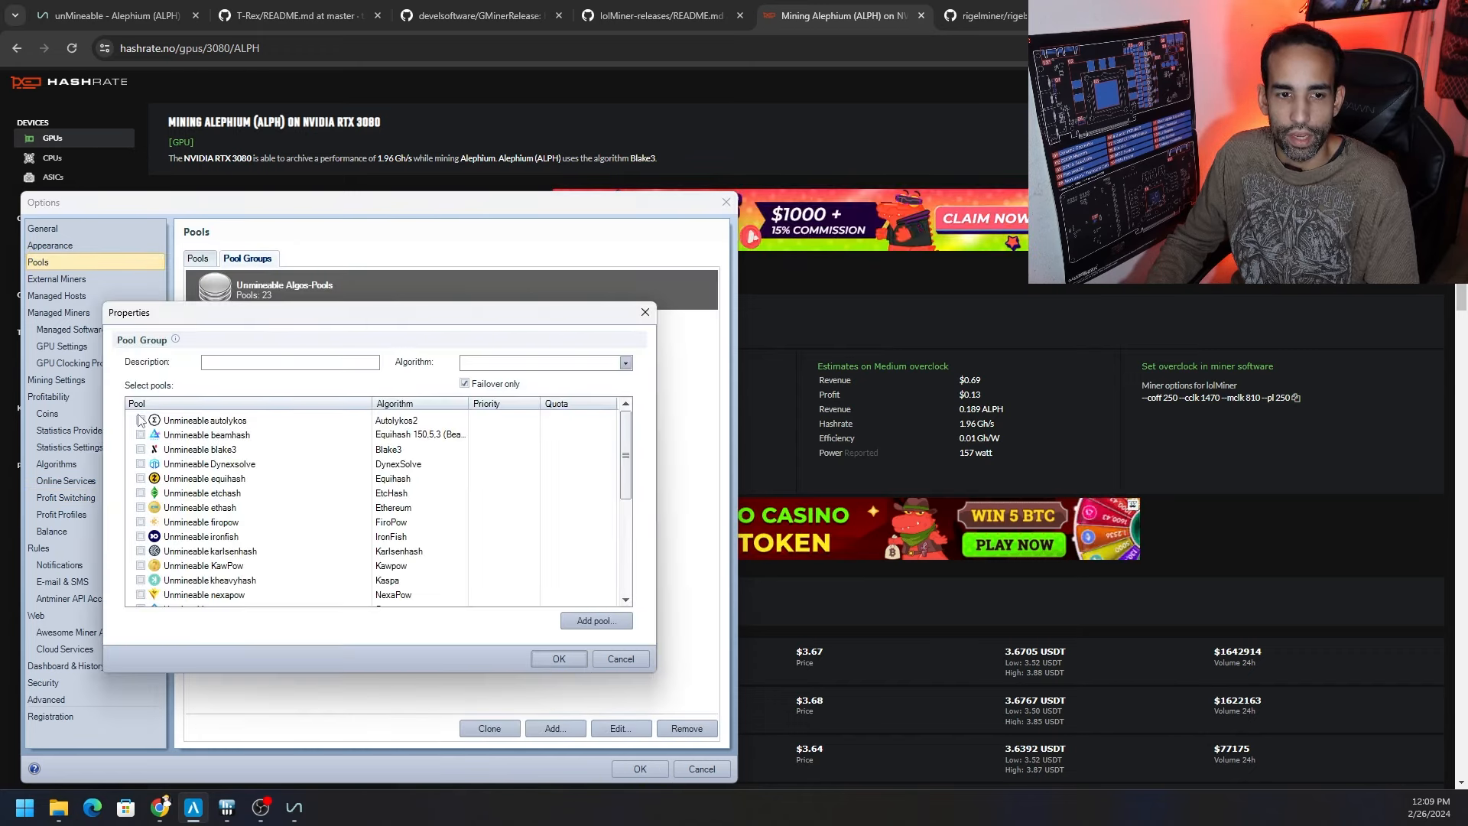
click(141, 449)
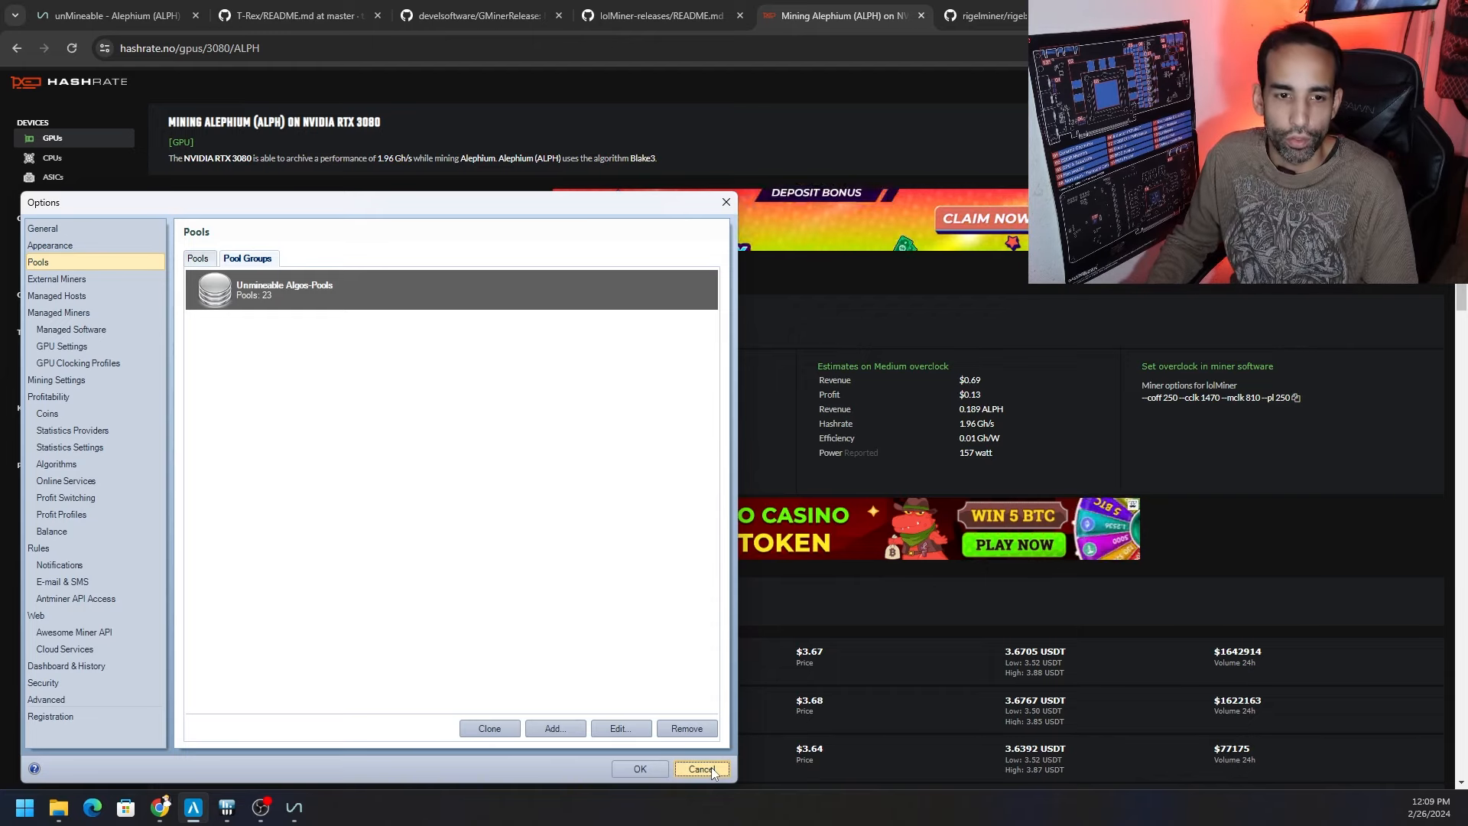
Cancel Options, reopen them to review Profit Switching and the RTX 3080 Profit Profiles, then cancel again
click(702, 767)
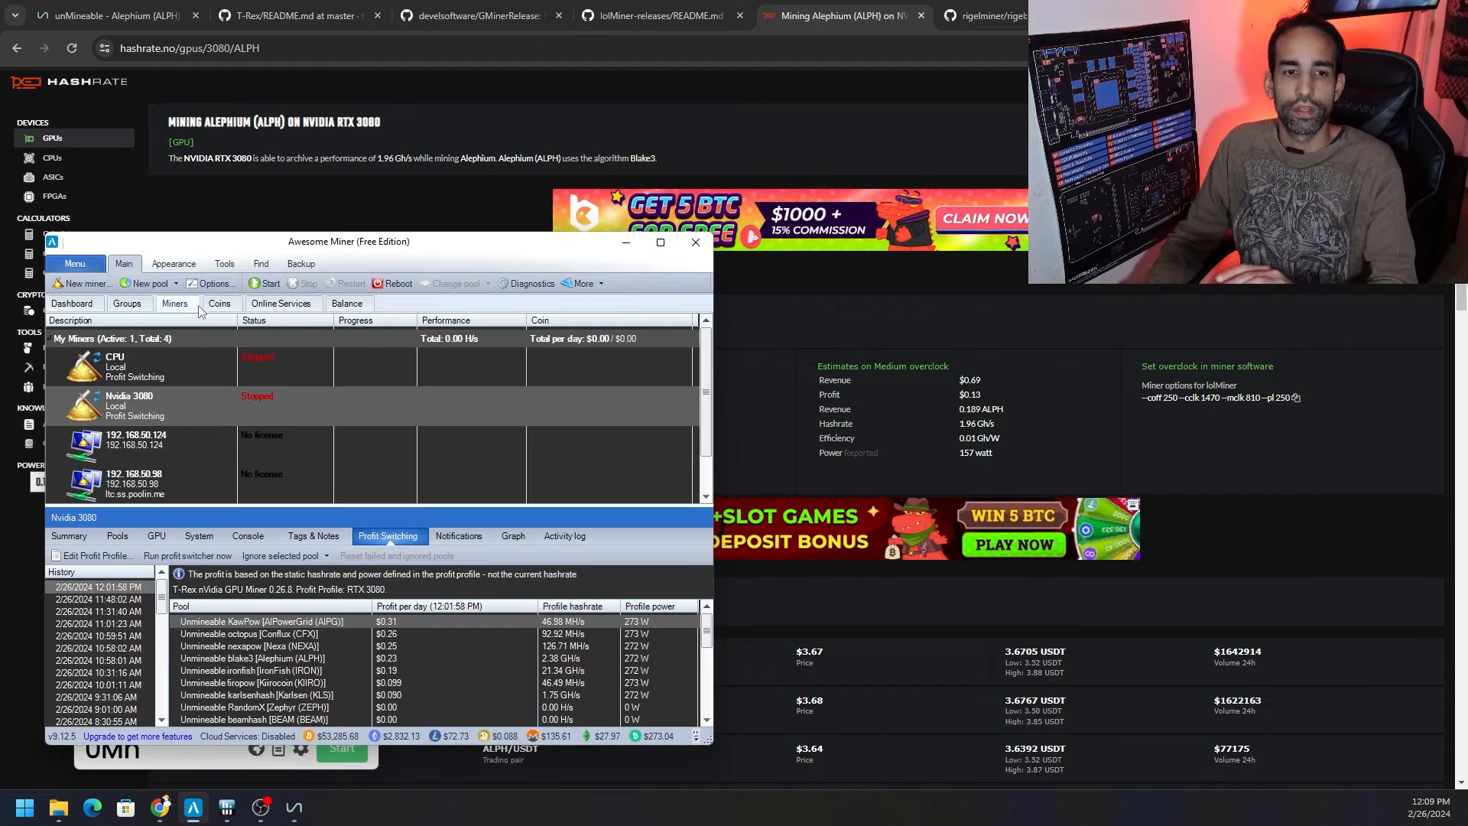
click(213, 283)
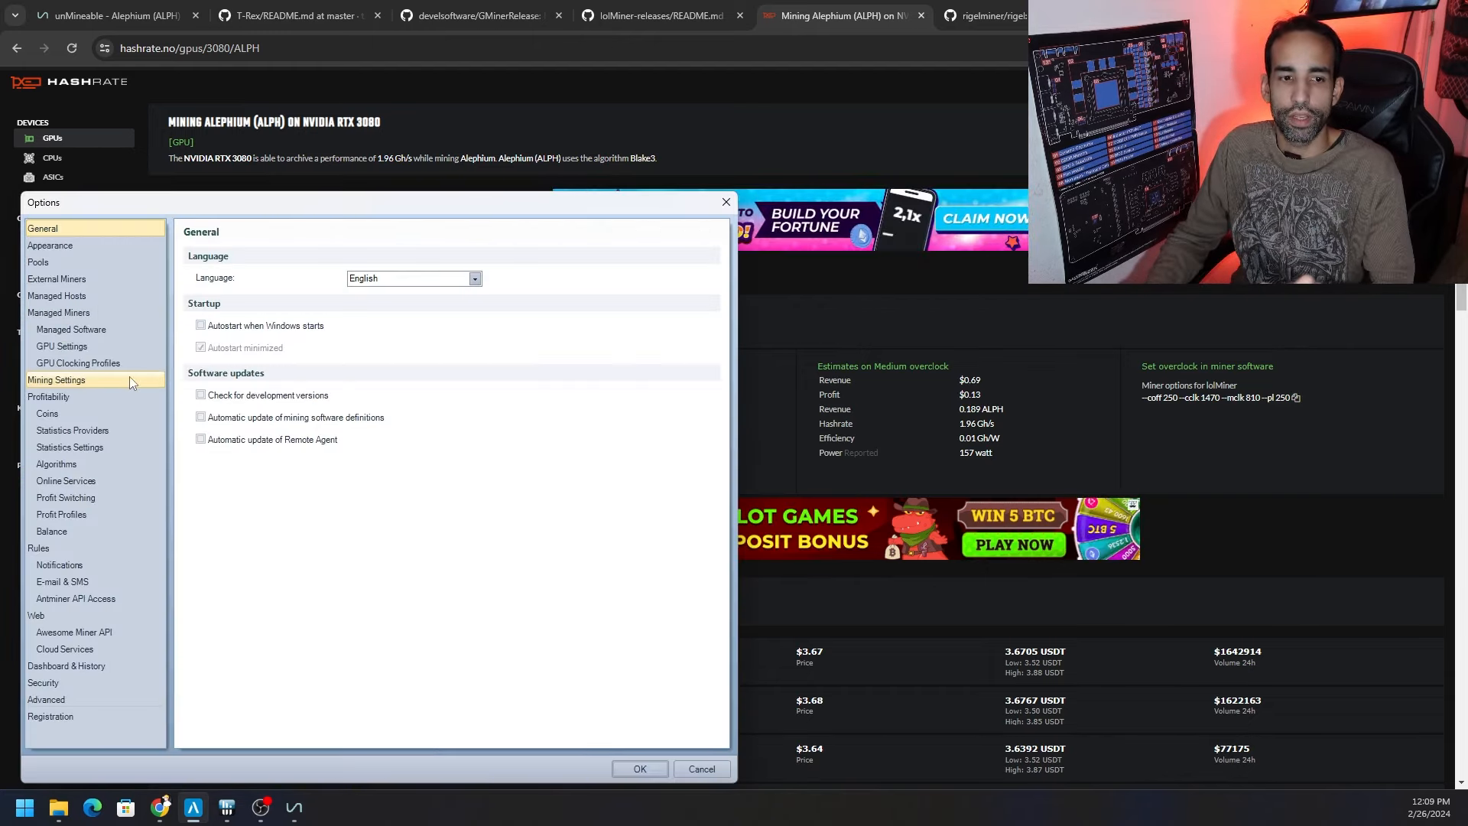
click(66, 497)
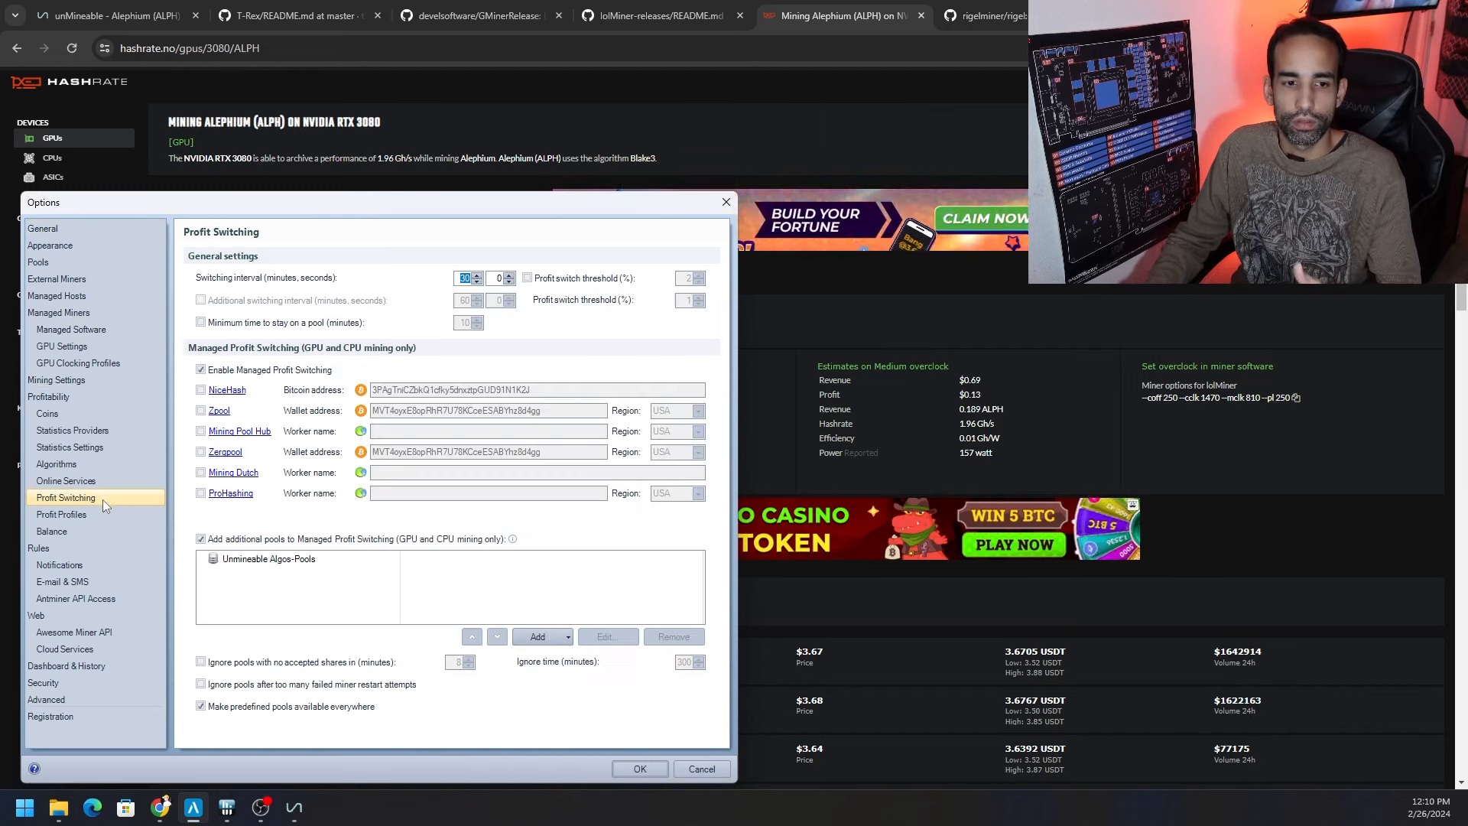
click(61, 514)
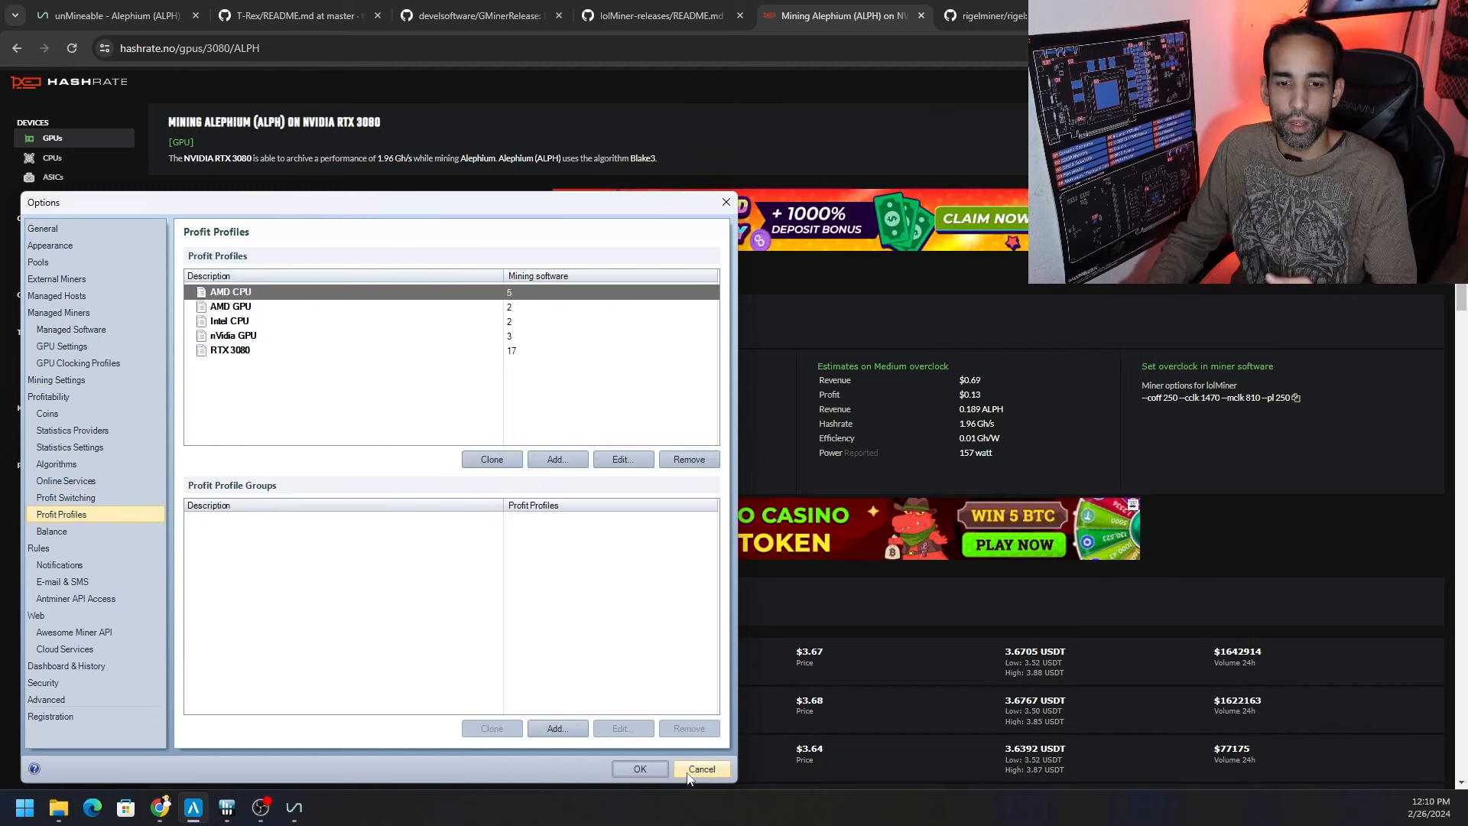
click(700, 769)
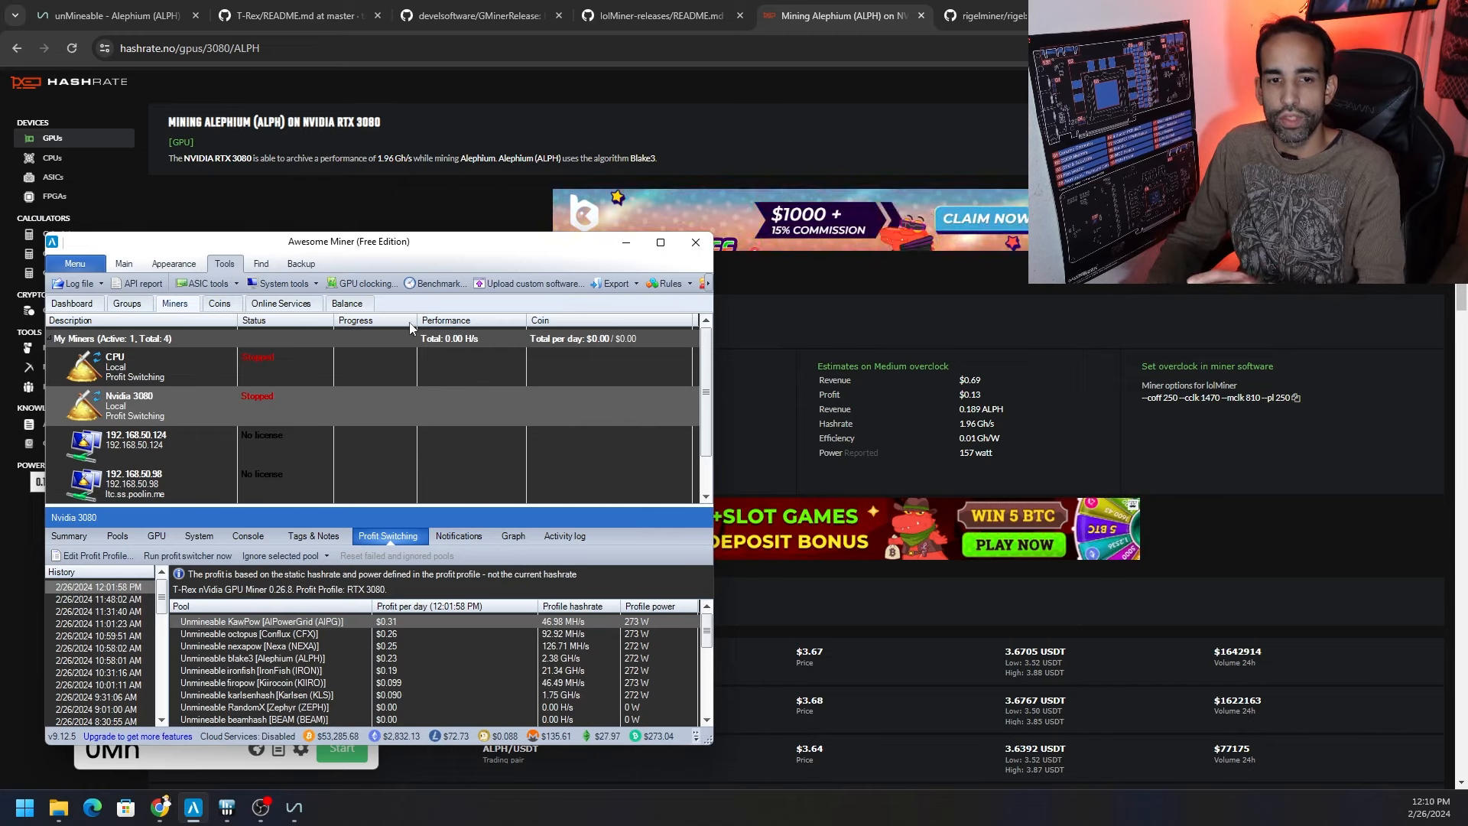
click(433, 283)
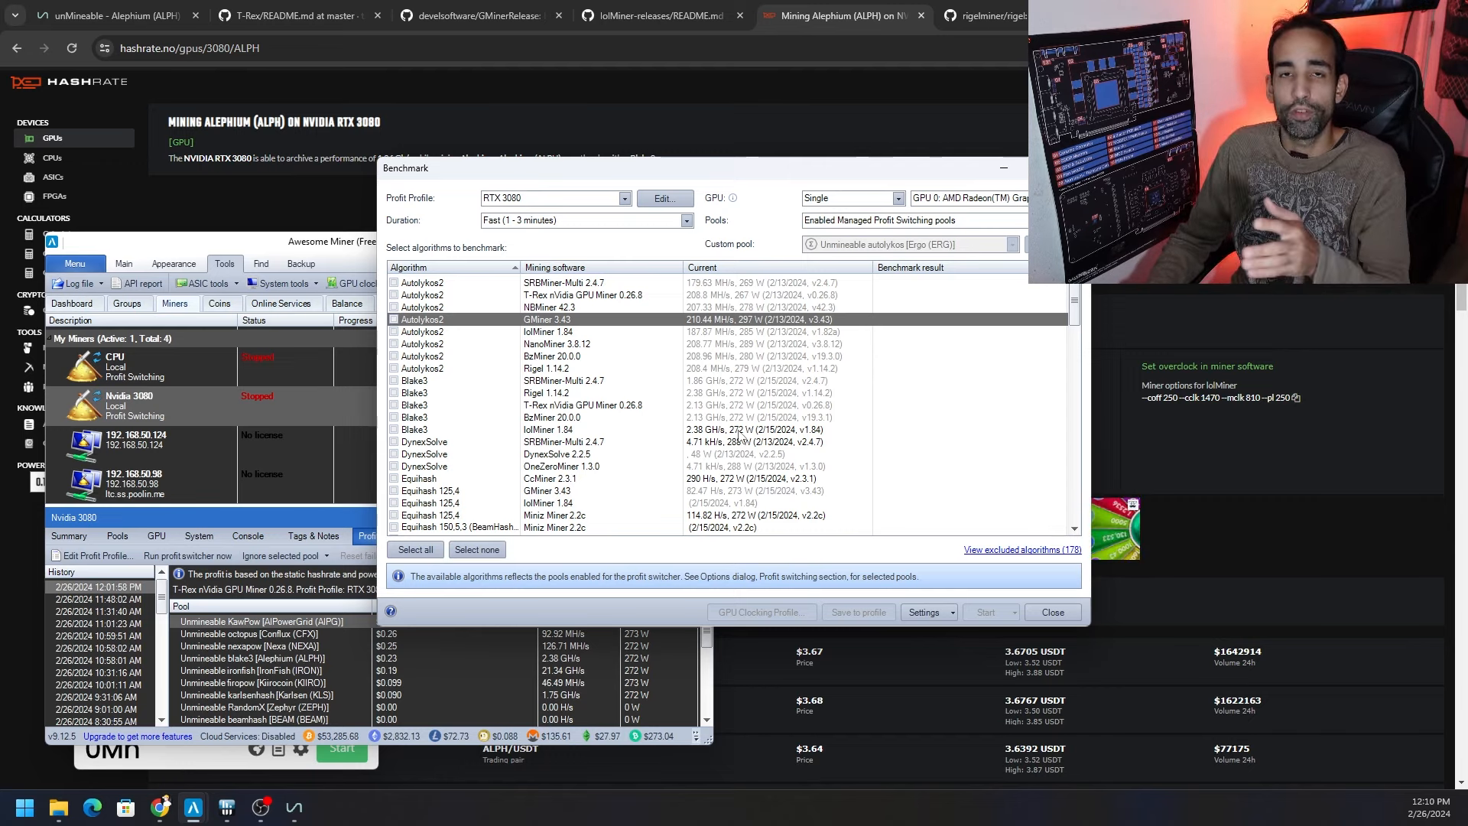
click(1052, 612)
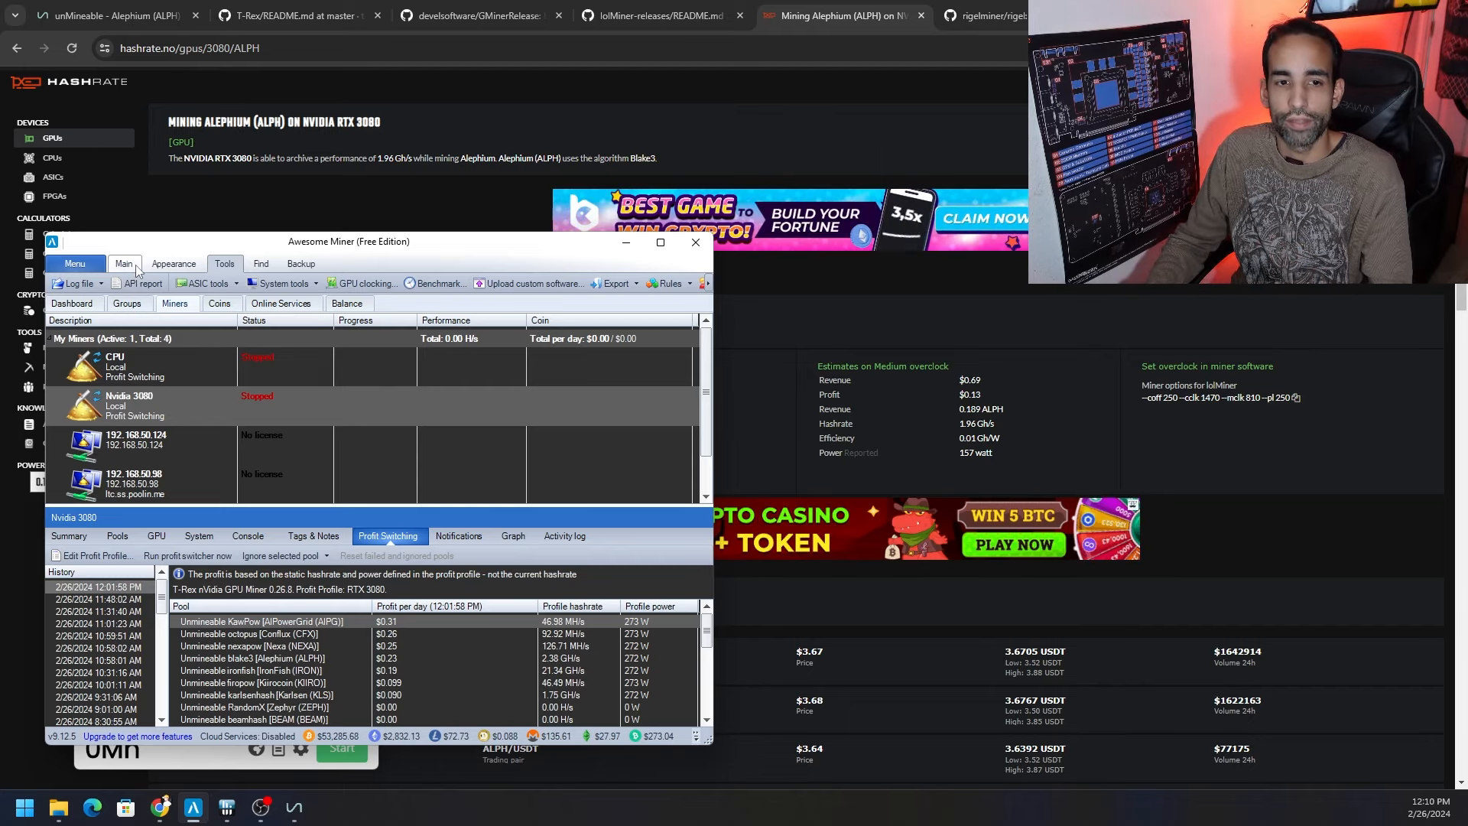
From the Main ribbon, show Statistics Providers in Options with WhatToMine and CoinToMine enabled
click(124, 263)
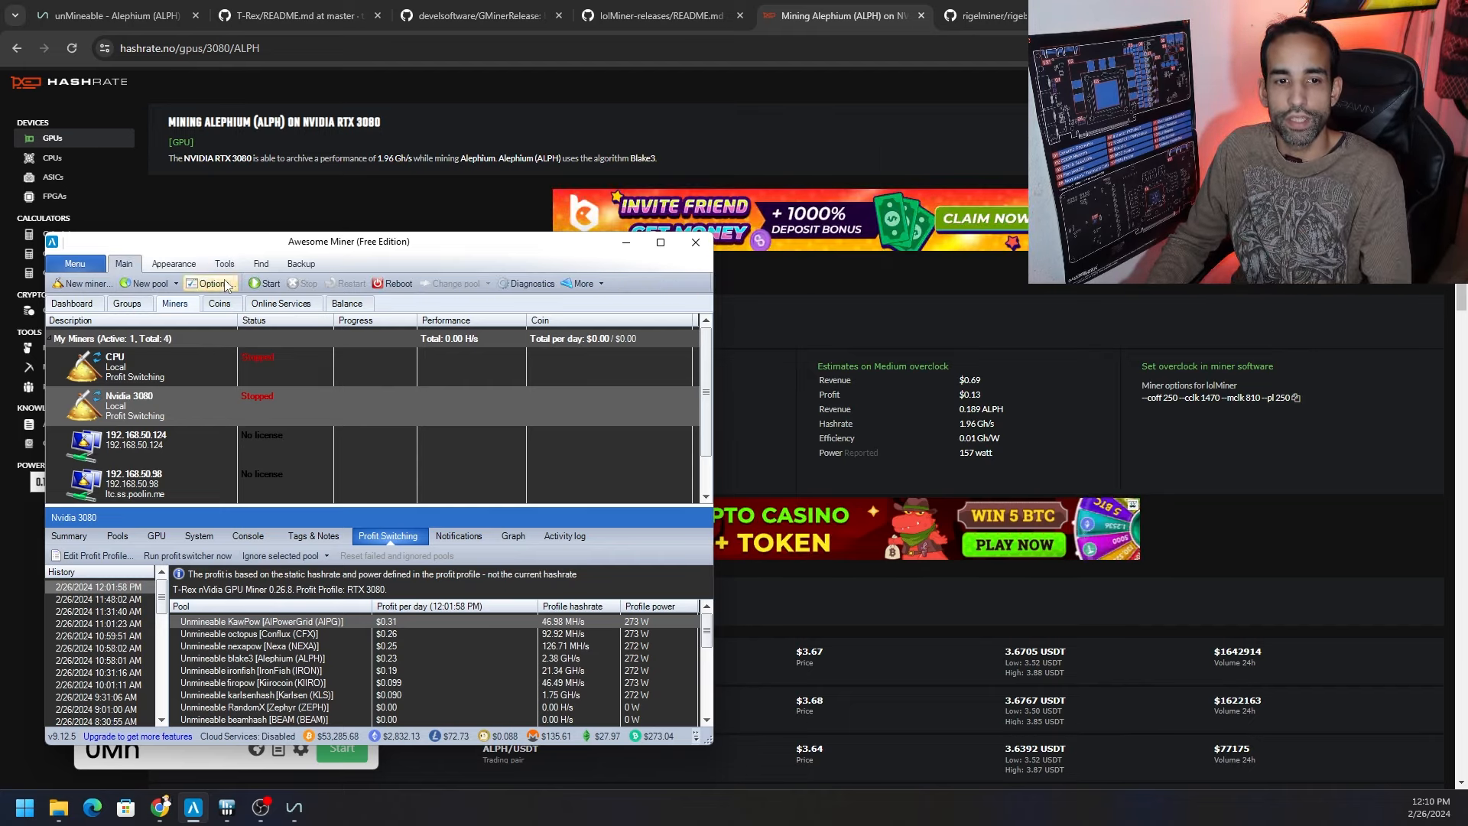
click(211, 283)
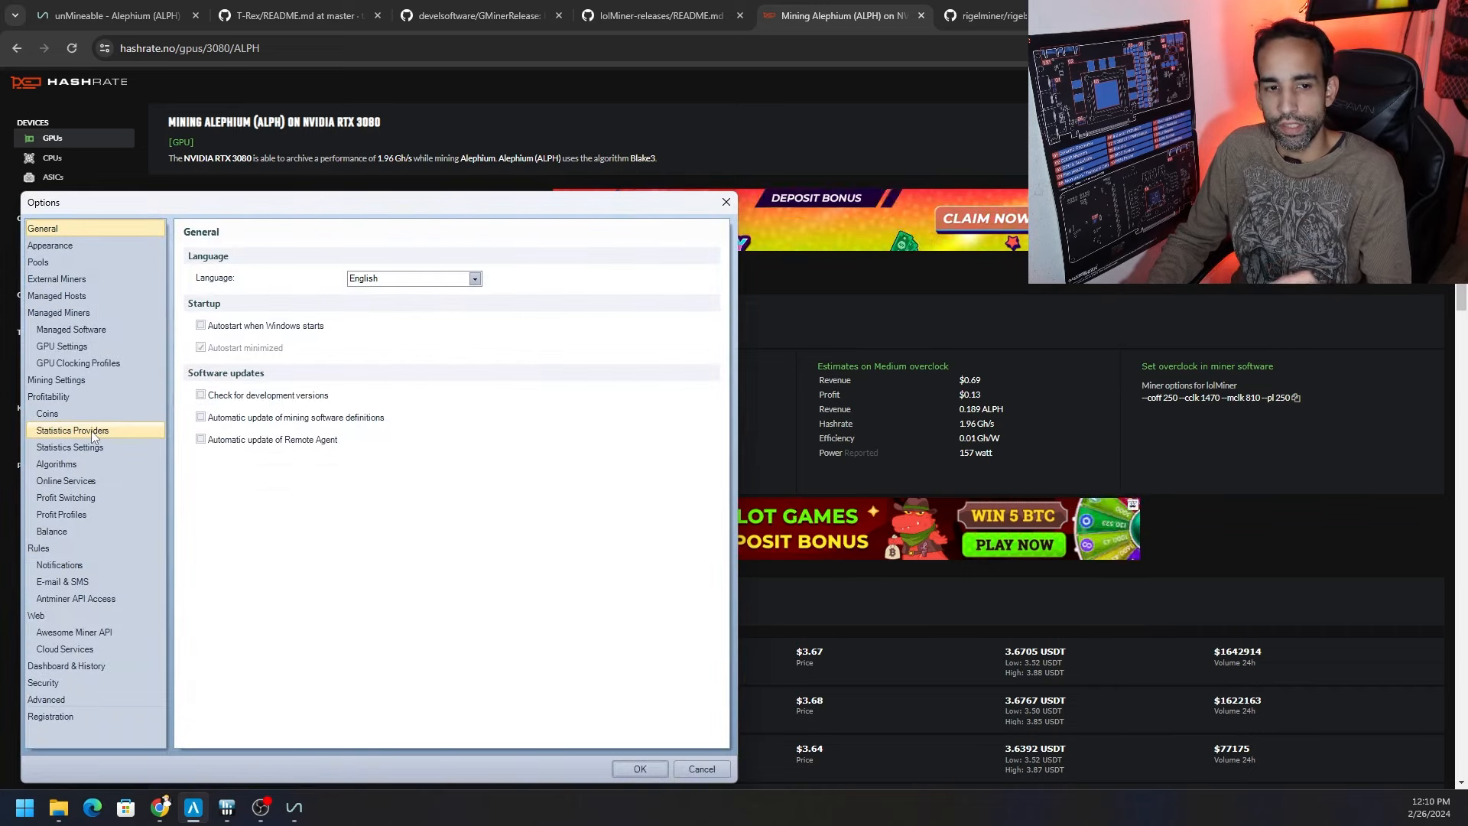
click(72, 429)
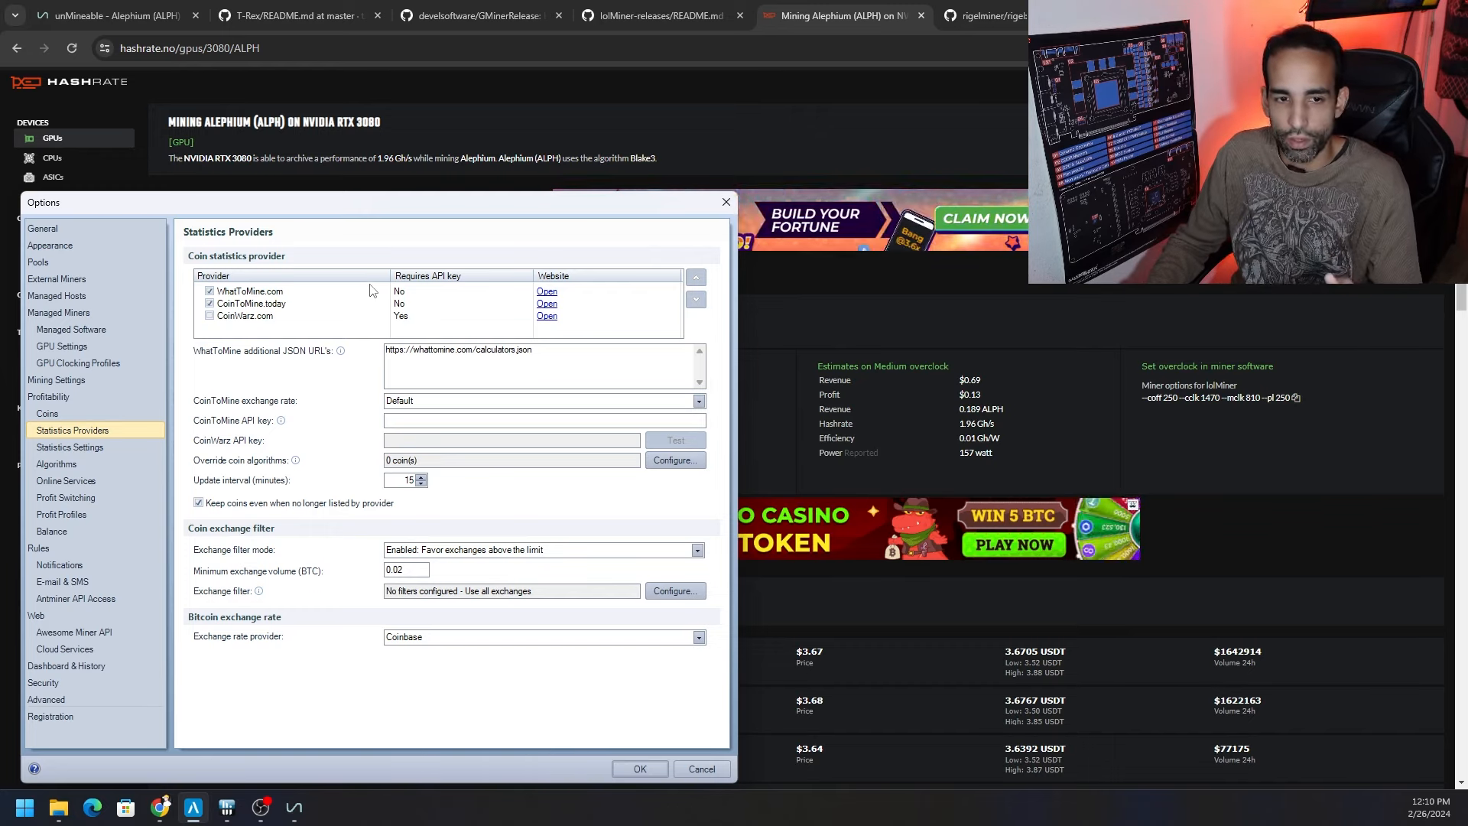
mouse_move(443, 329)
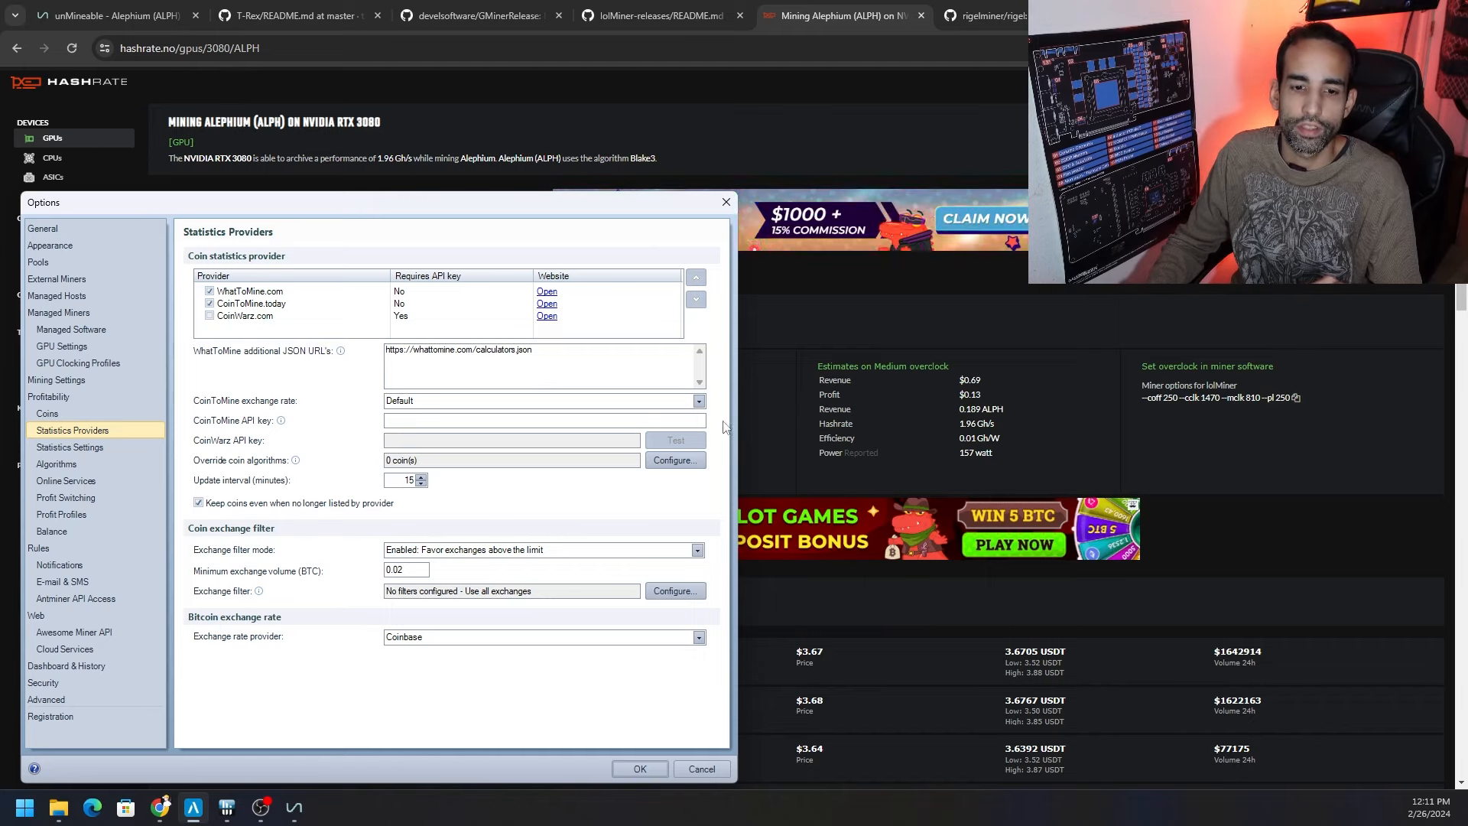
mouse_move(237, 398)
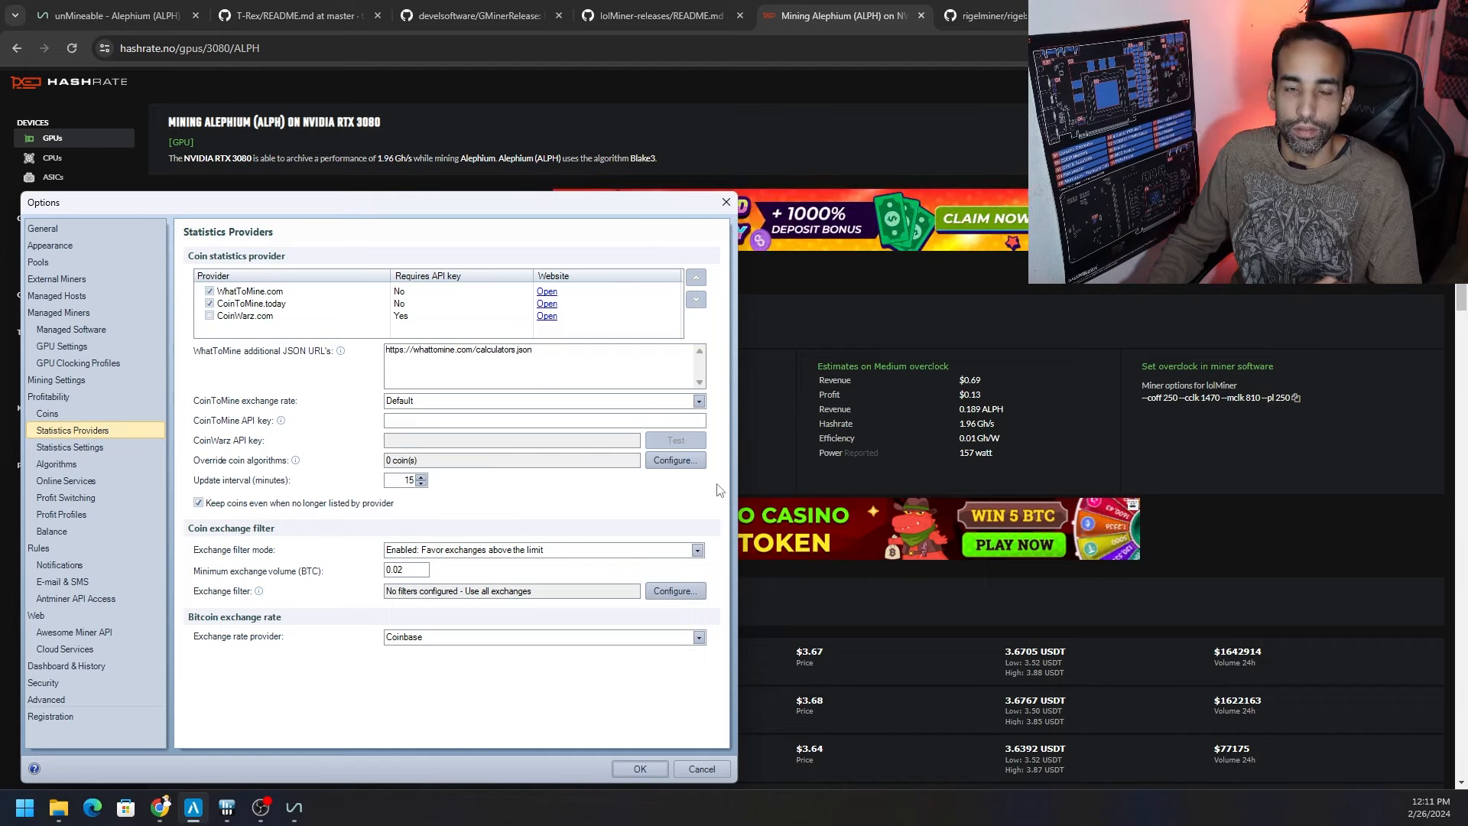
mouse_move(666, 487)
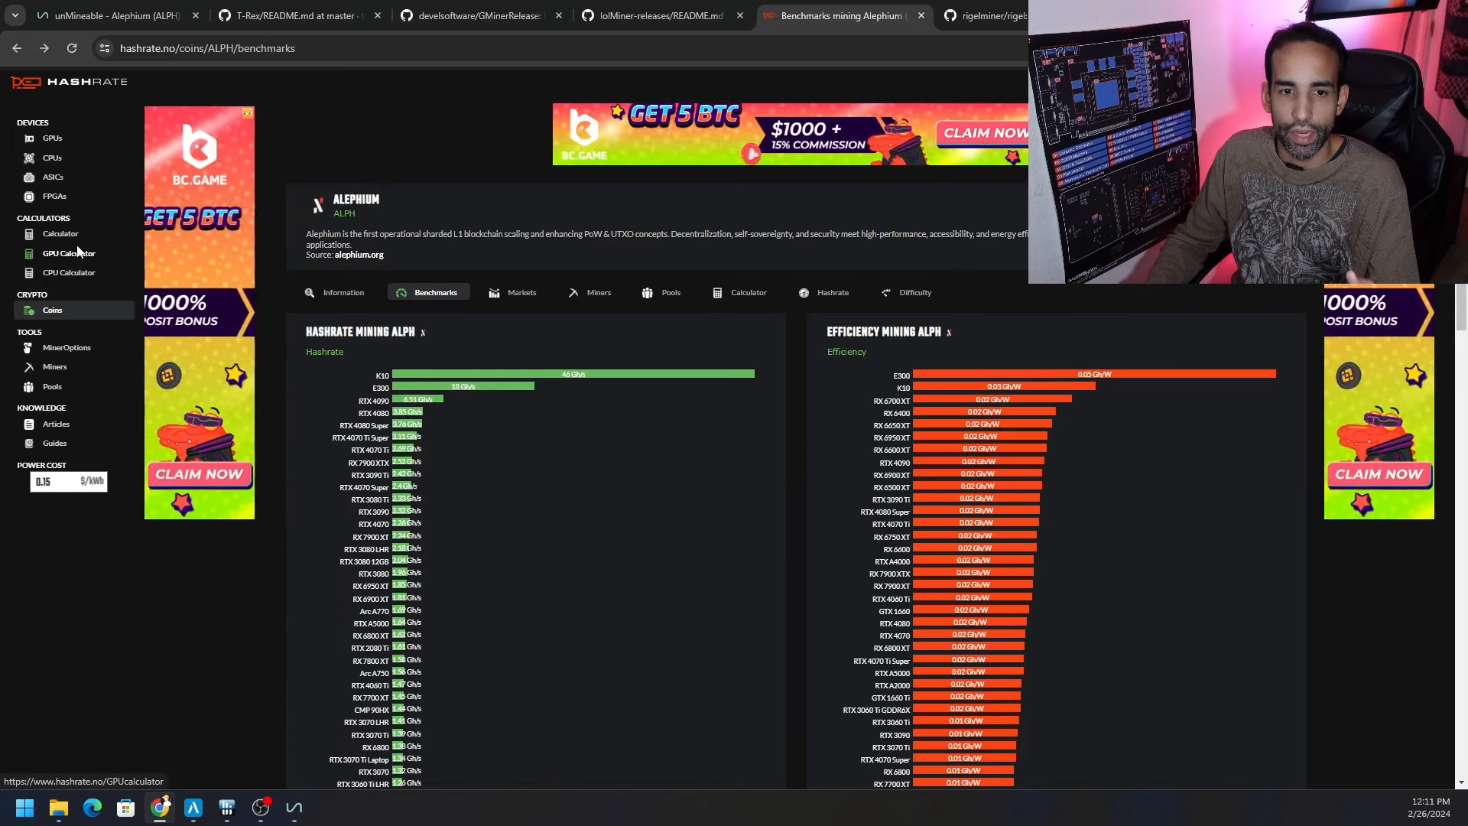
Run the GPU calculator for one RTX 3080, ranking Alephium, Nexellia, Pyrin and Karlsen by profit
click(67, 252)
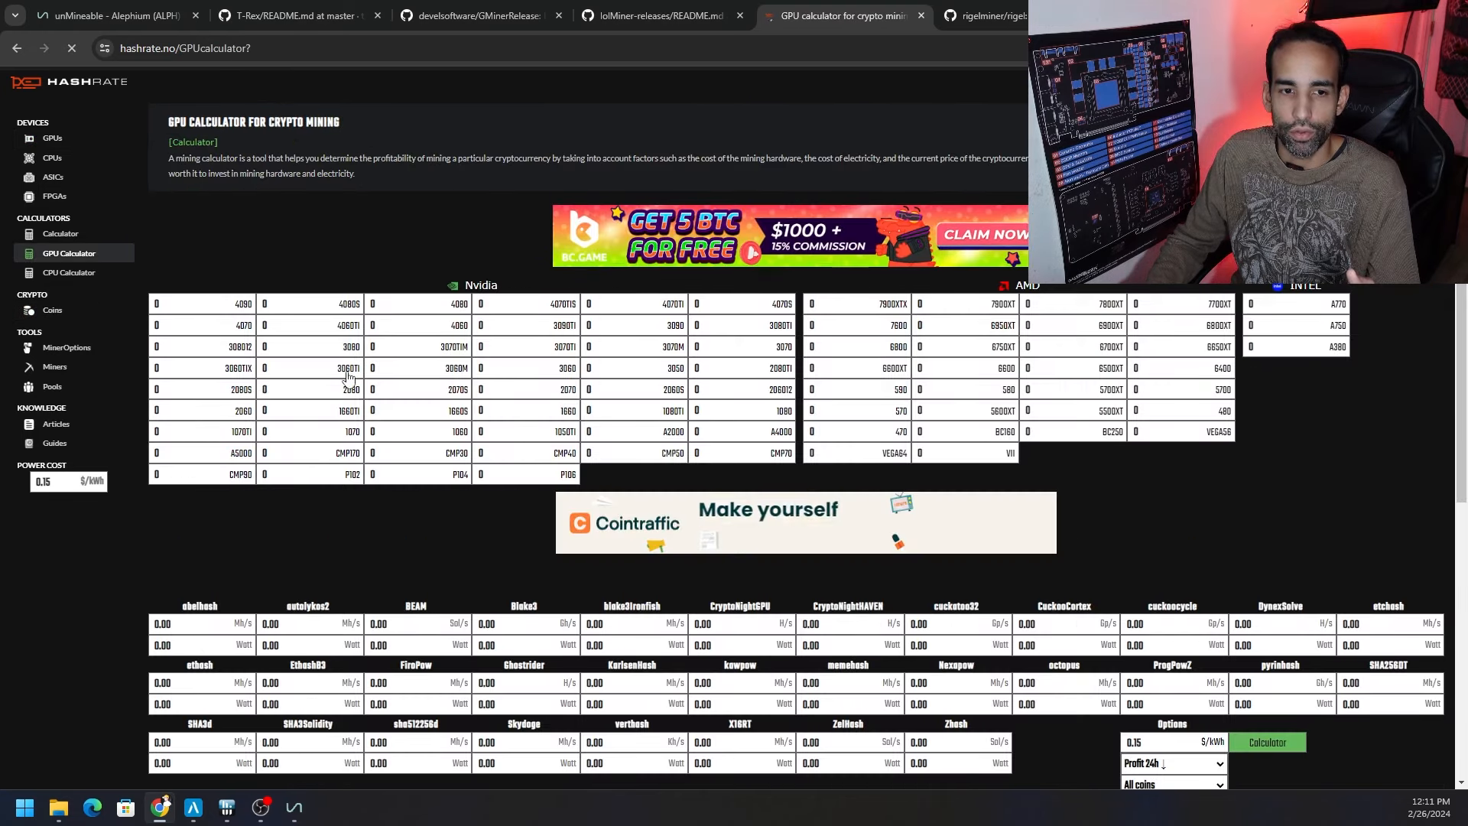
click(265, 347)
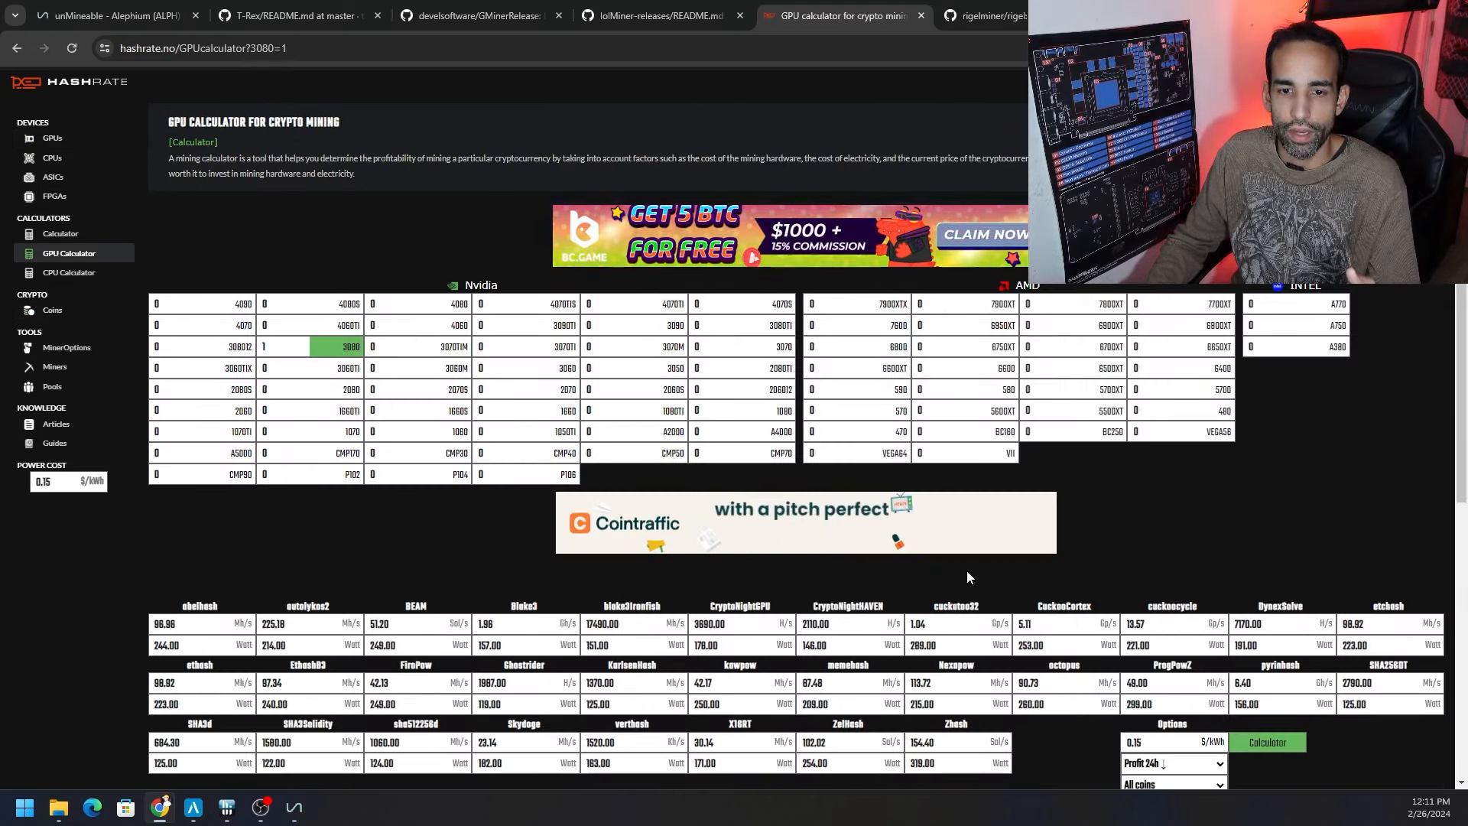
click(1268, 741)
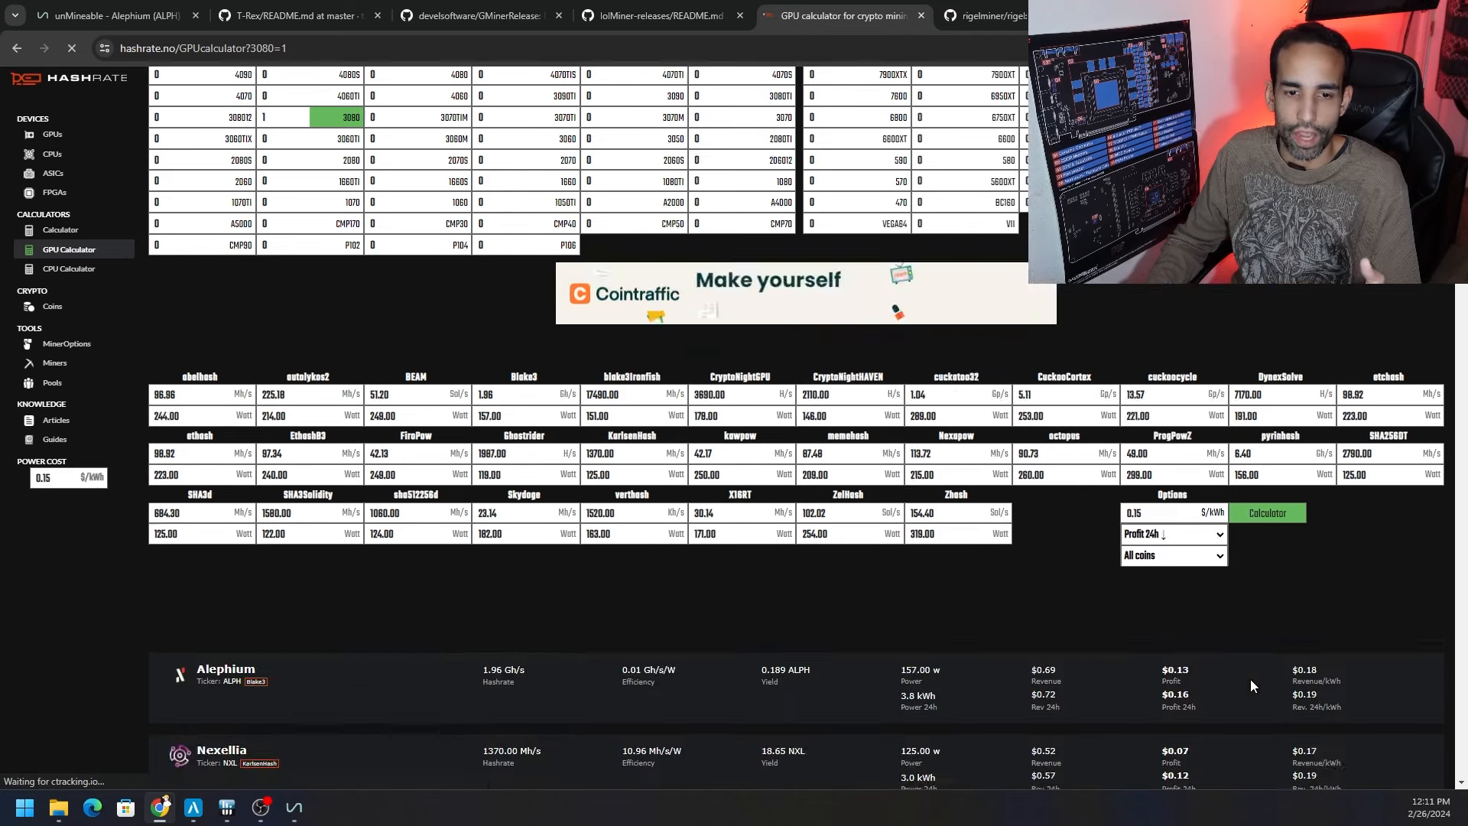
scroll(down, 3)
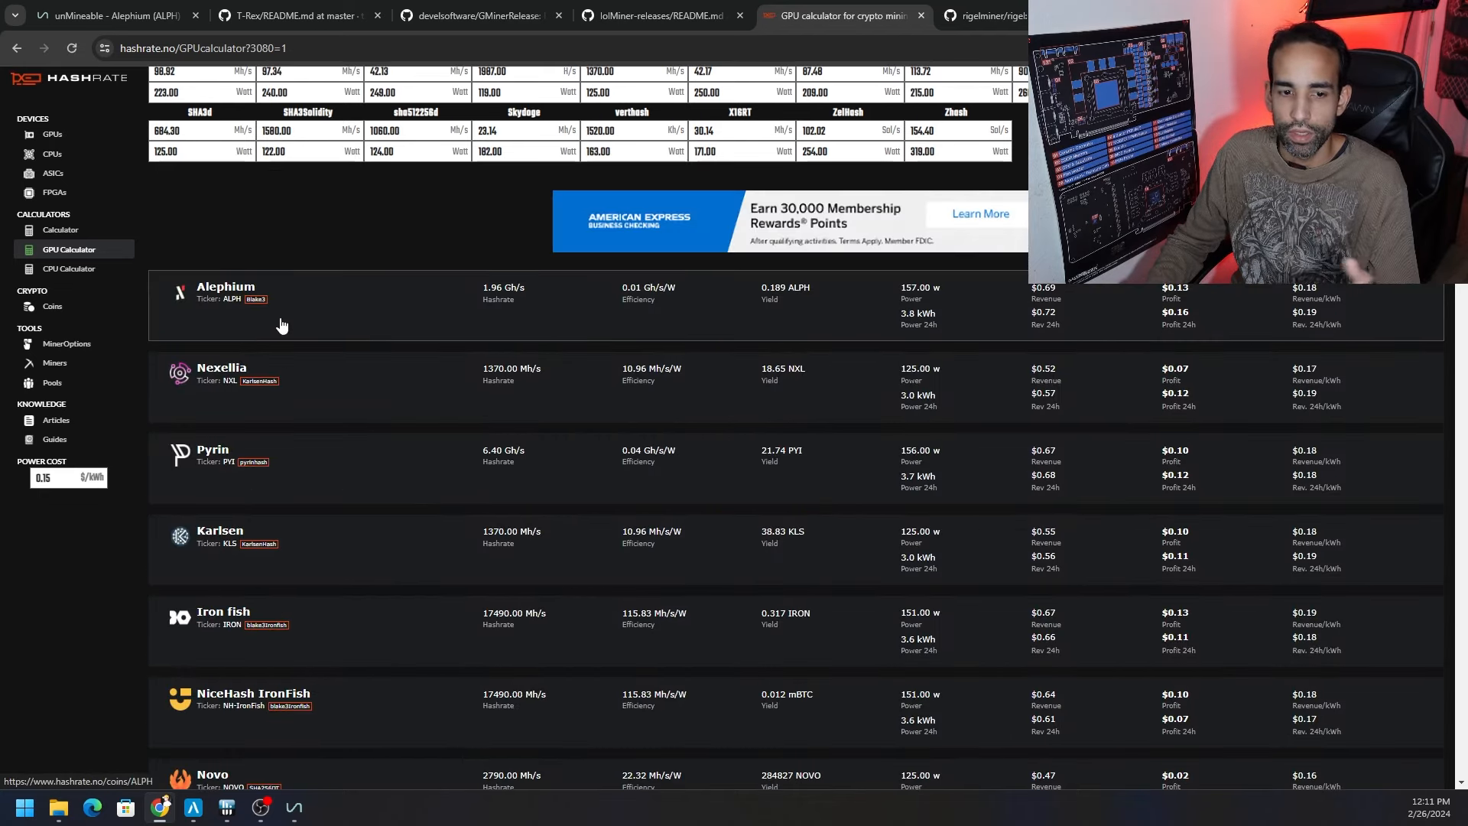
mouse_move(407, 436)
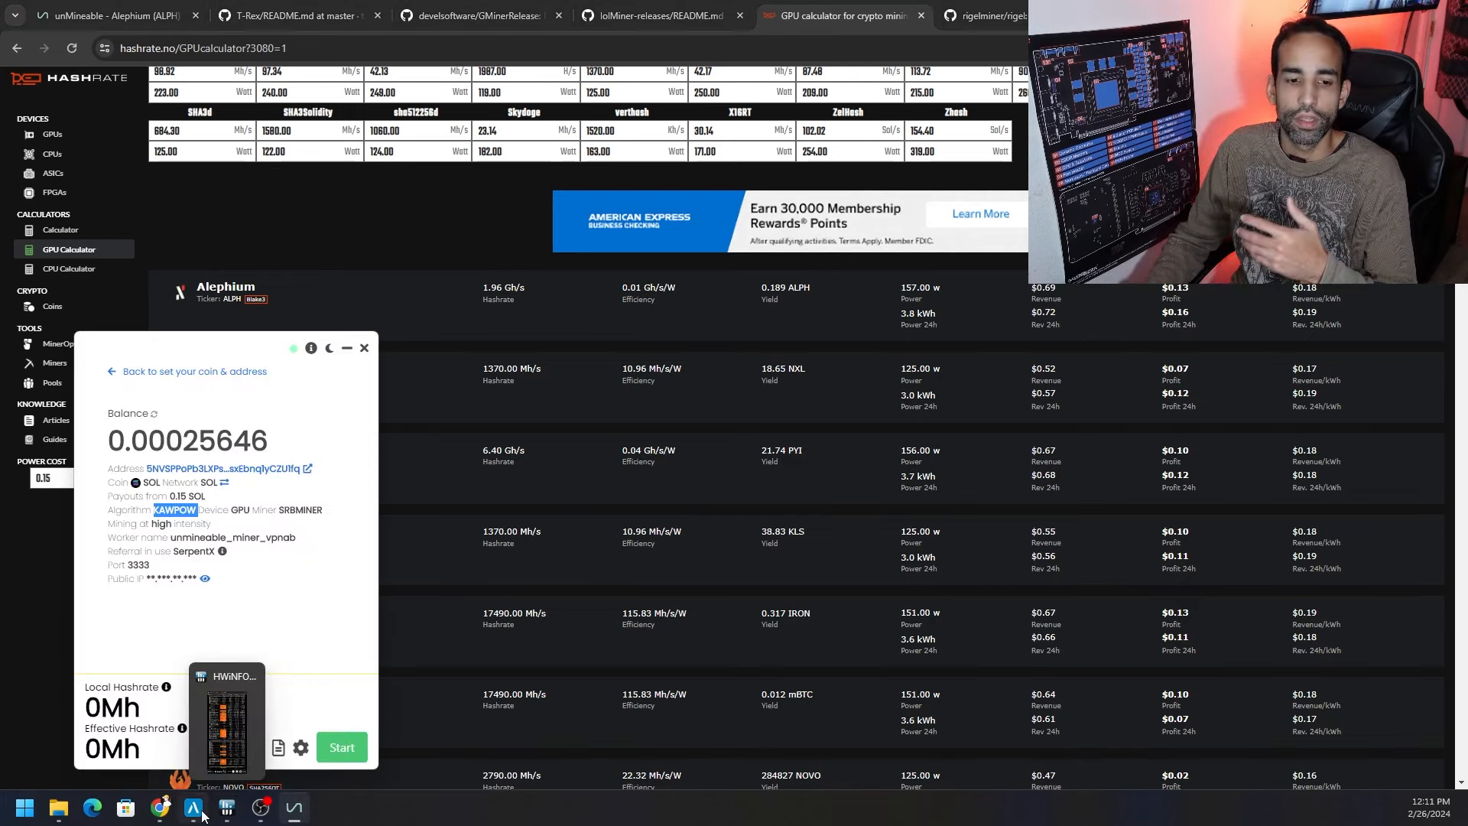
Bring Awesome Miner back to the front showing Unmineable KawPow at $0.31/day for the 3080
click(194, 805)
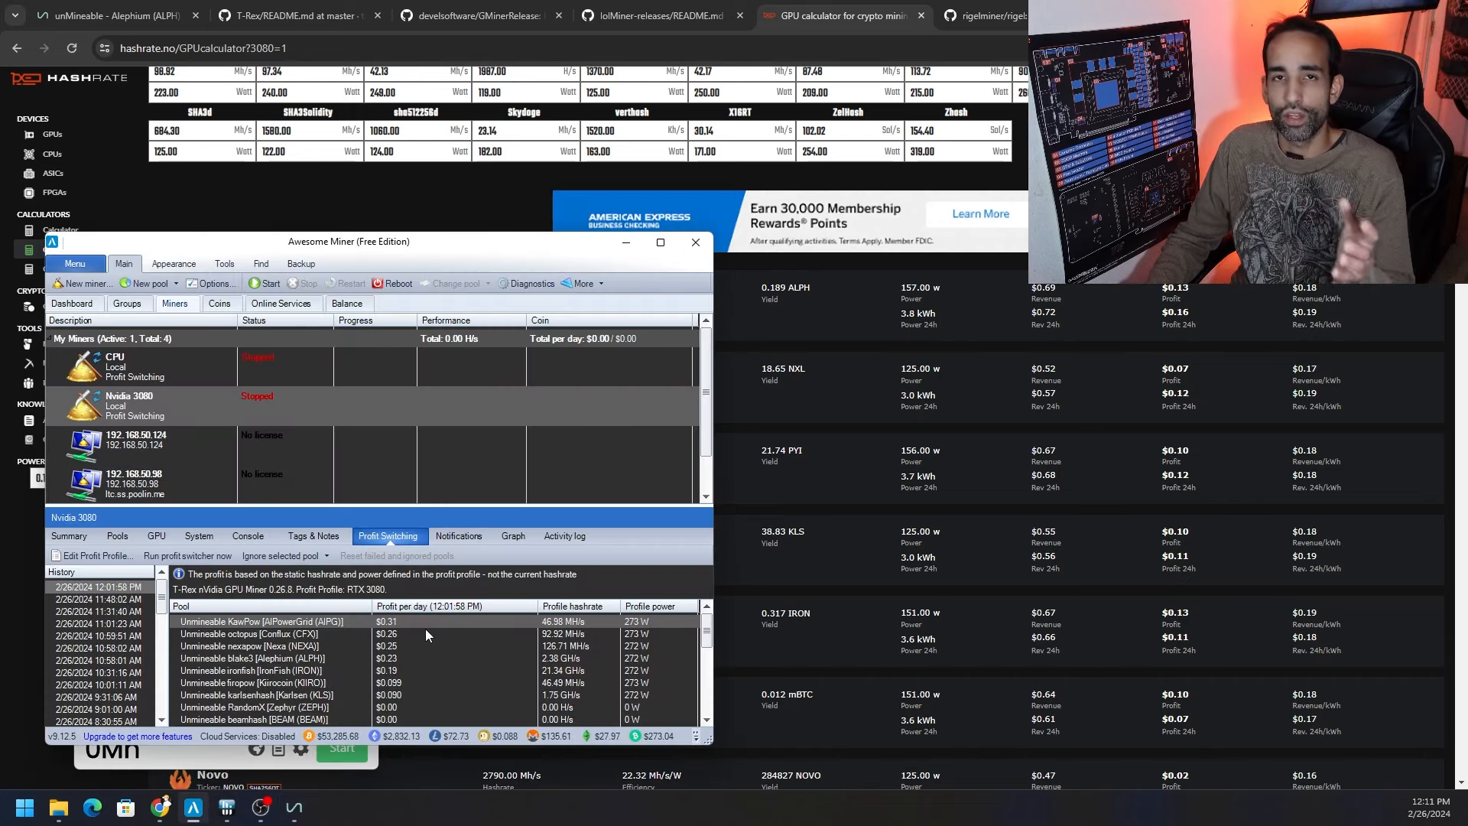
mouse_move(427, 620)
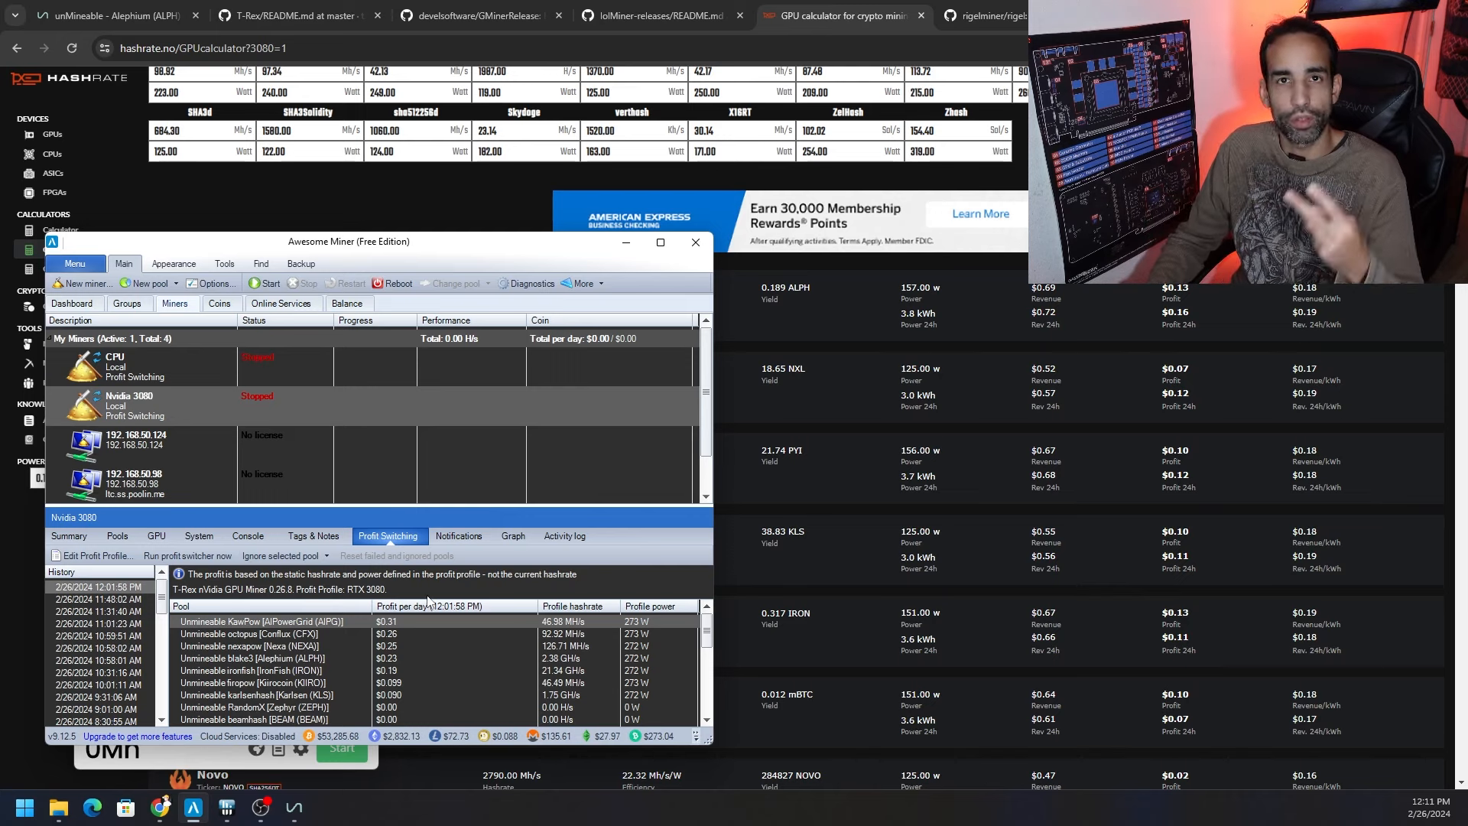
mouse_move(423, 590)
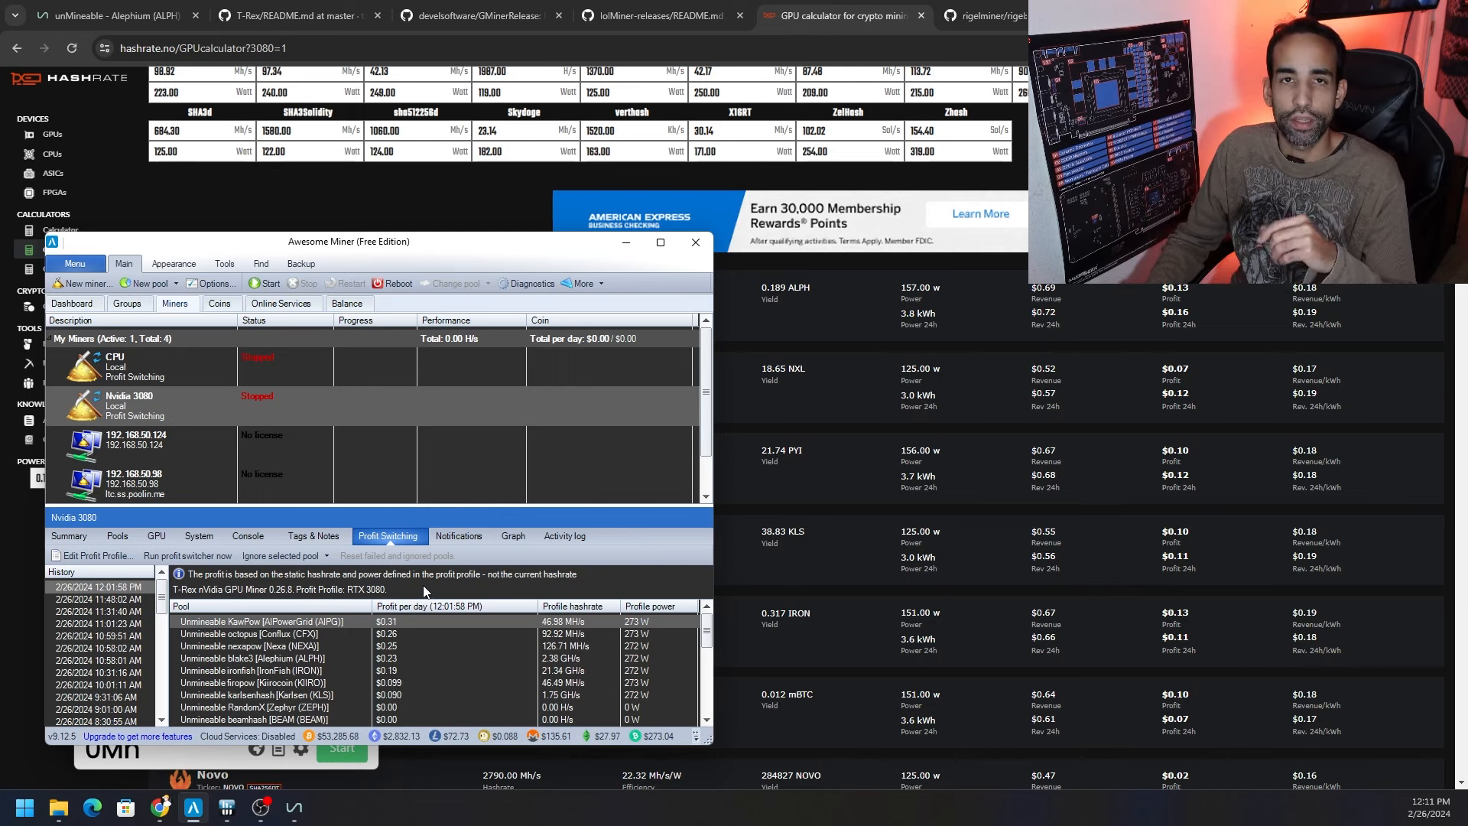